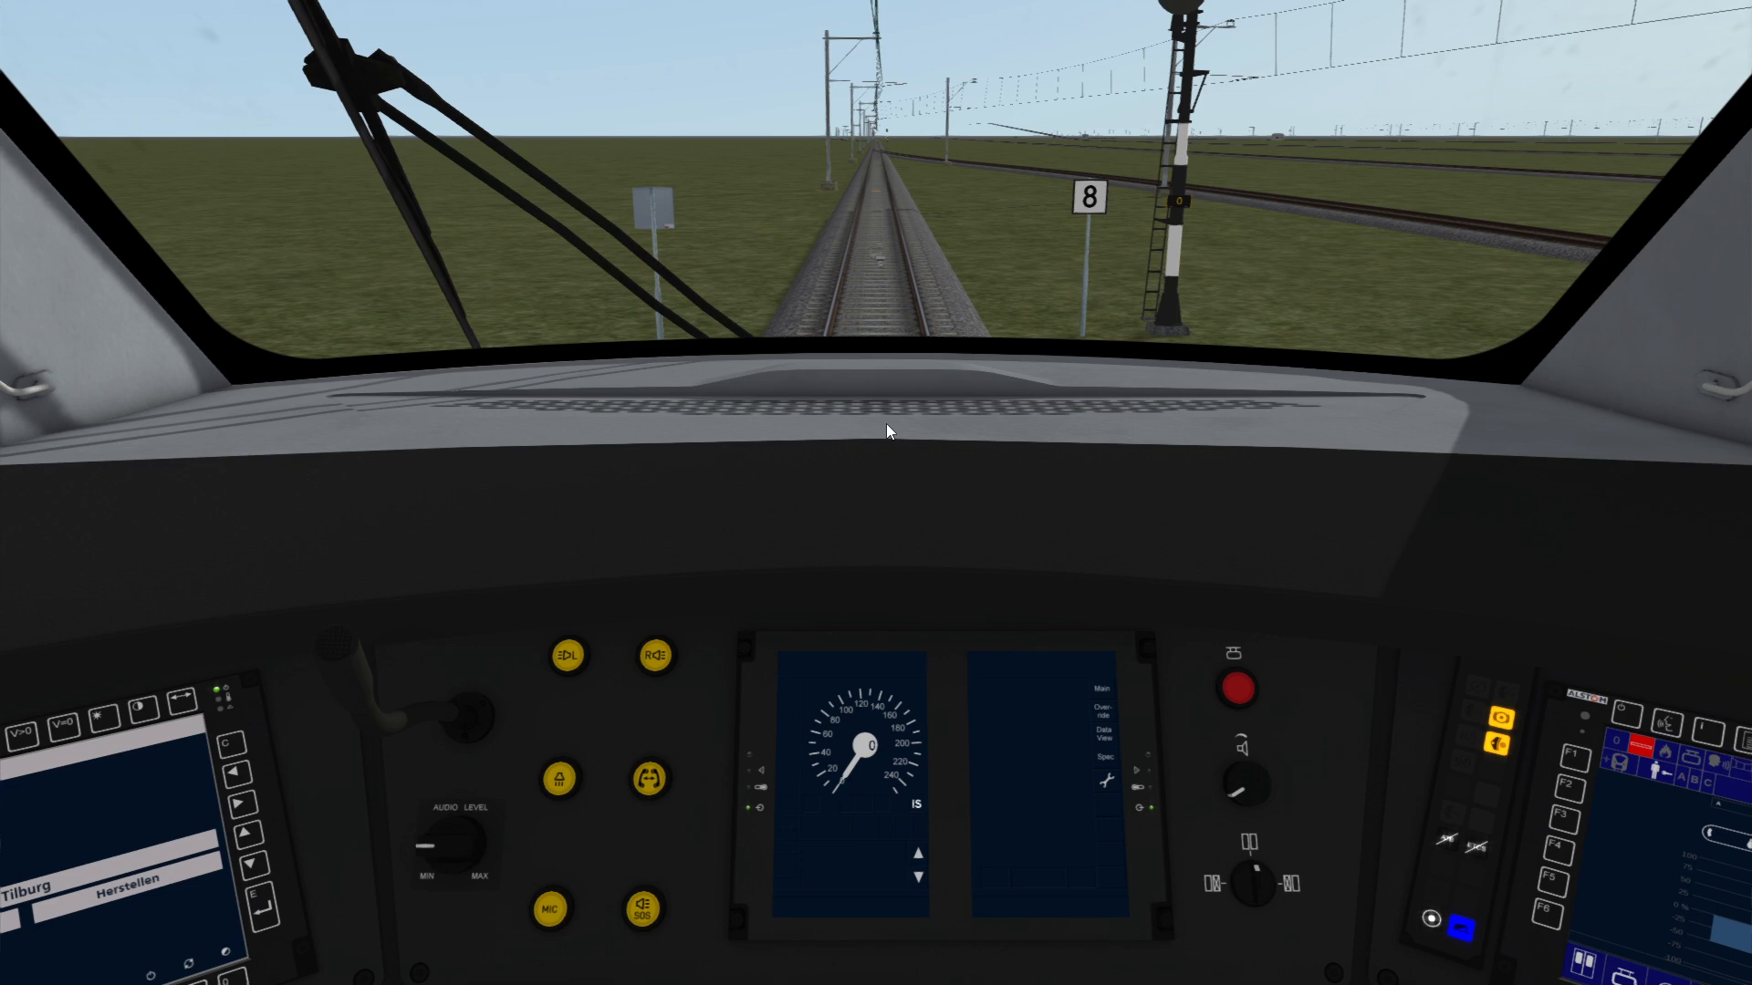
mouse_move(908, 437)
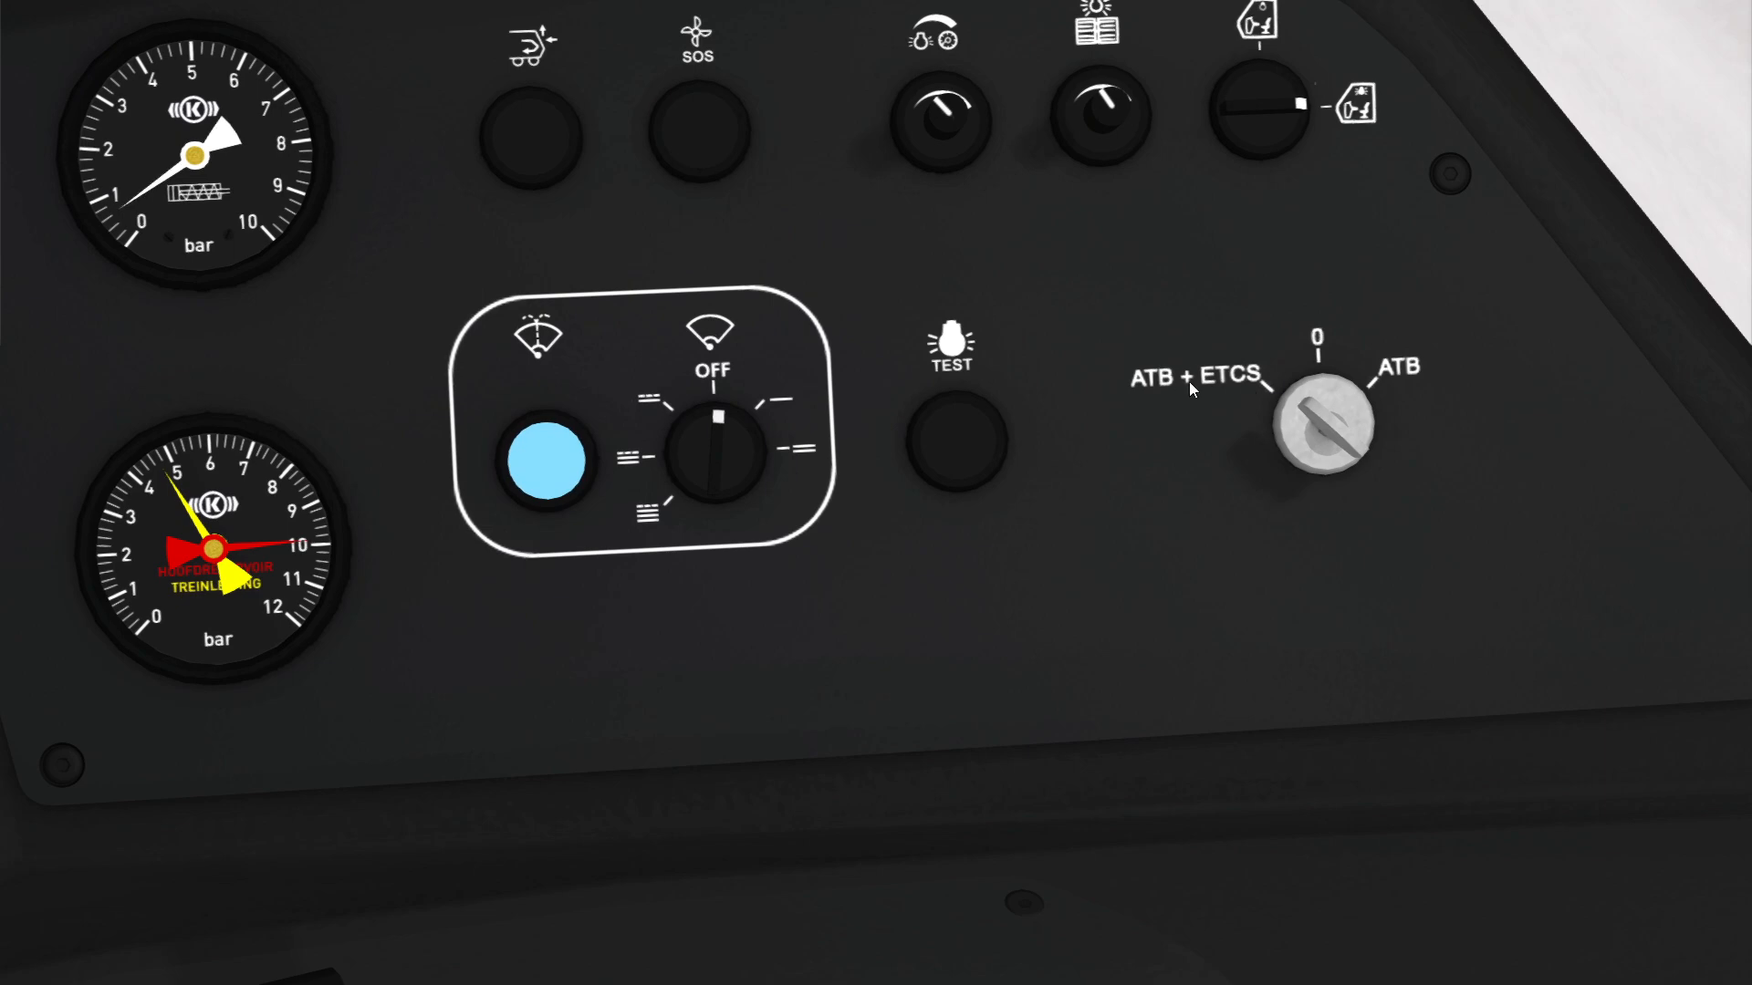
mouse_move(1268, 385)
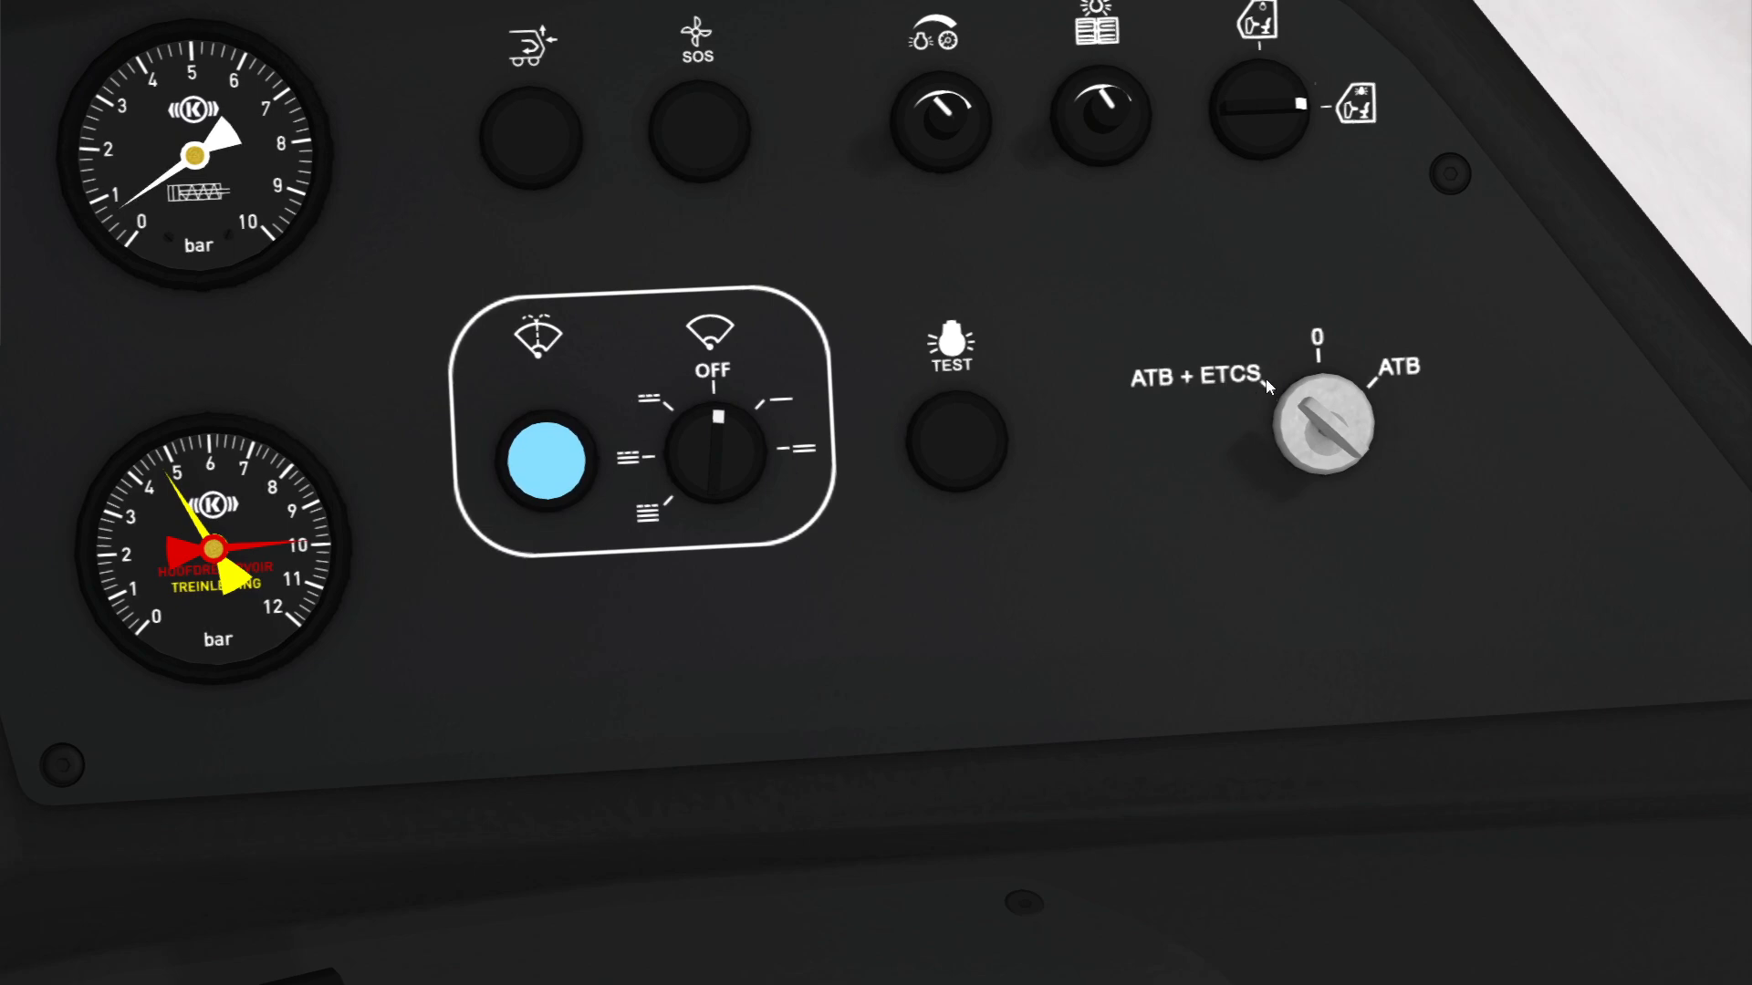
mouse_move(1195, 345)
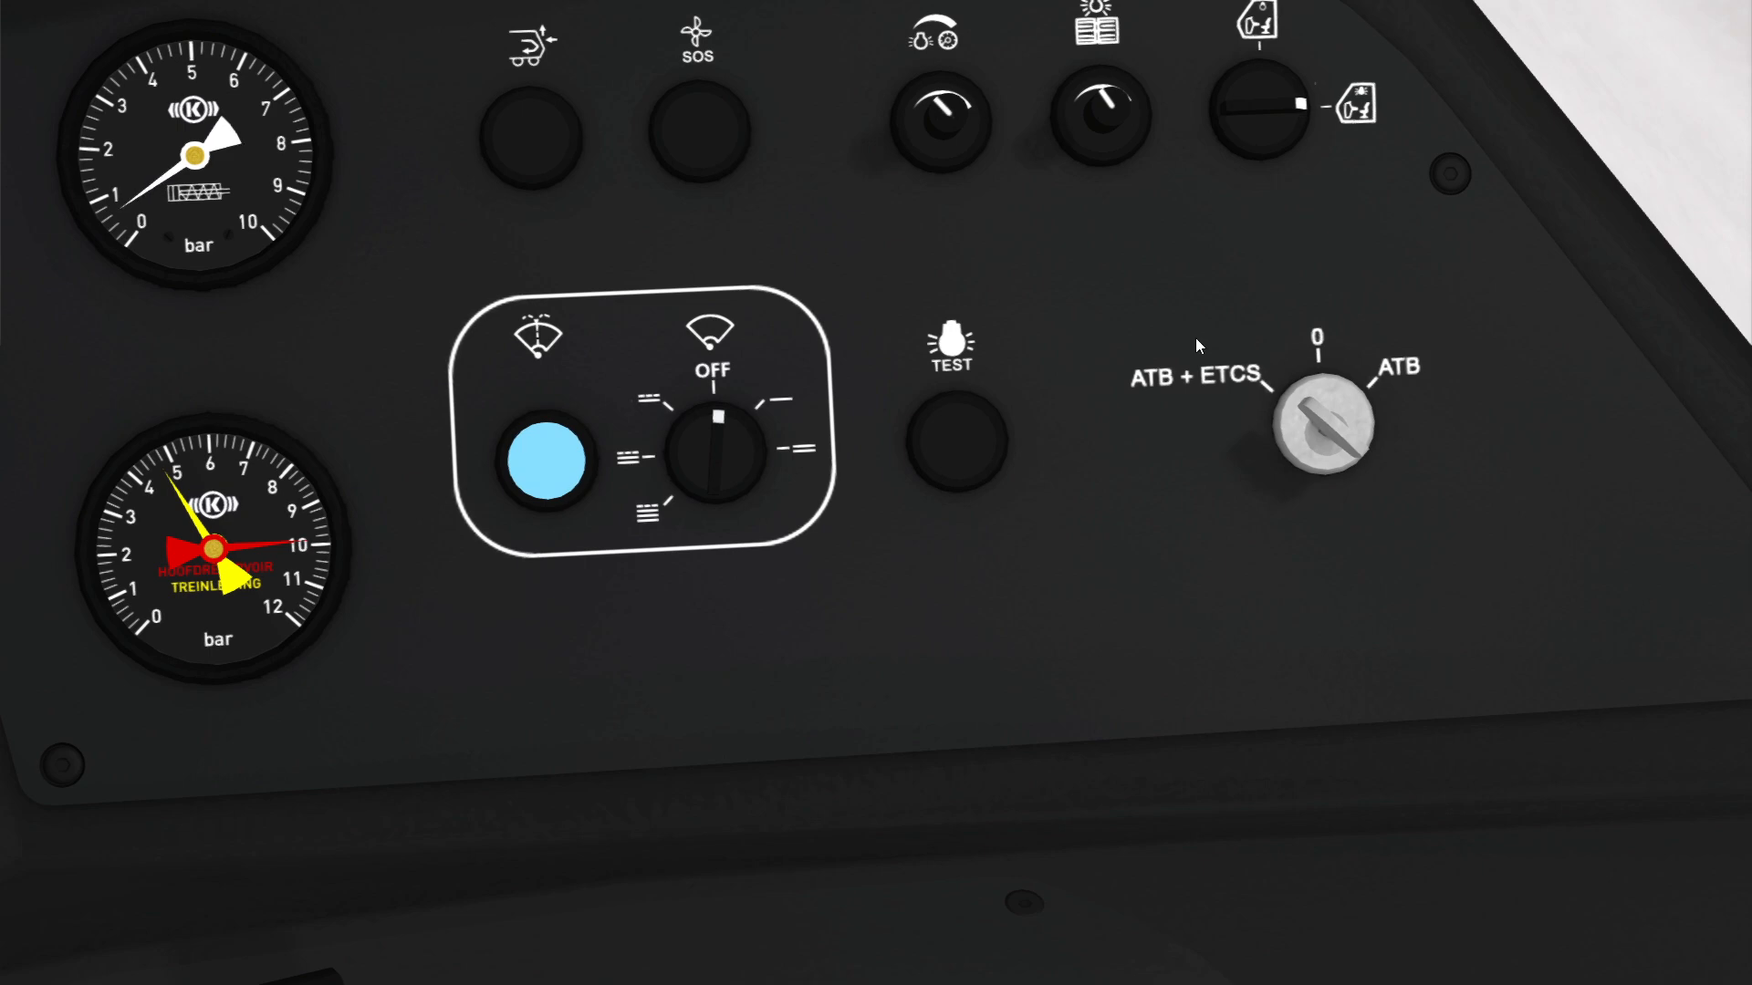
mouse_move(1244, 434)
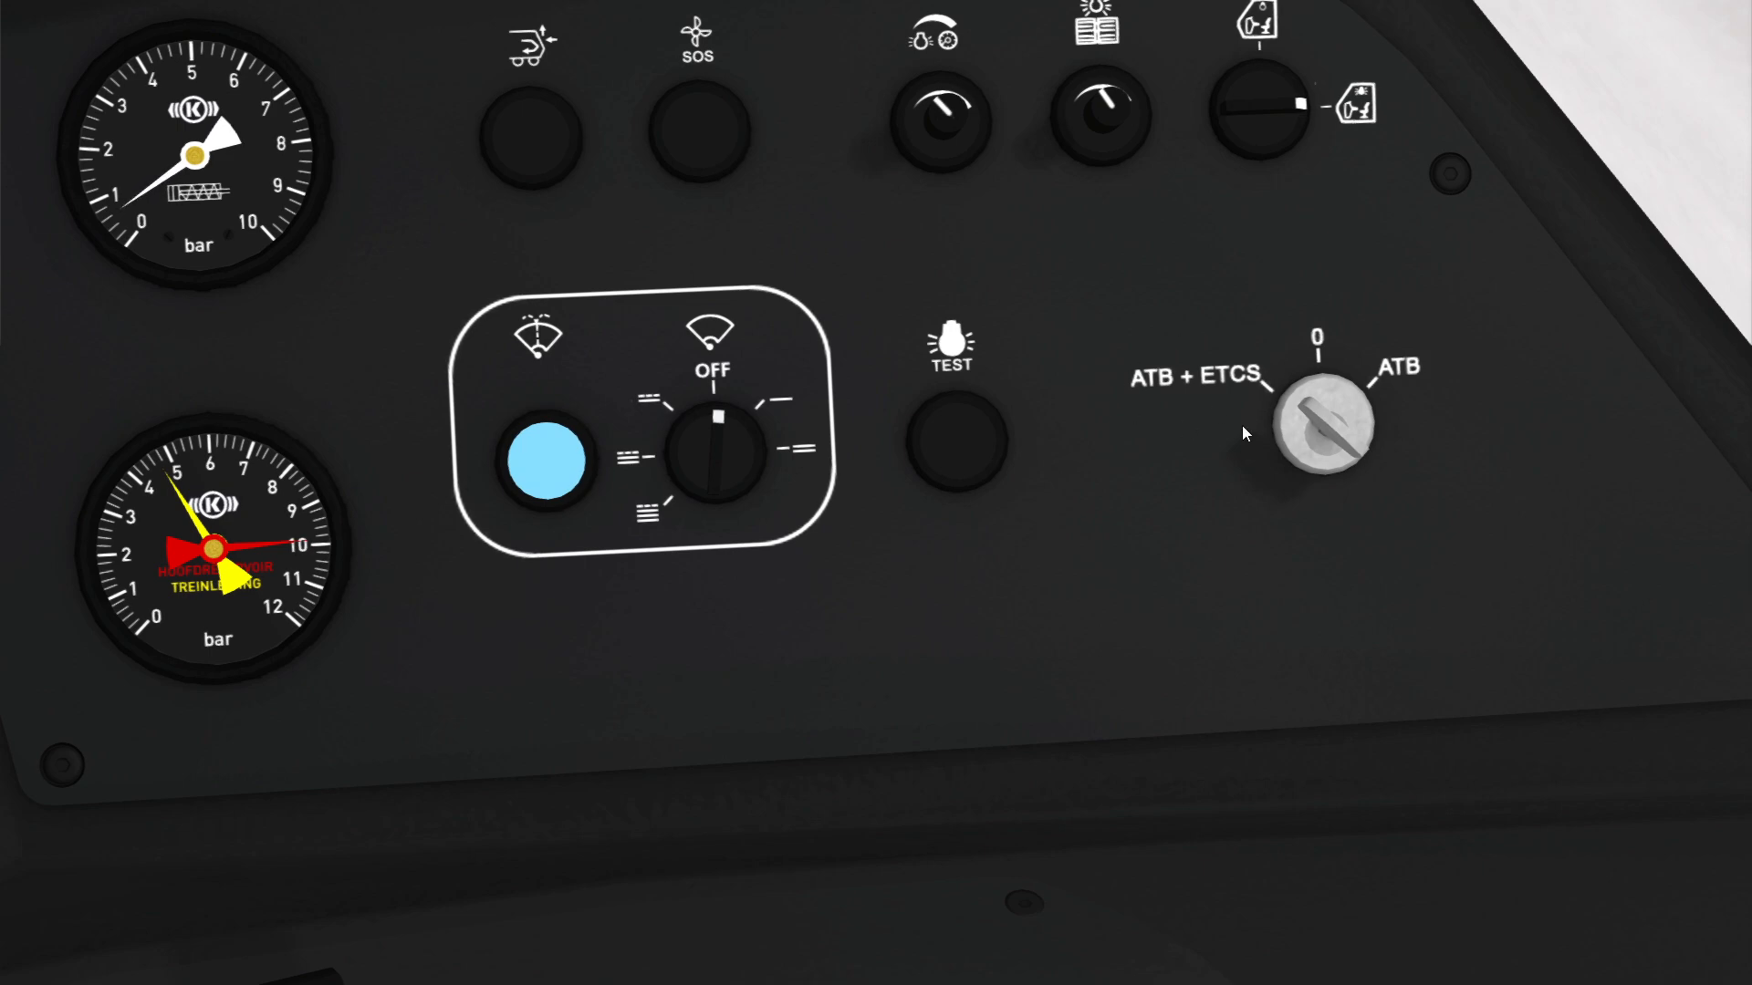
mouse_move(1402, 374)
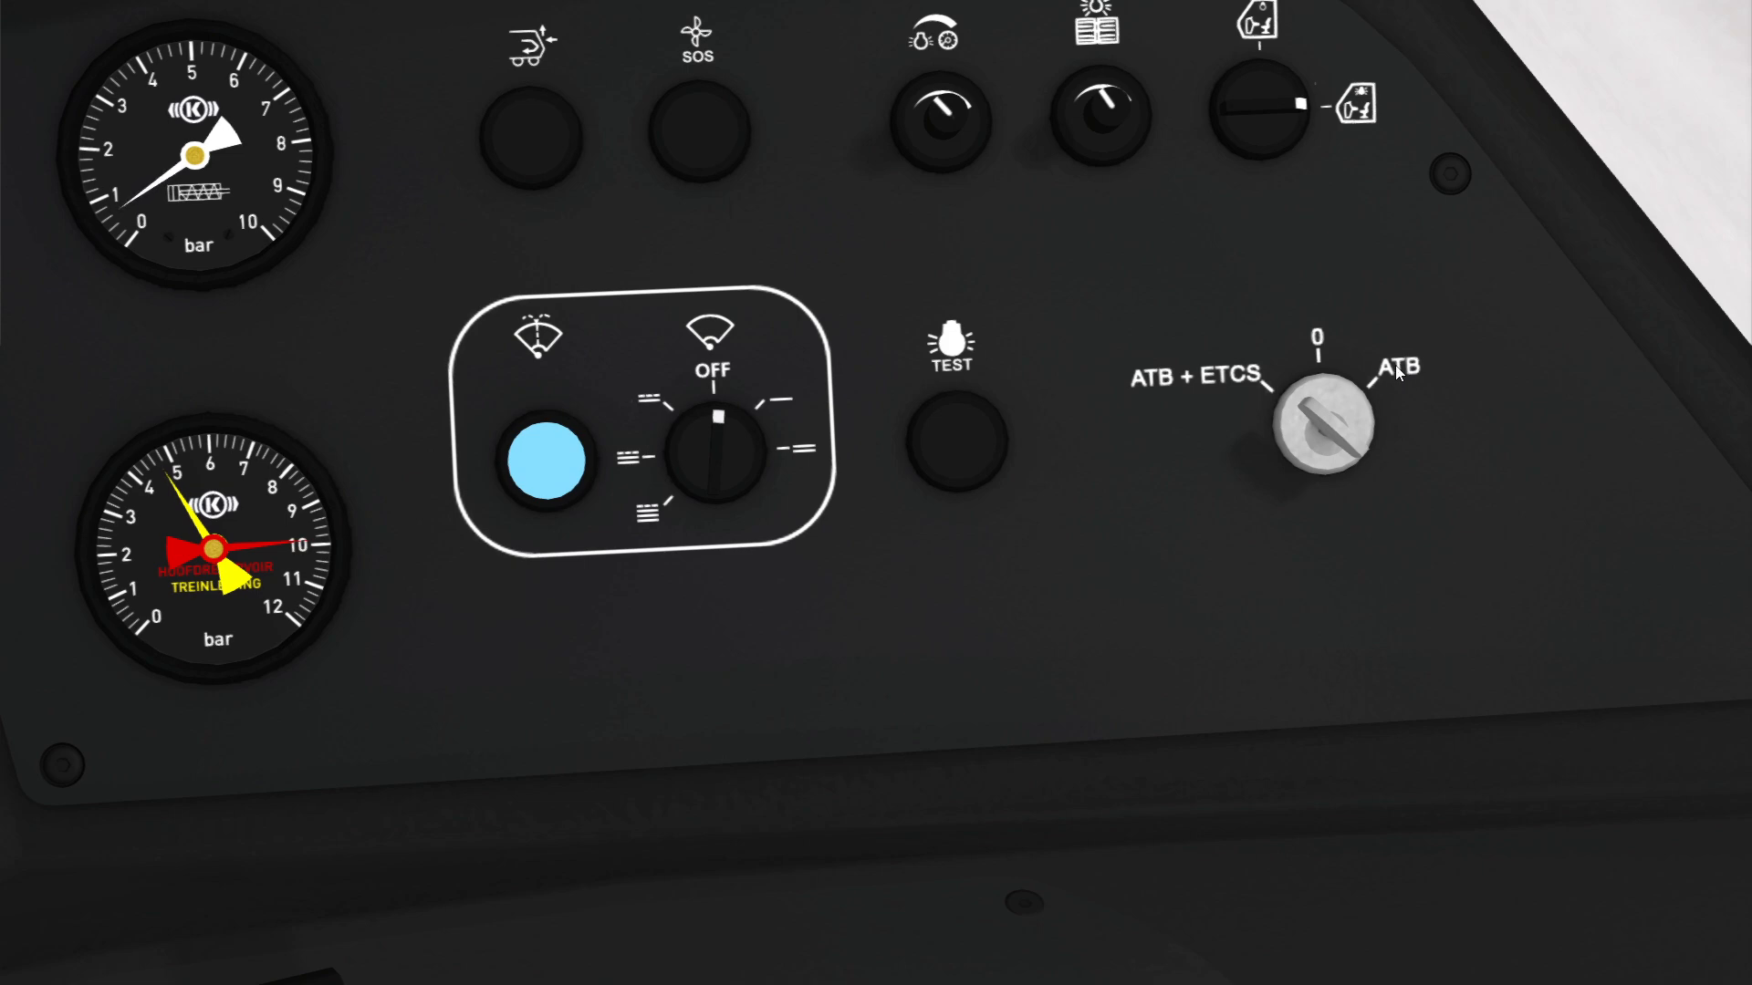
mouse_move(1383, 389)
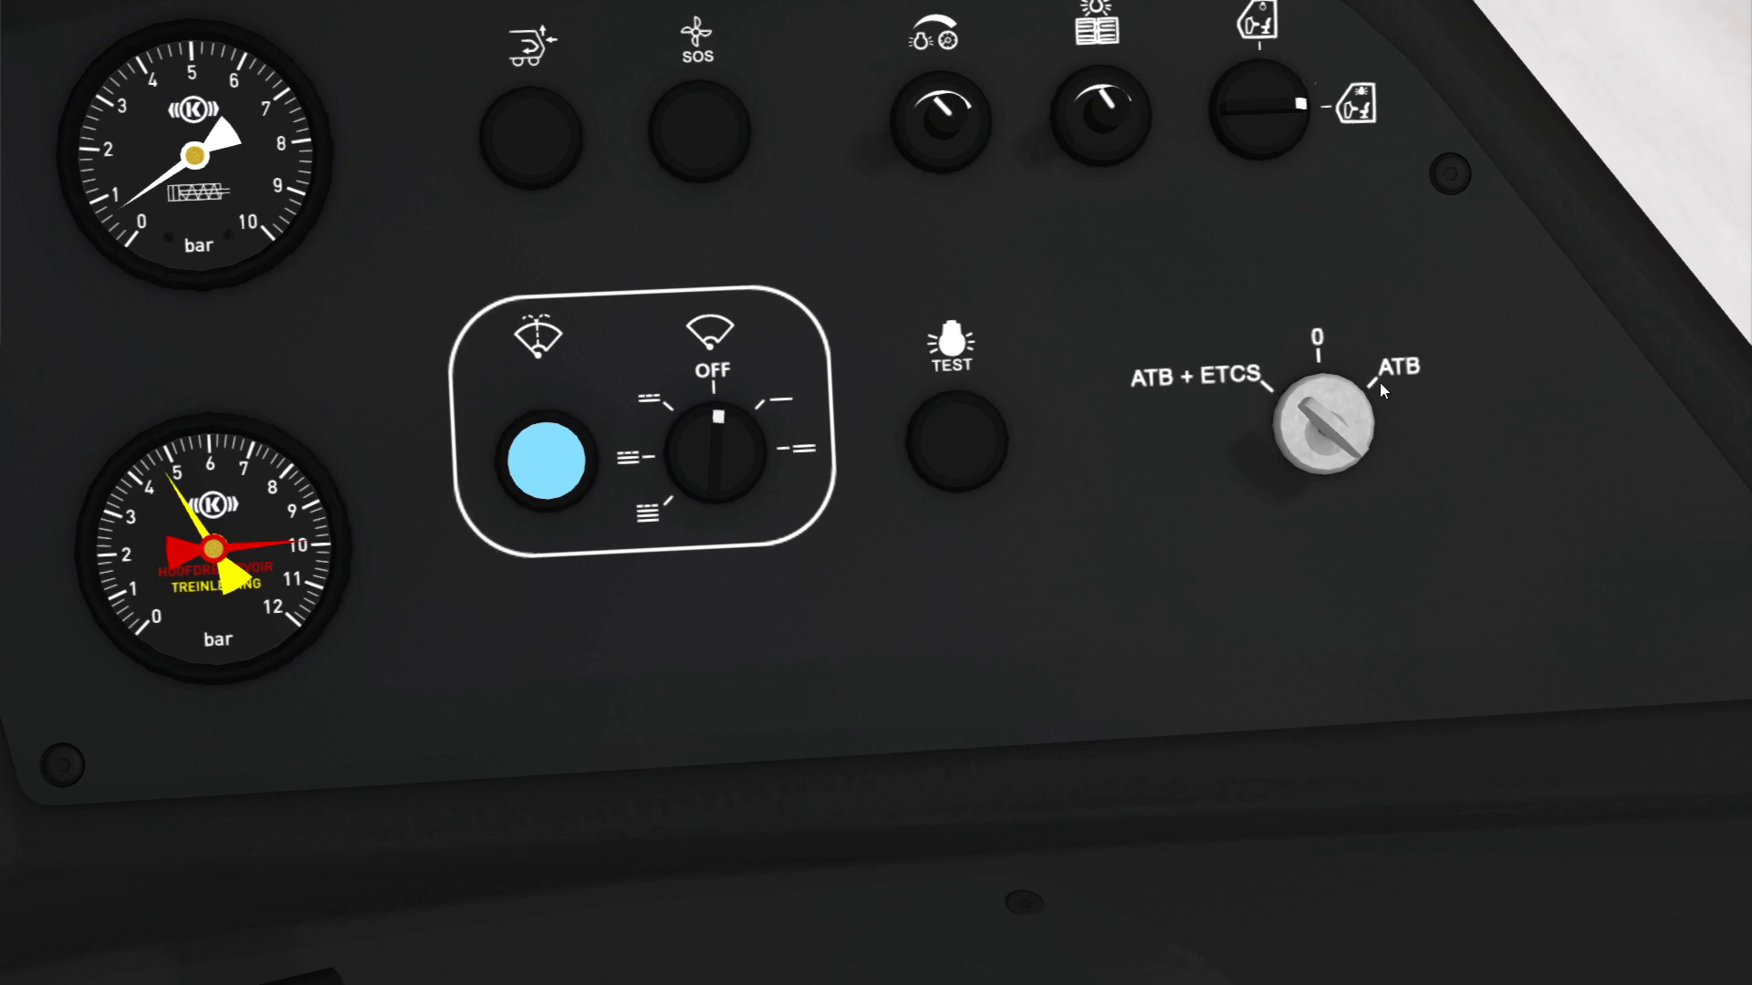
mouse_move(1436, 350)
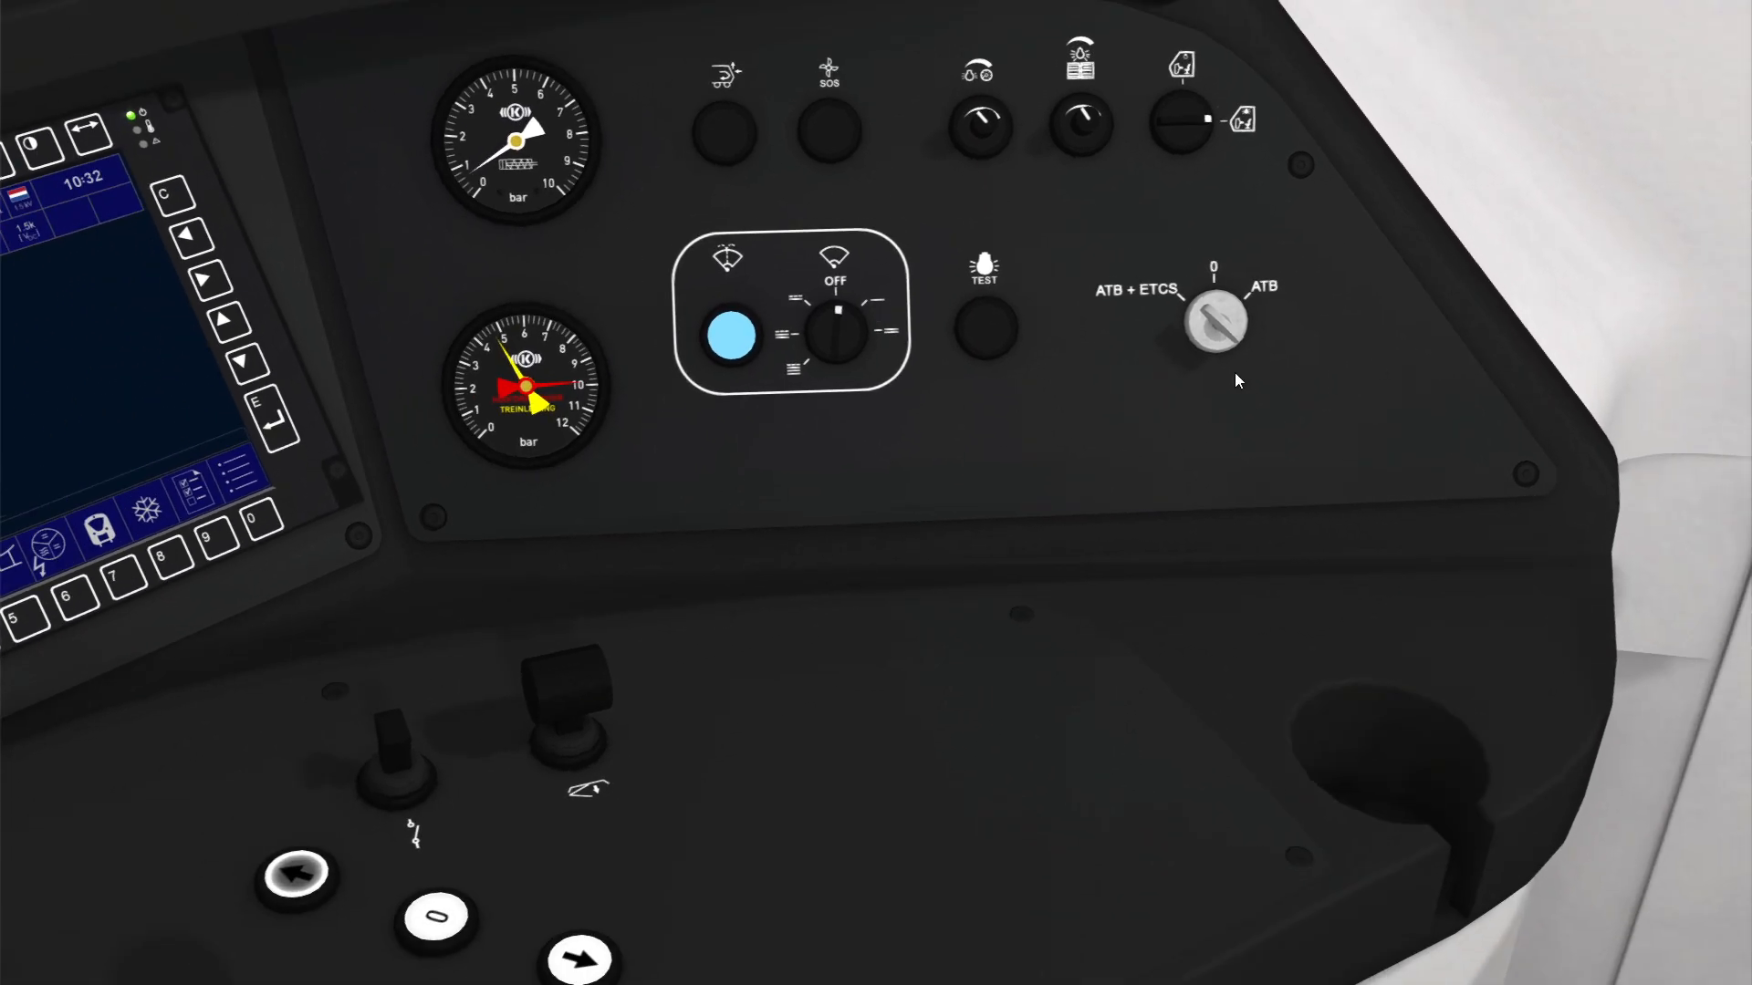
mouse_move(1174, 300)
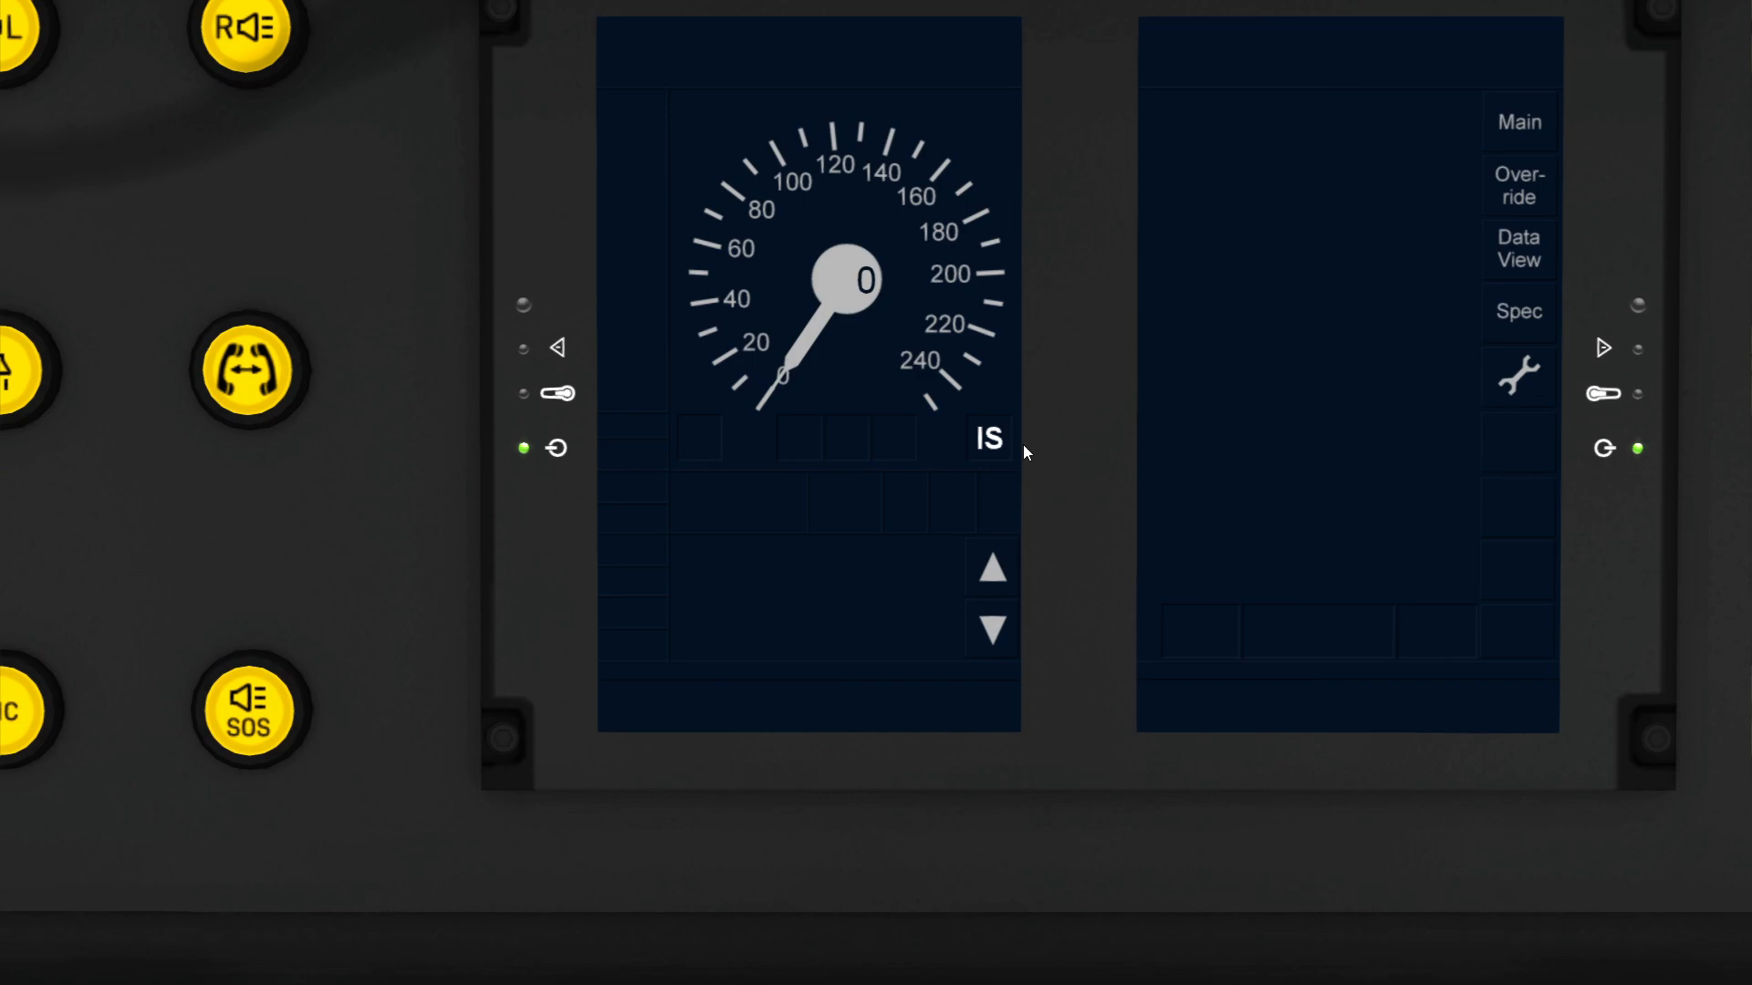
mouse_move(1028, 422)
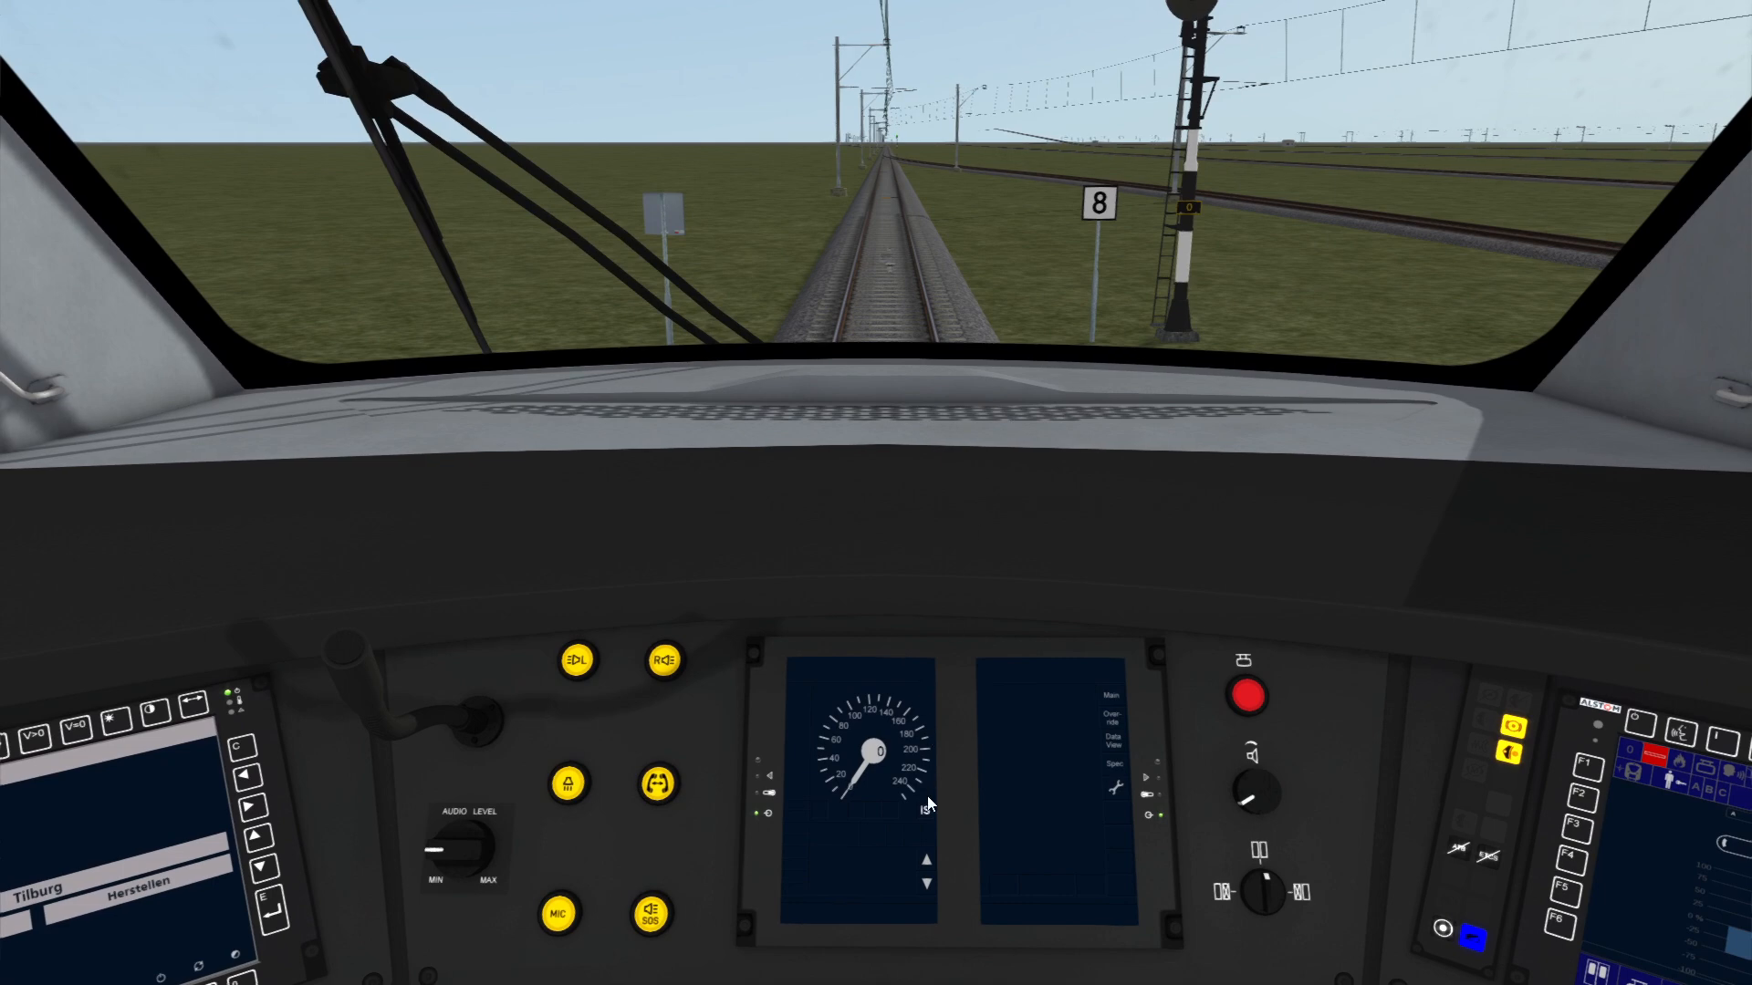
mouse_move(937, 821)
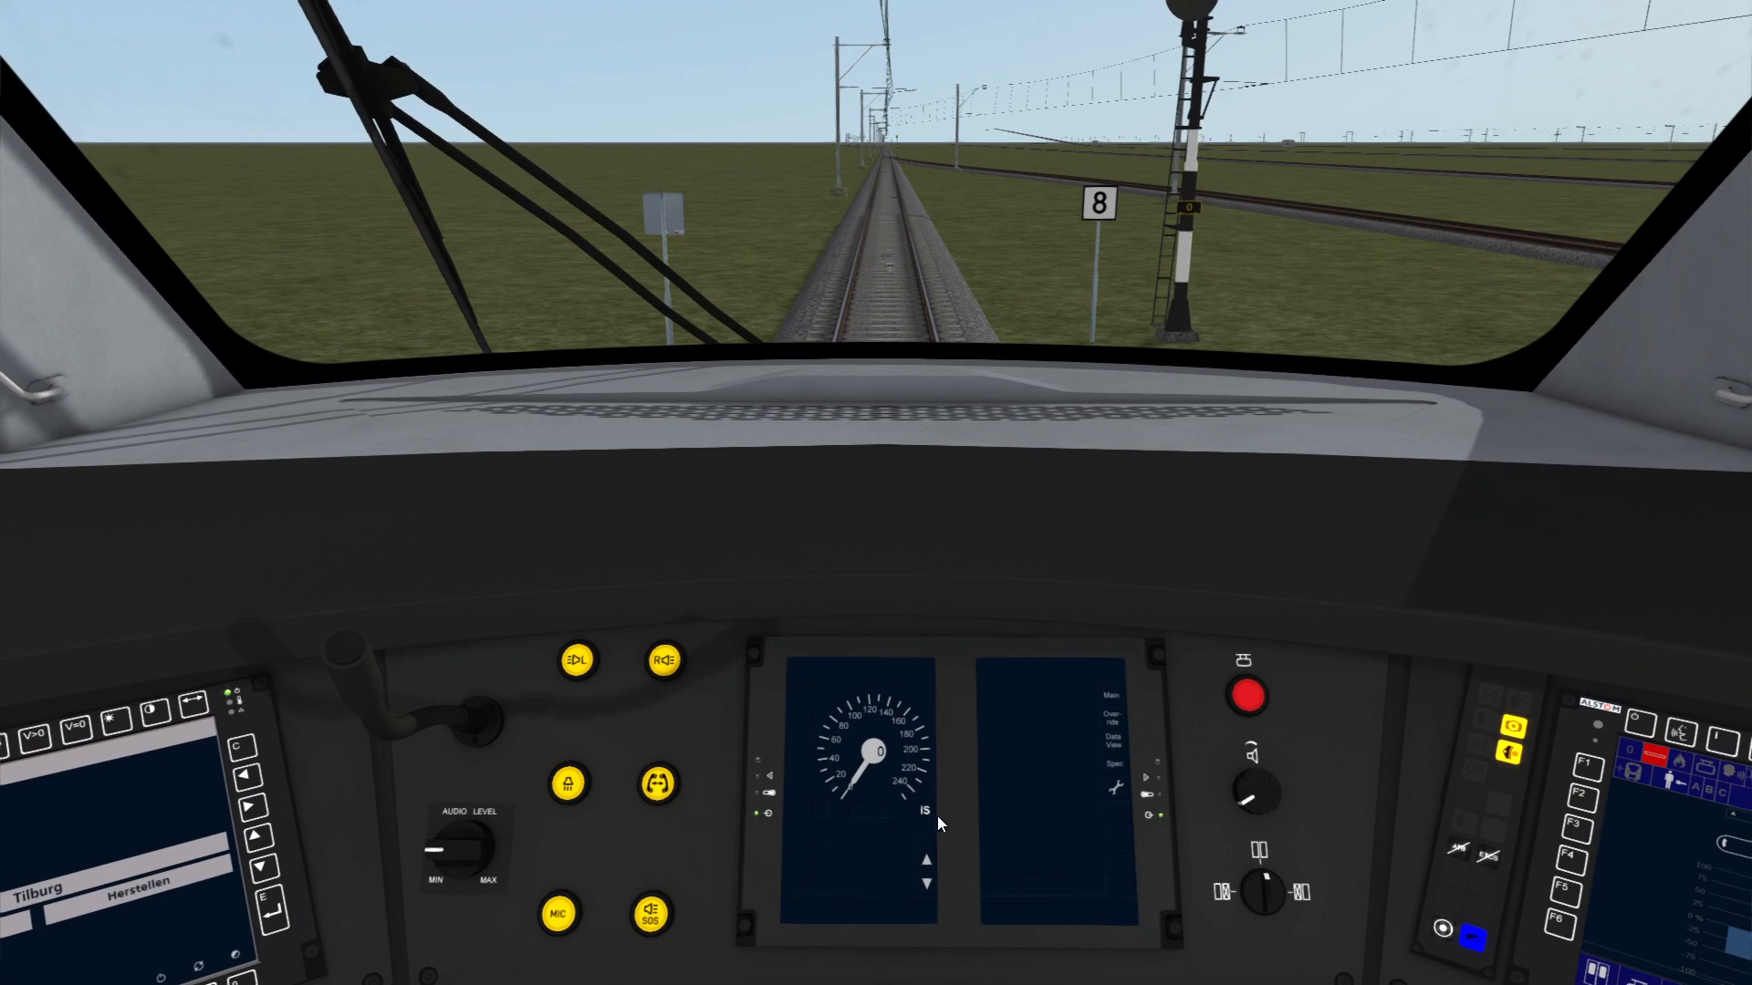
mouse_move(874, 441)
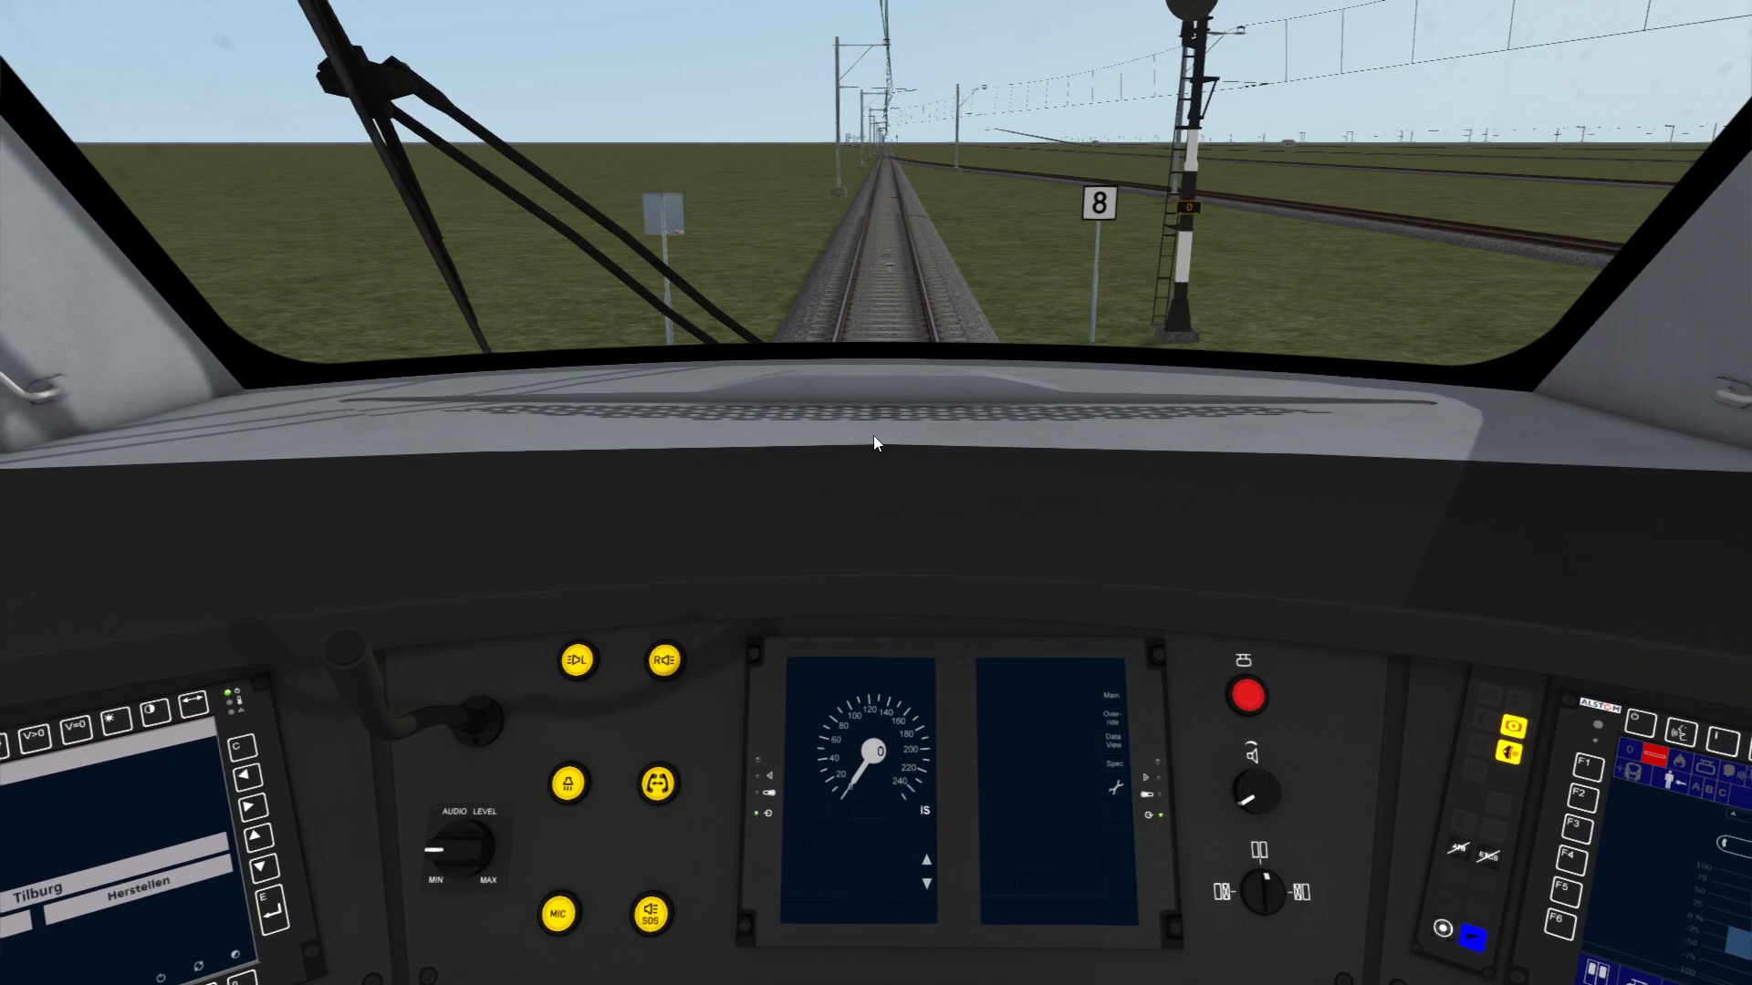
mouse_move(900, 241)
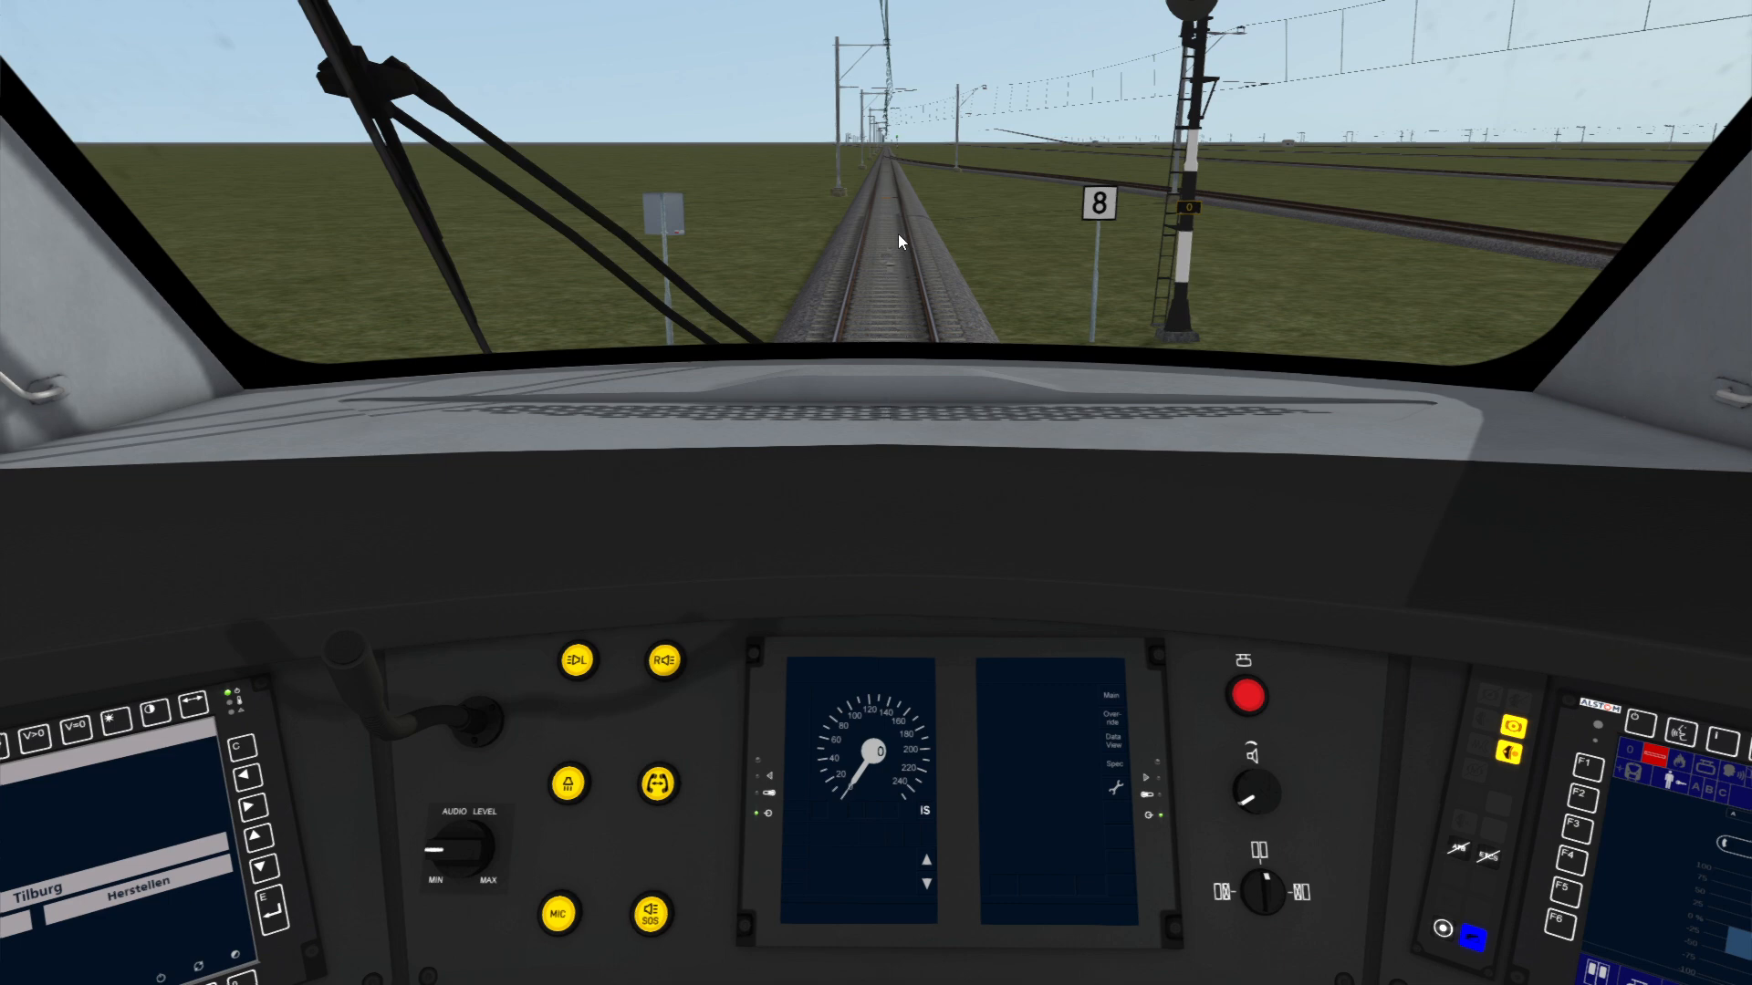
mouse_move(900, 195)
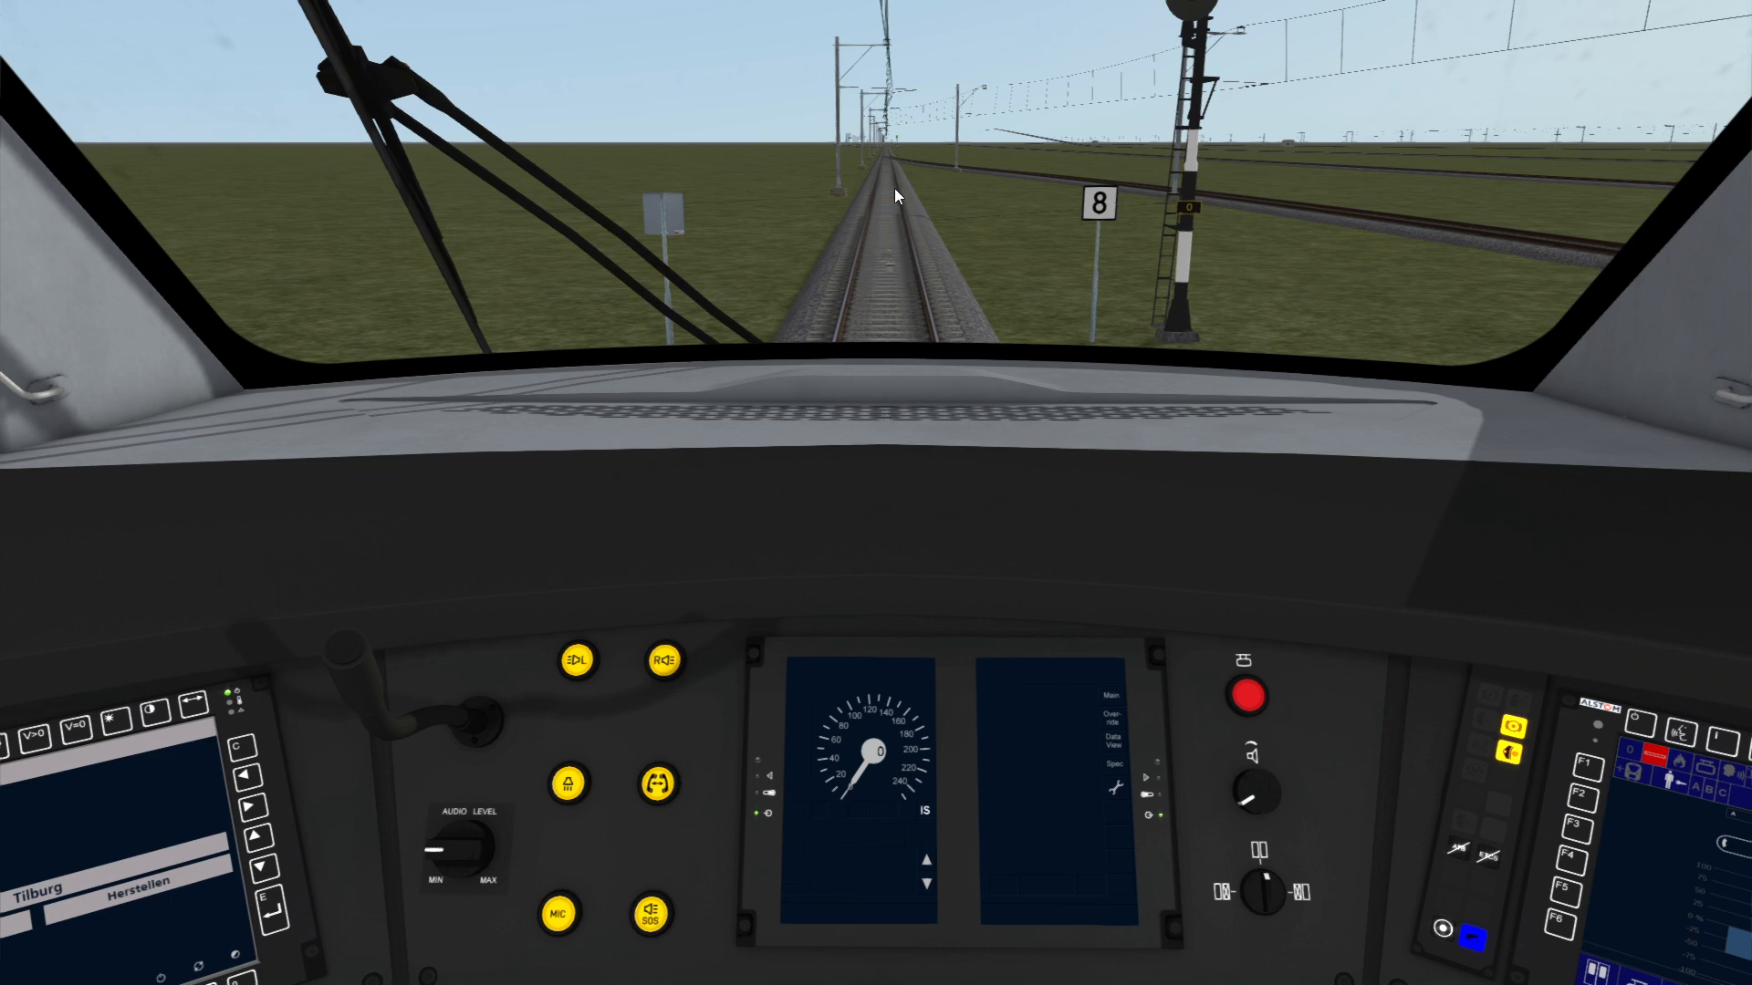
mouse_move(884, 308)
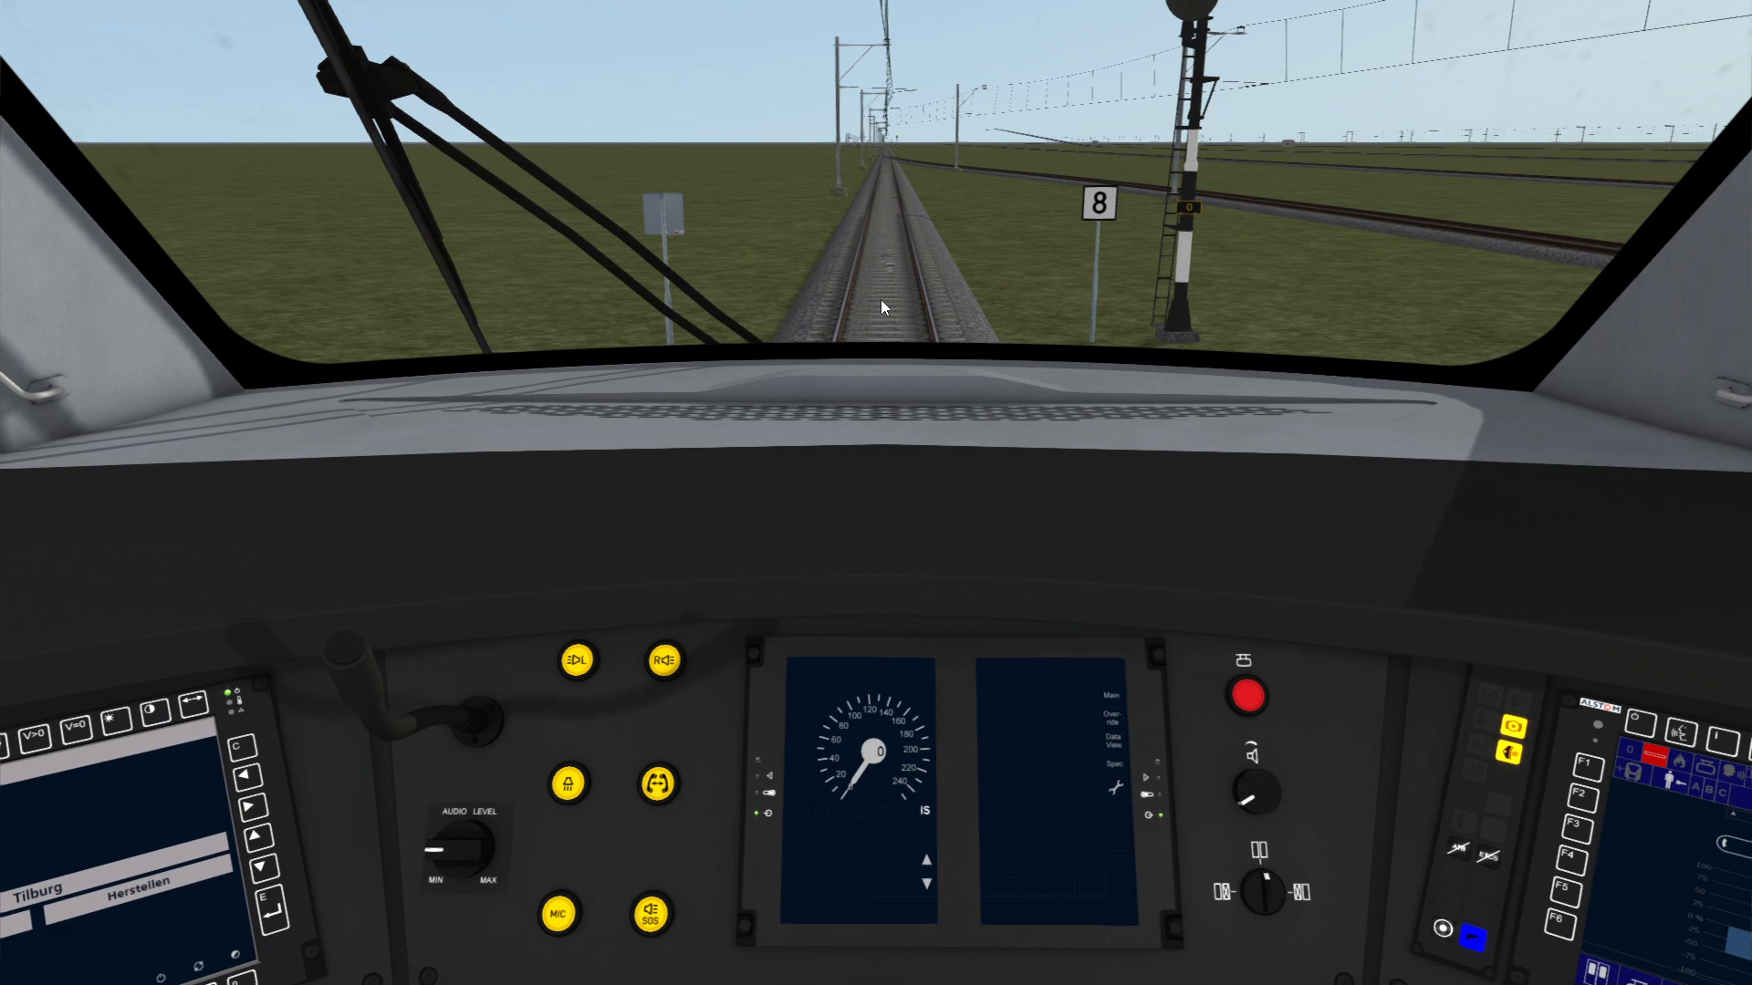
mouse_move(898, 370)
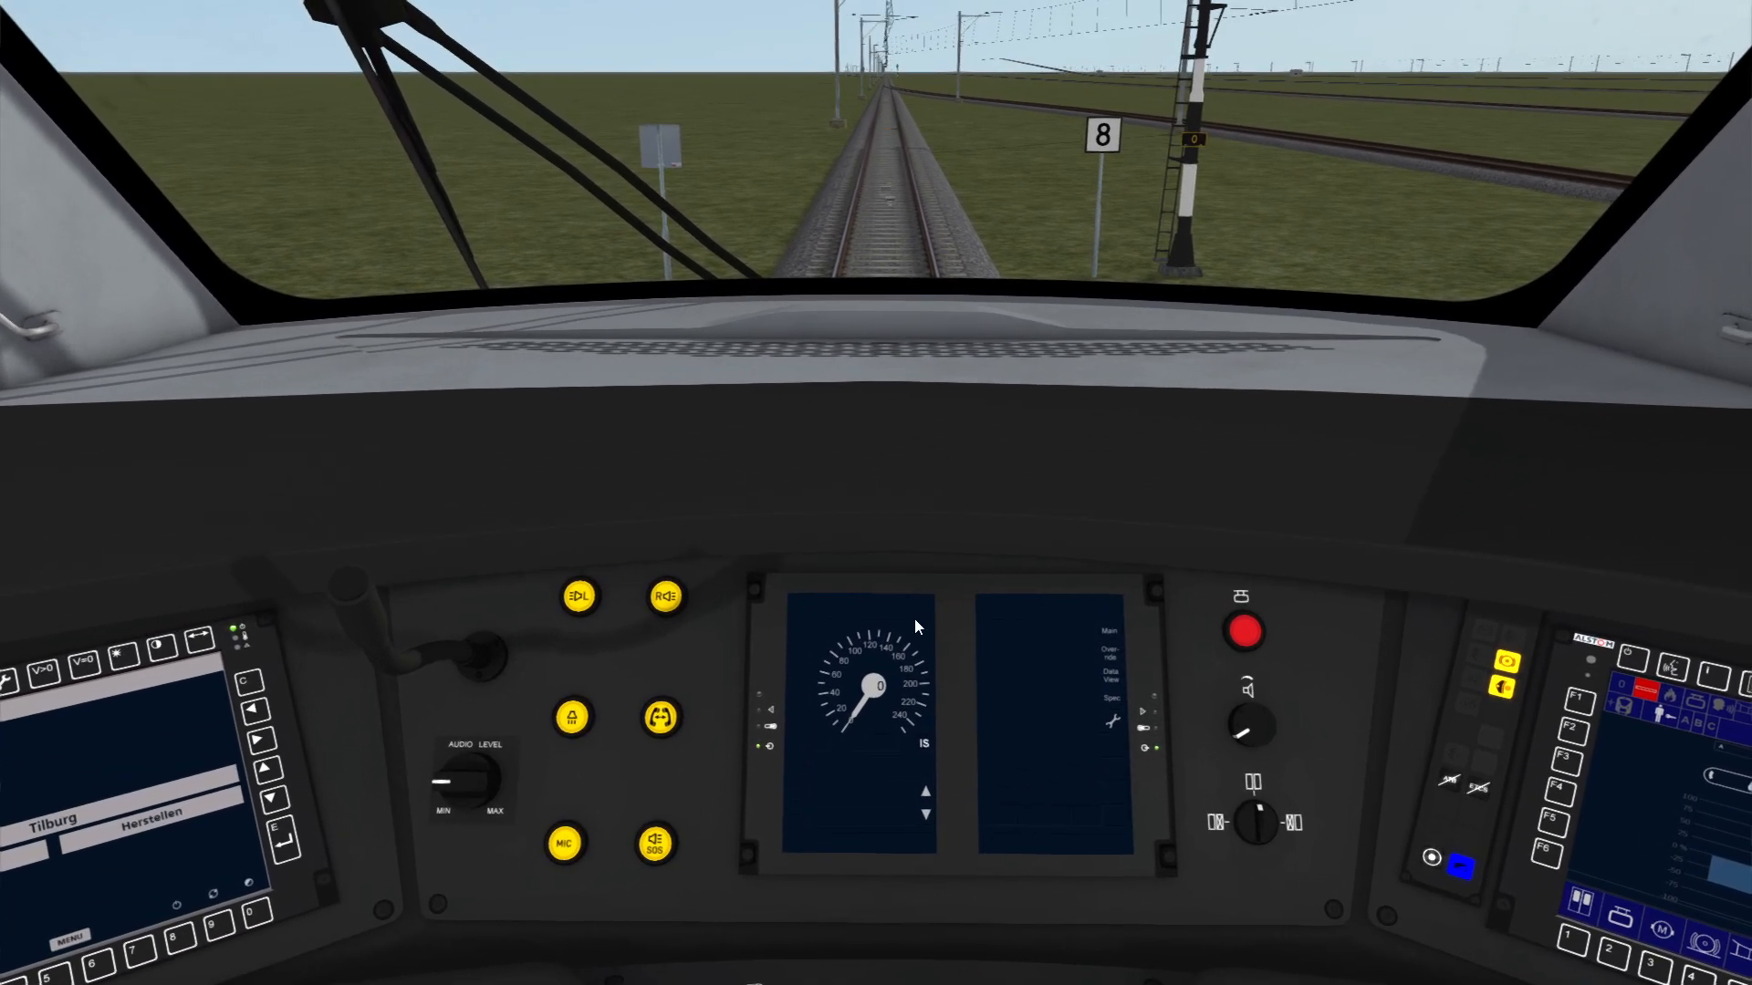
mouse_move(911, 737)
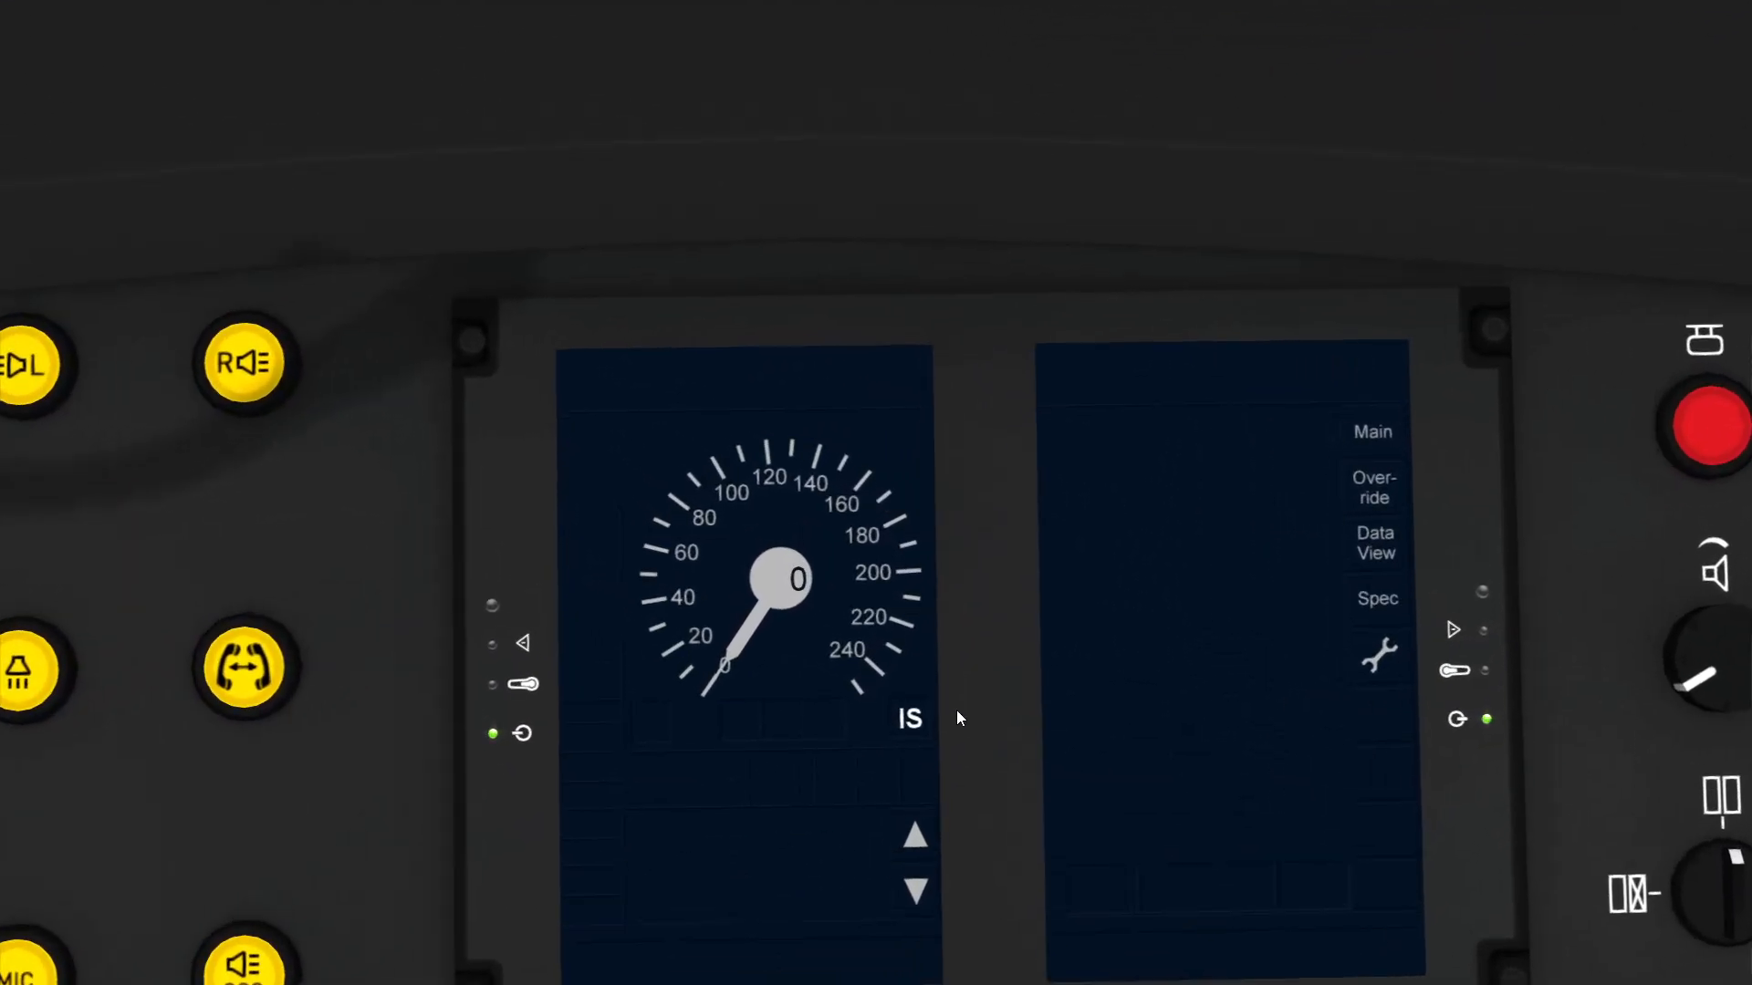
mouse_move(891, 738)
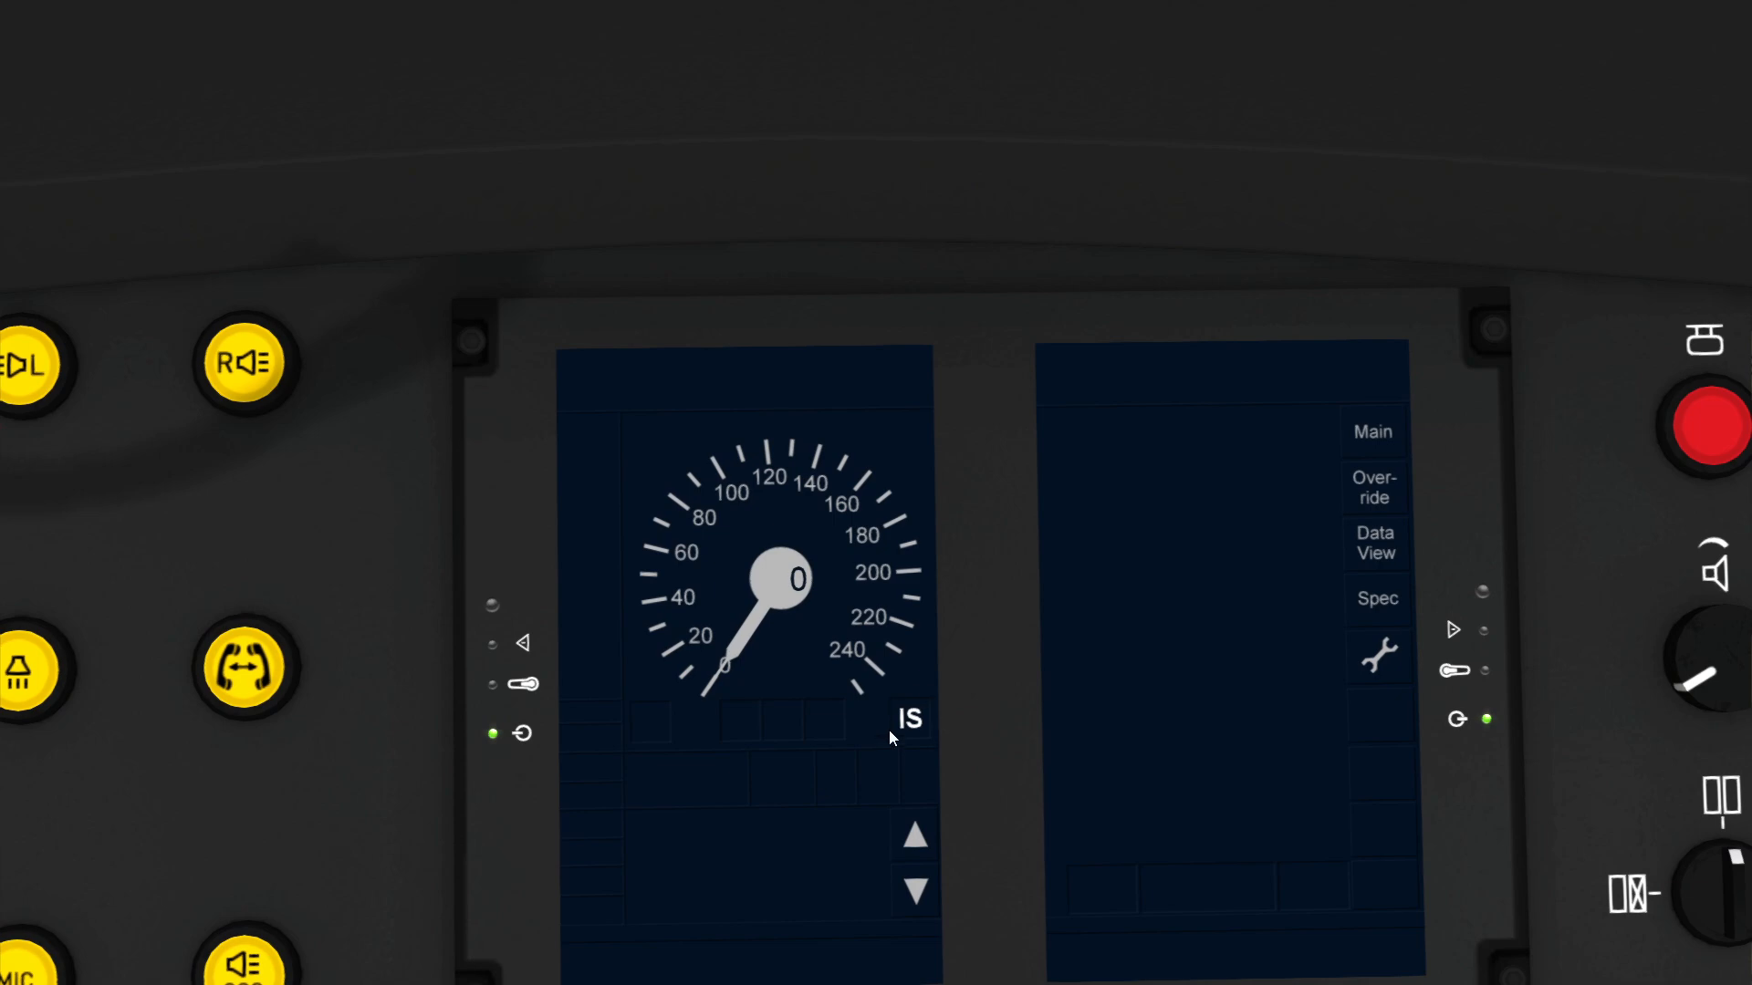
Step: Select ATB as the train protection level from the DMI level choices
left_click(910, 719)
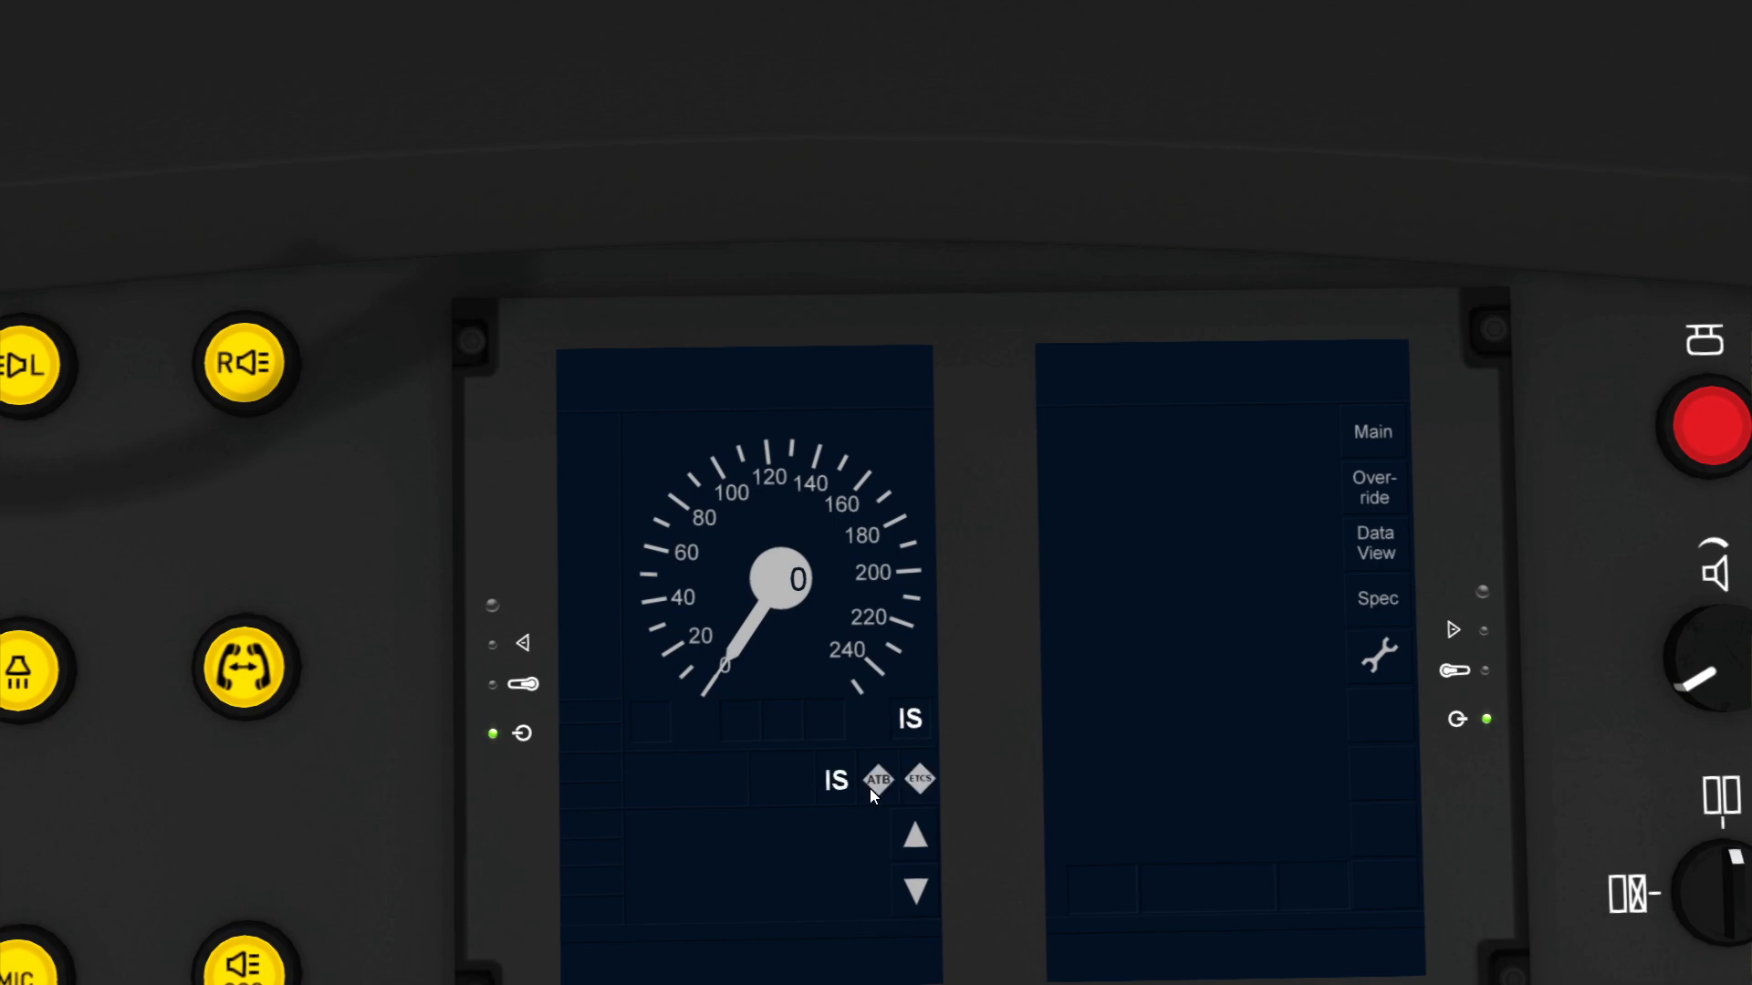
mouse_move(834, 794)
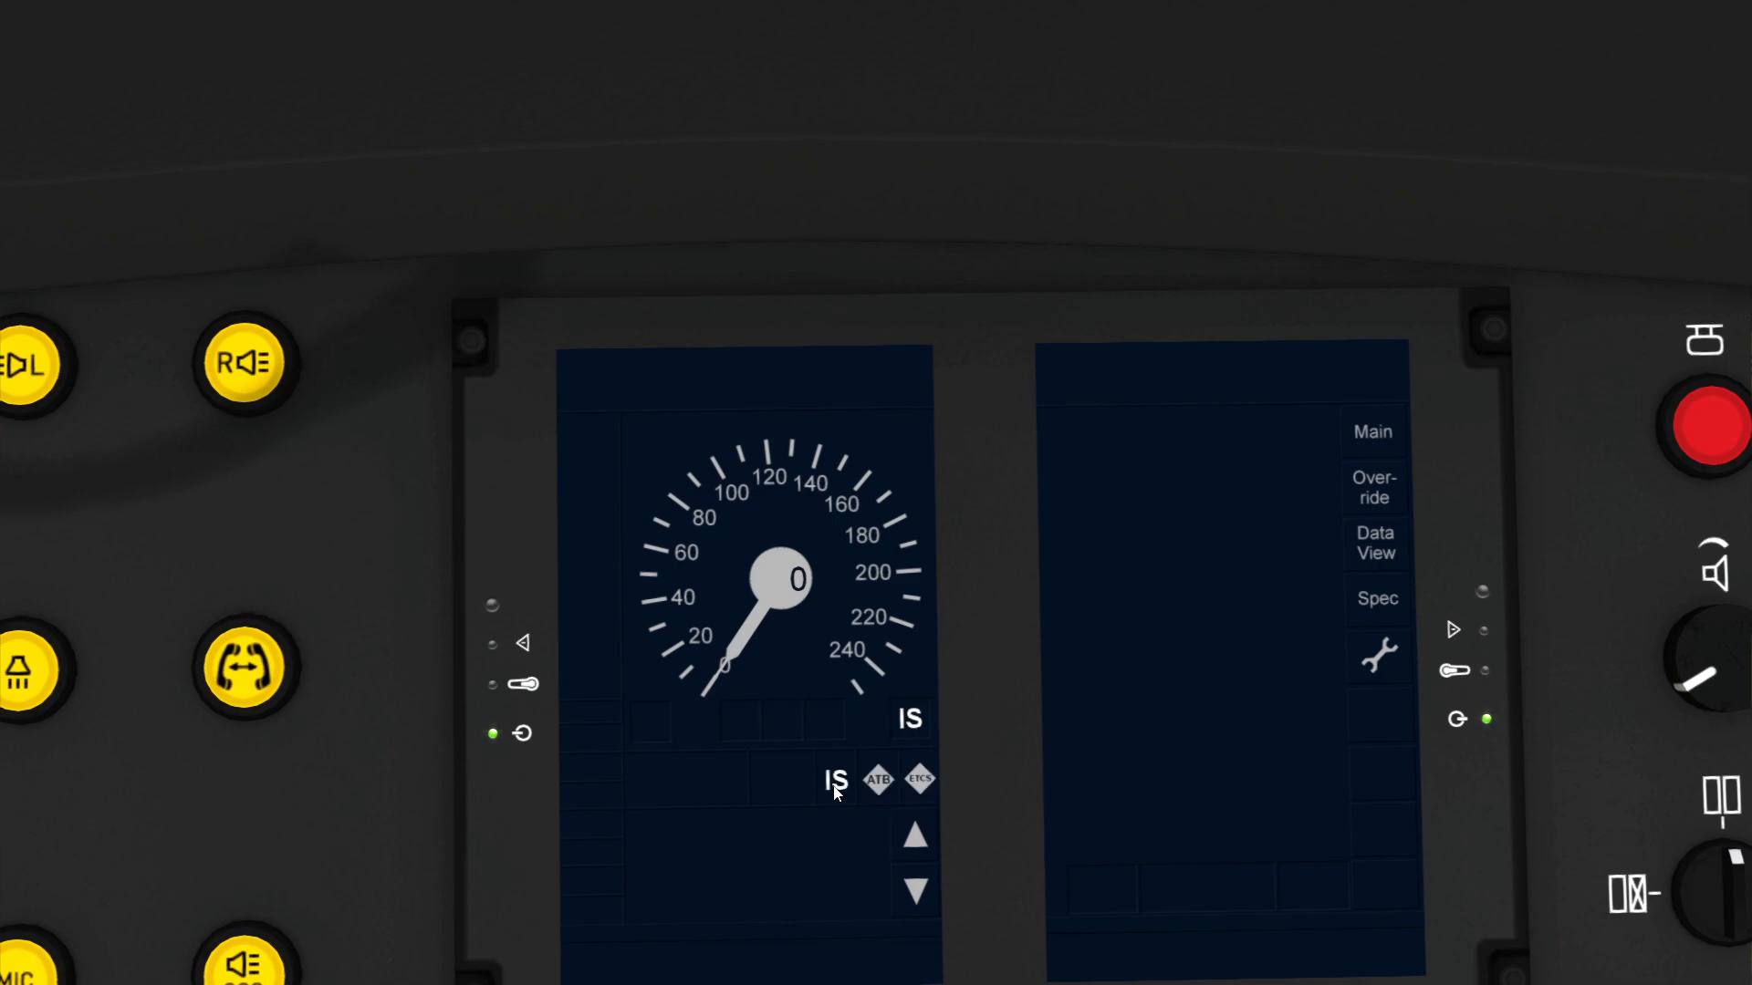
mouse_move(892, 790)
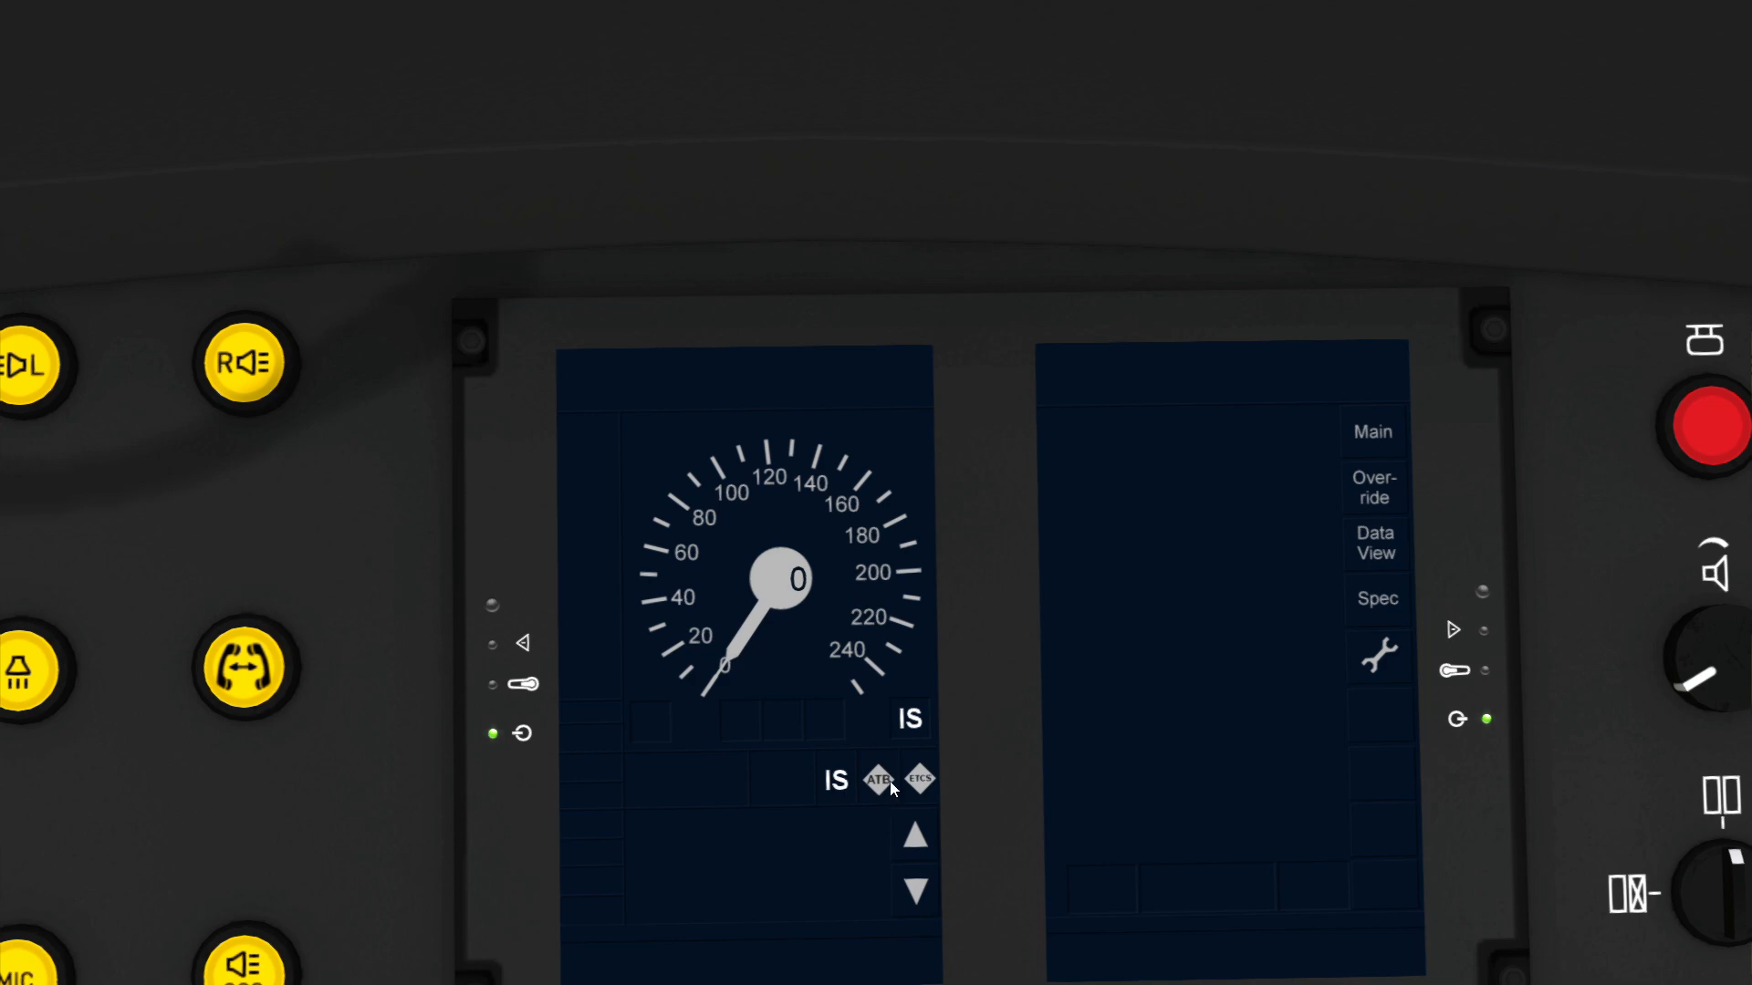
mouse_move(944, 768)
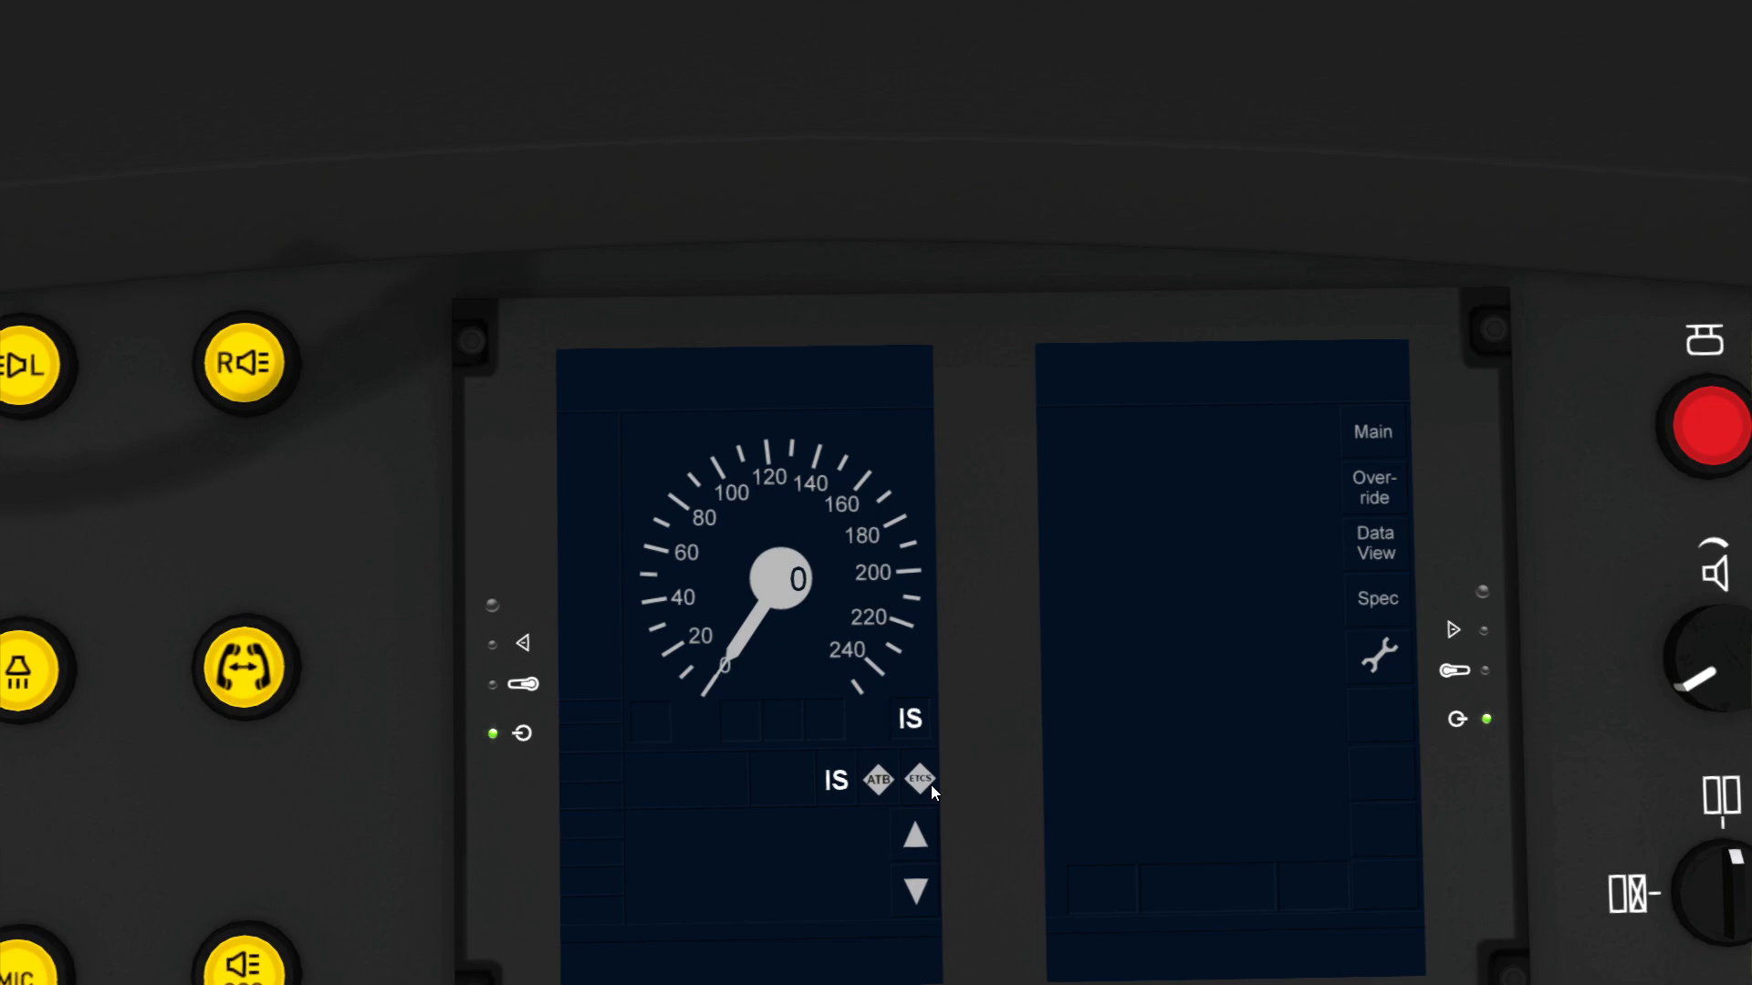
mouse_move(938, 788)
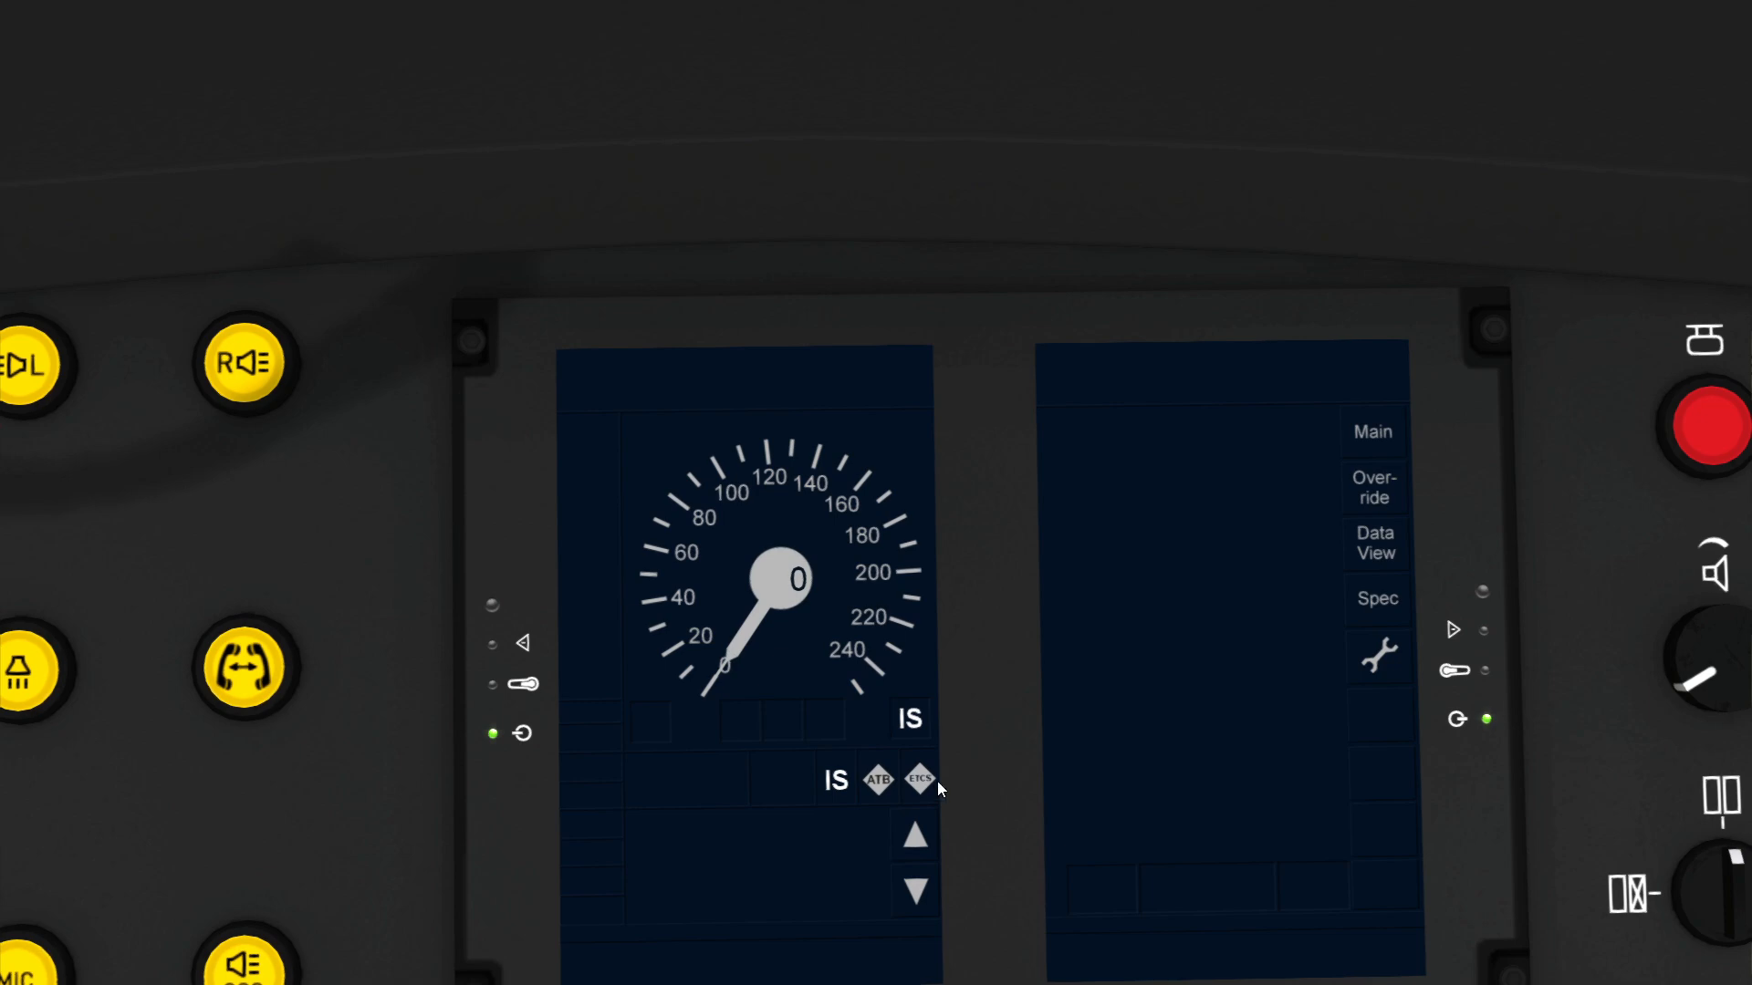
mouse_move(881, 785)
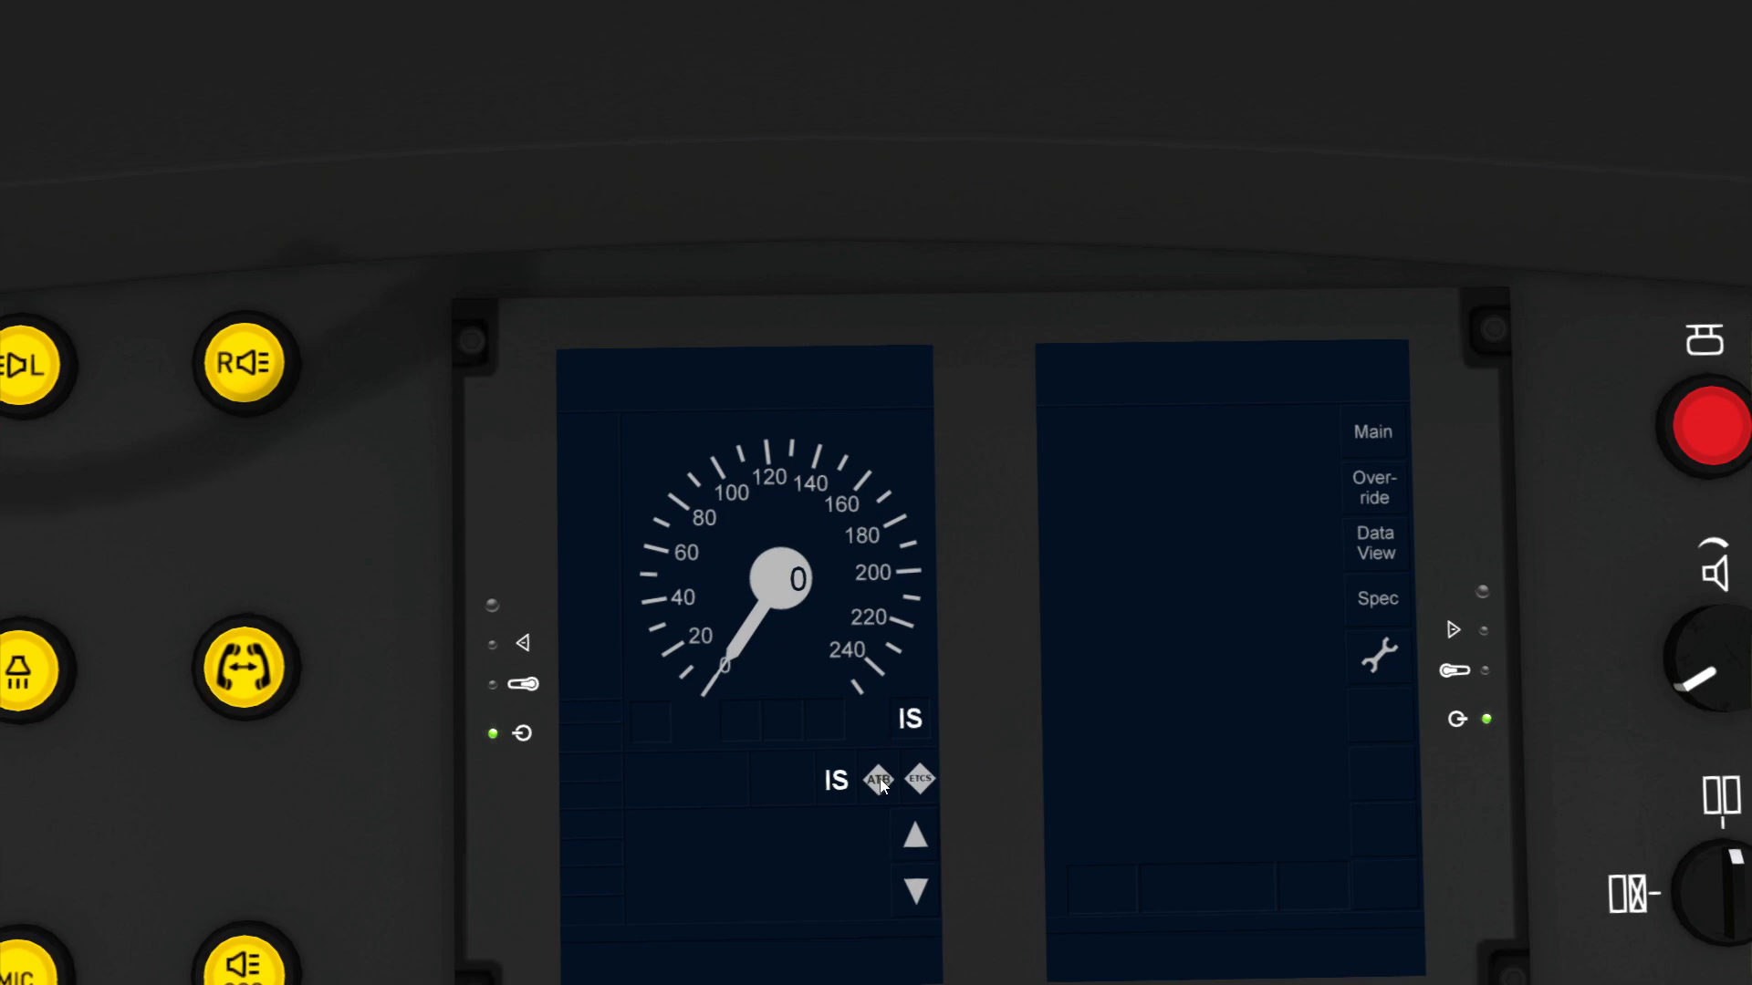
left_click(878, 779)
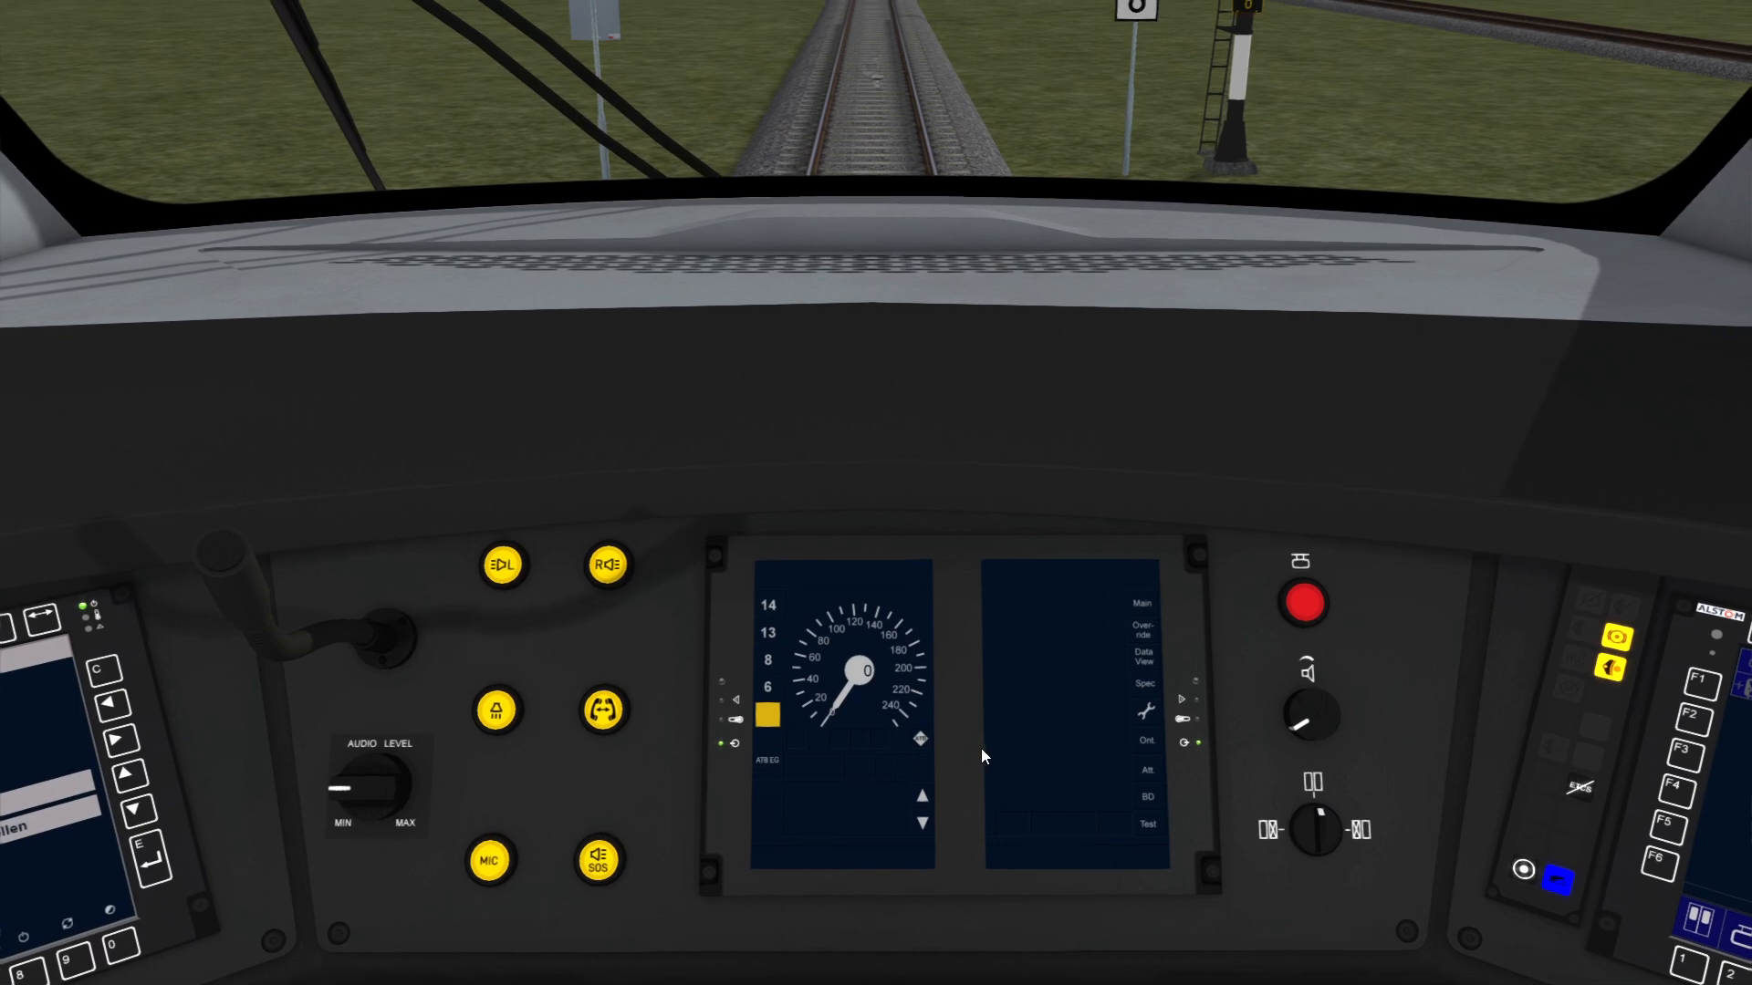
mouse_move(911, 736)
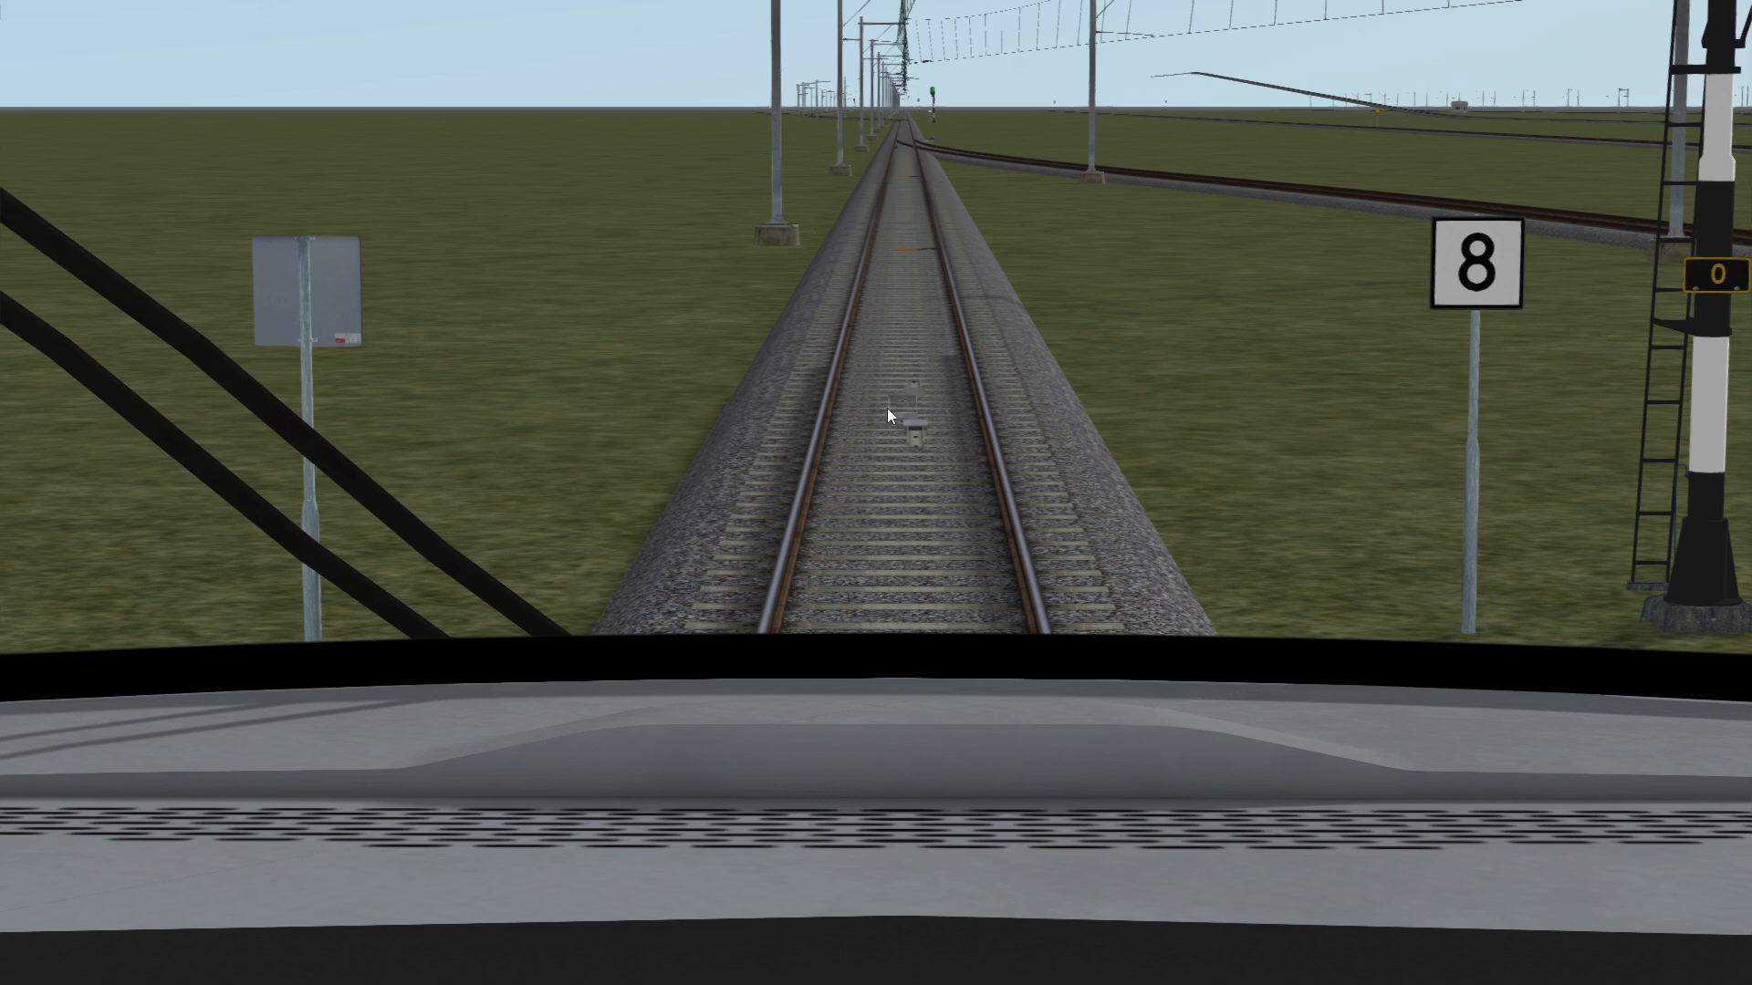
mouse_move(914, 250)
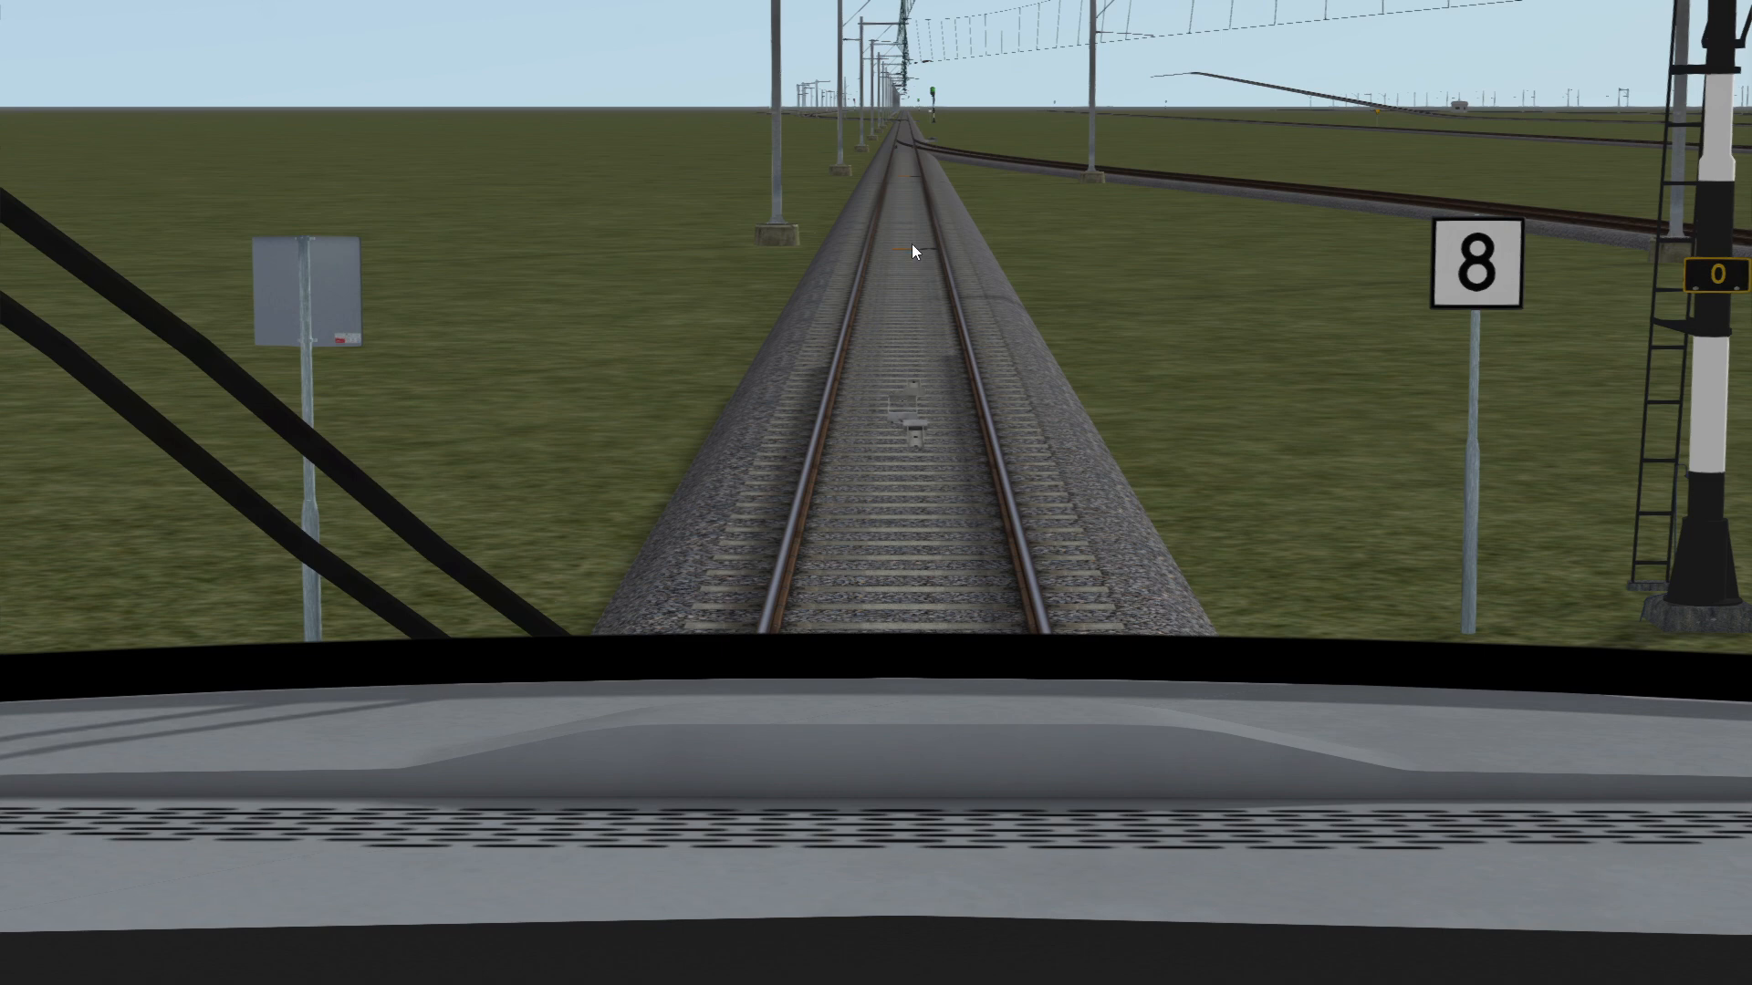
mouse_move(902, 182)
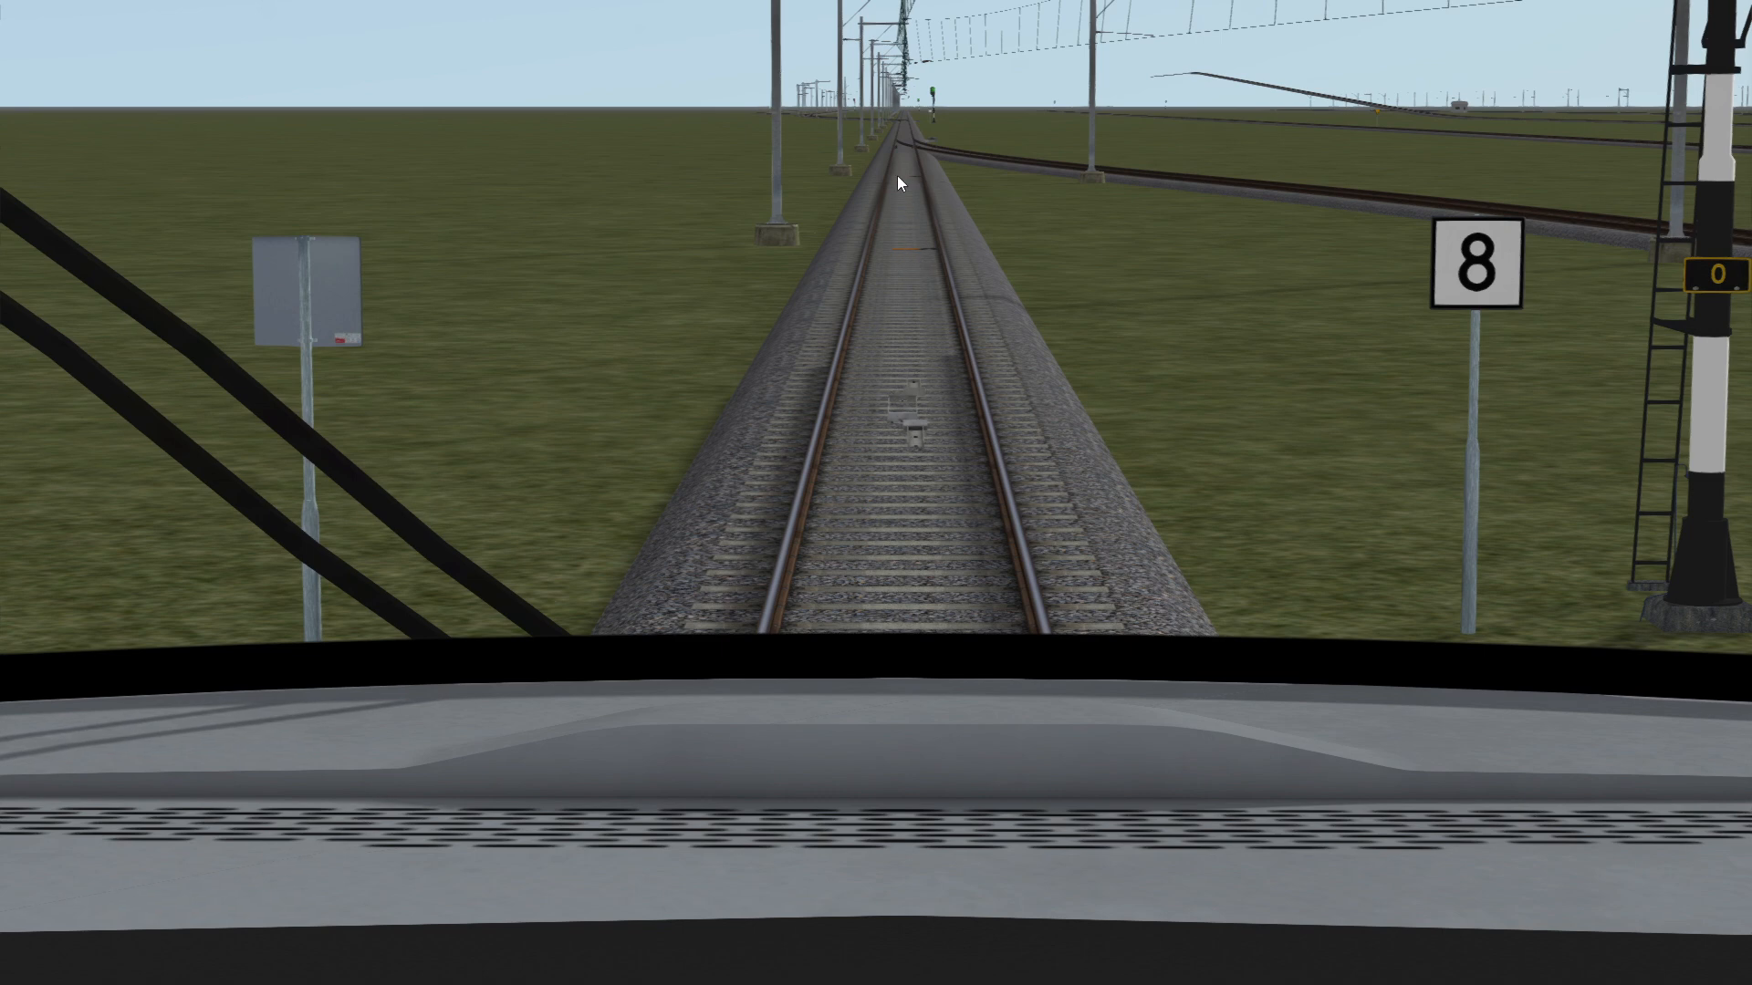
mouse_move(894, 250)
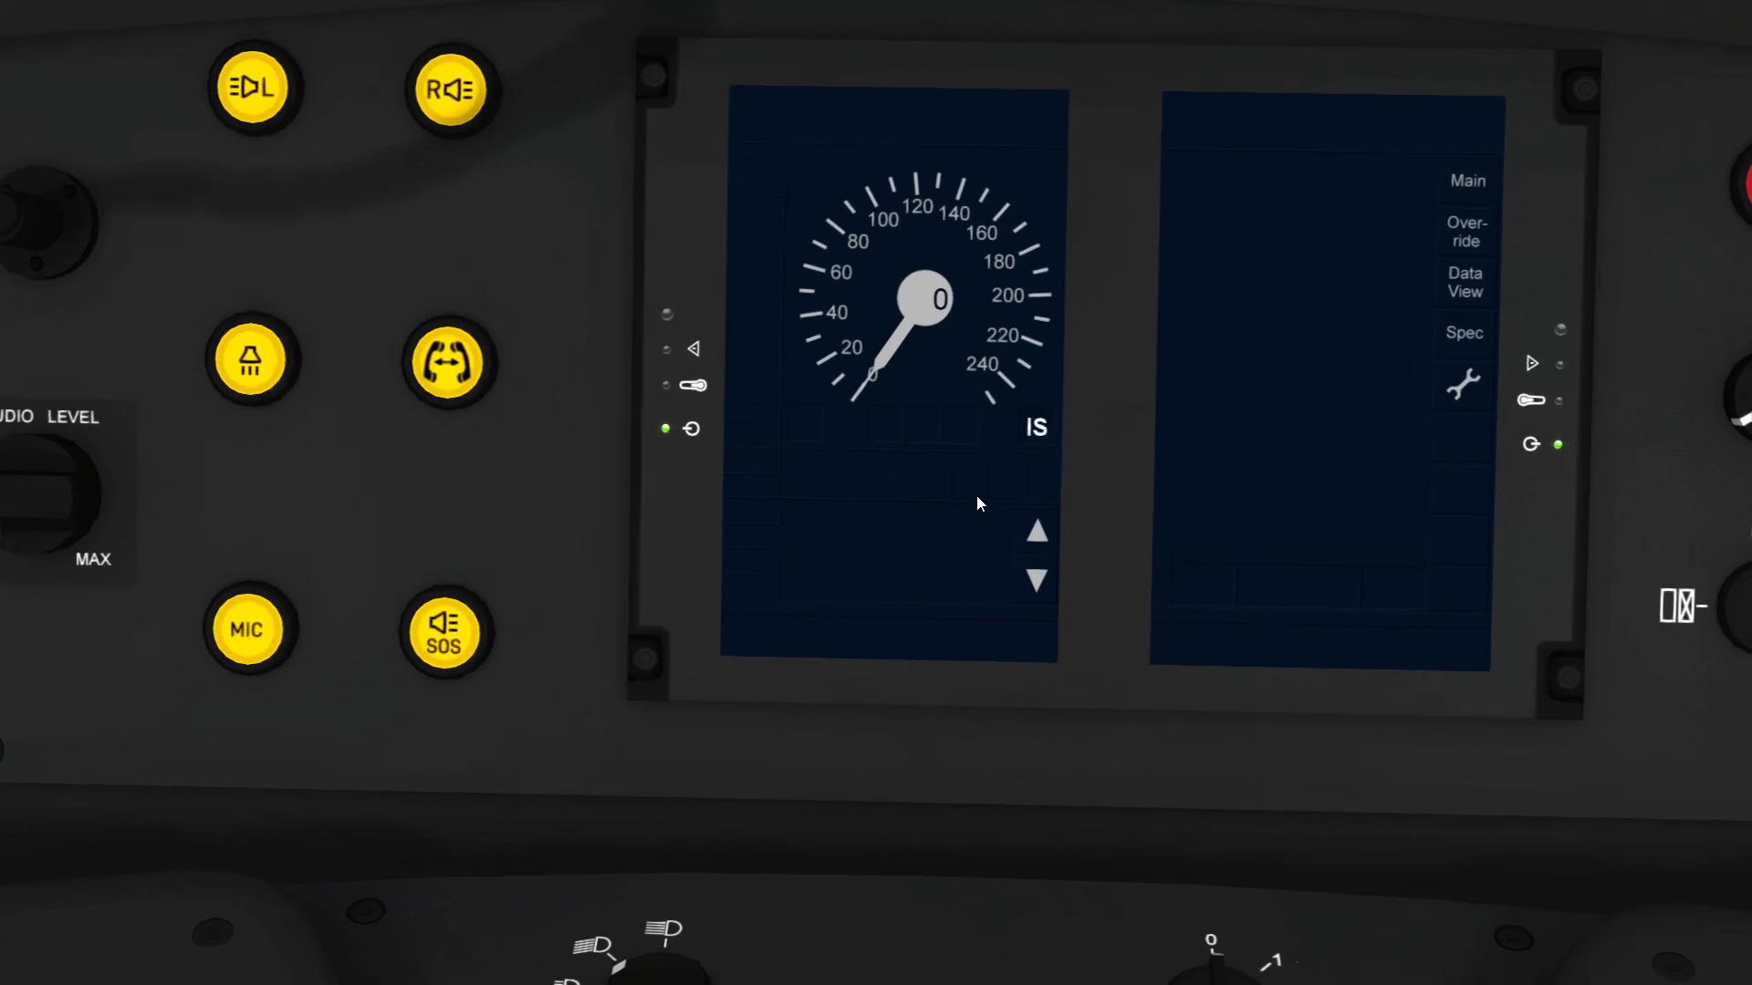
mouse_move(1062, 456)
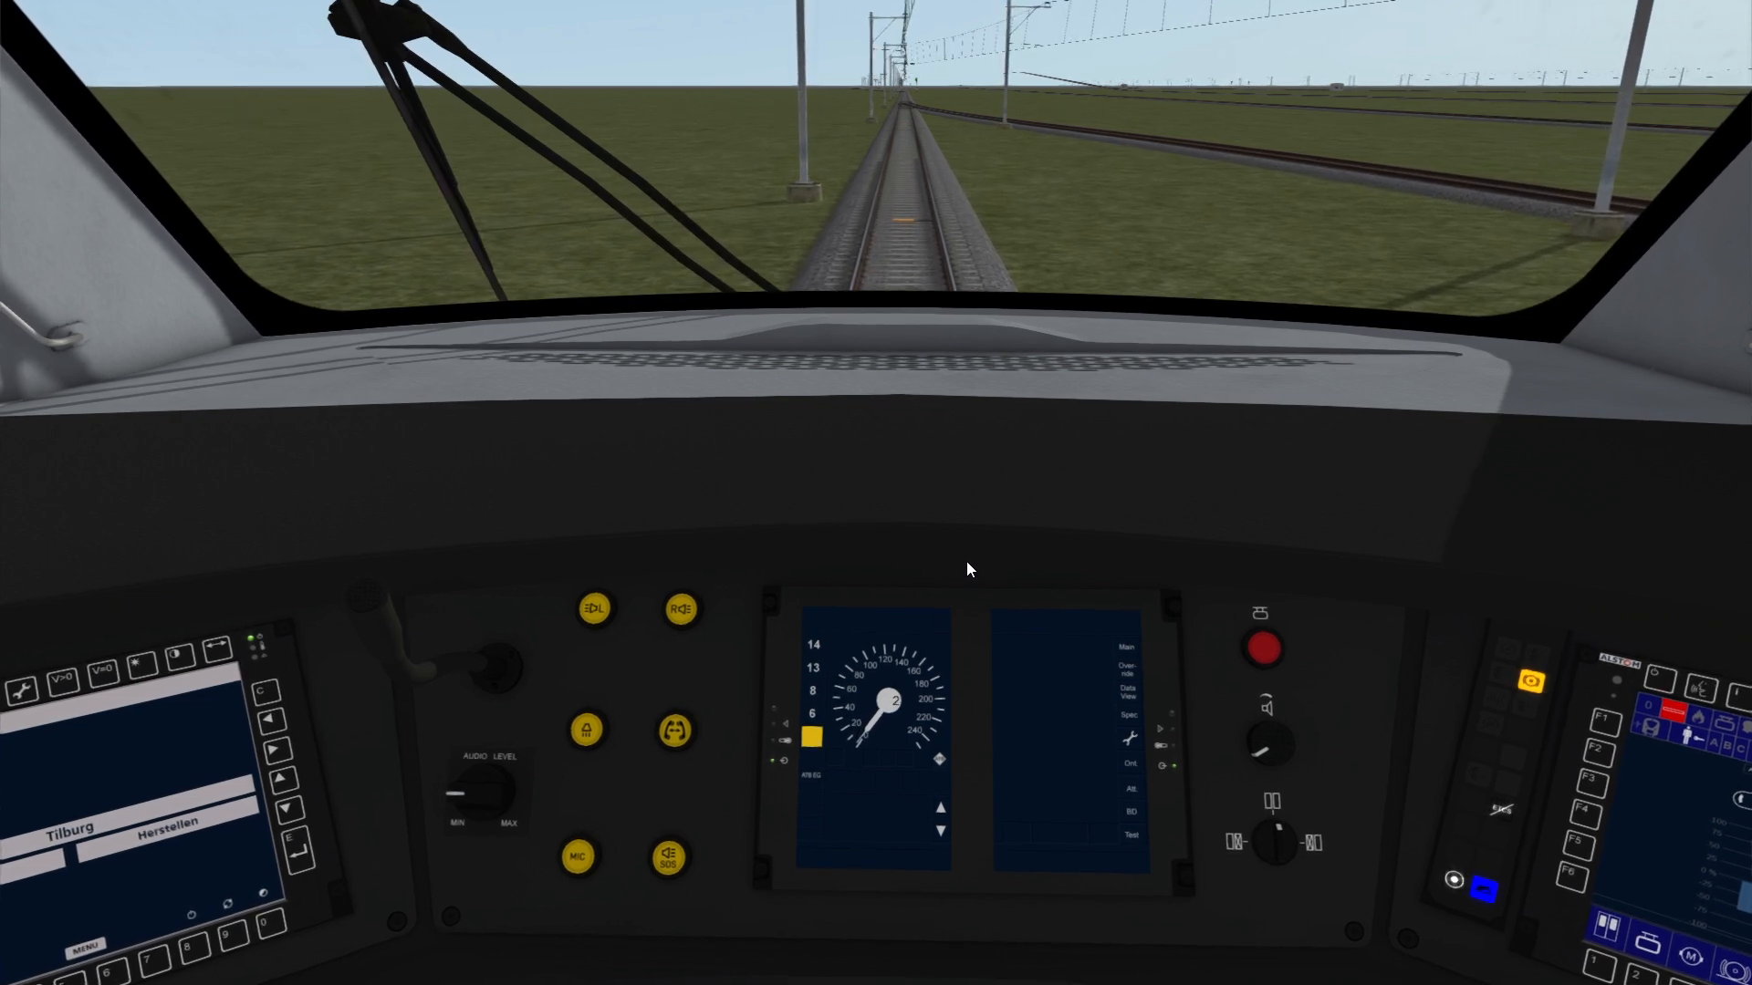
mouse_move(995, 566)
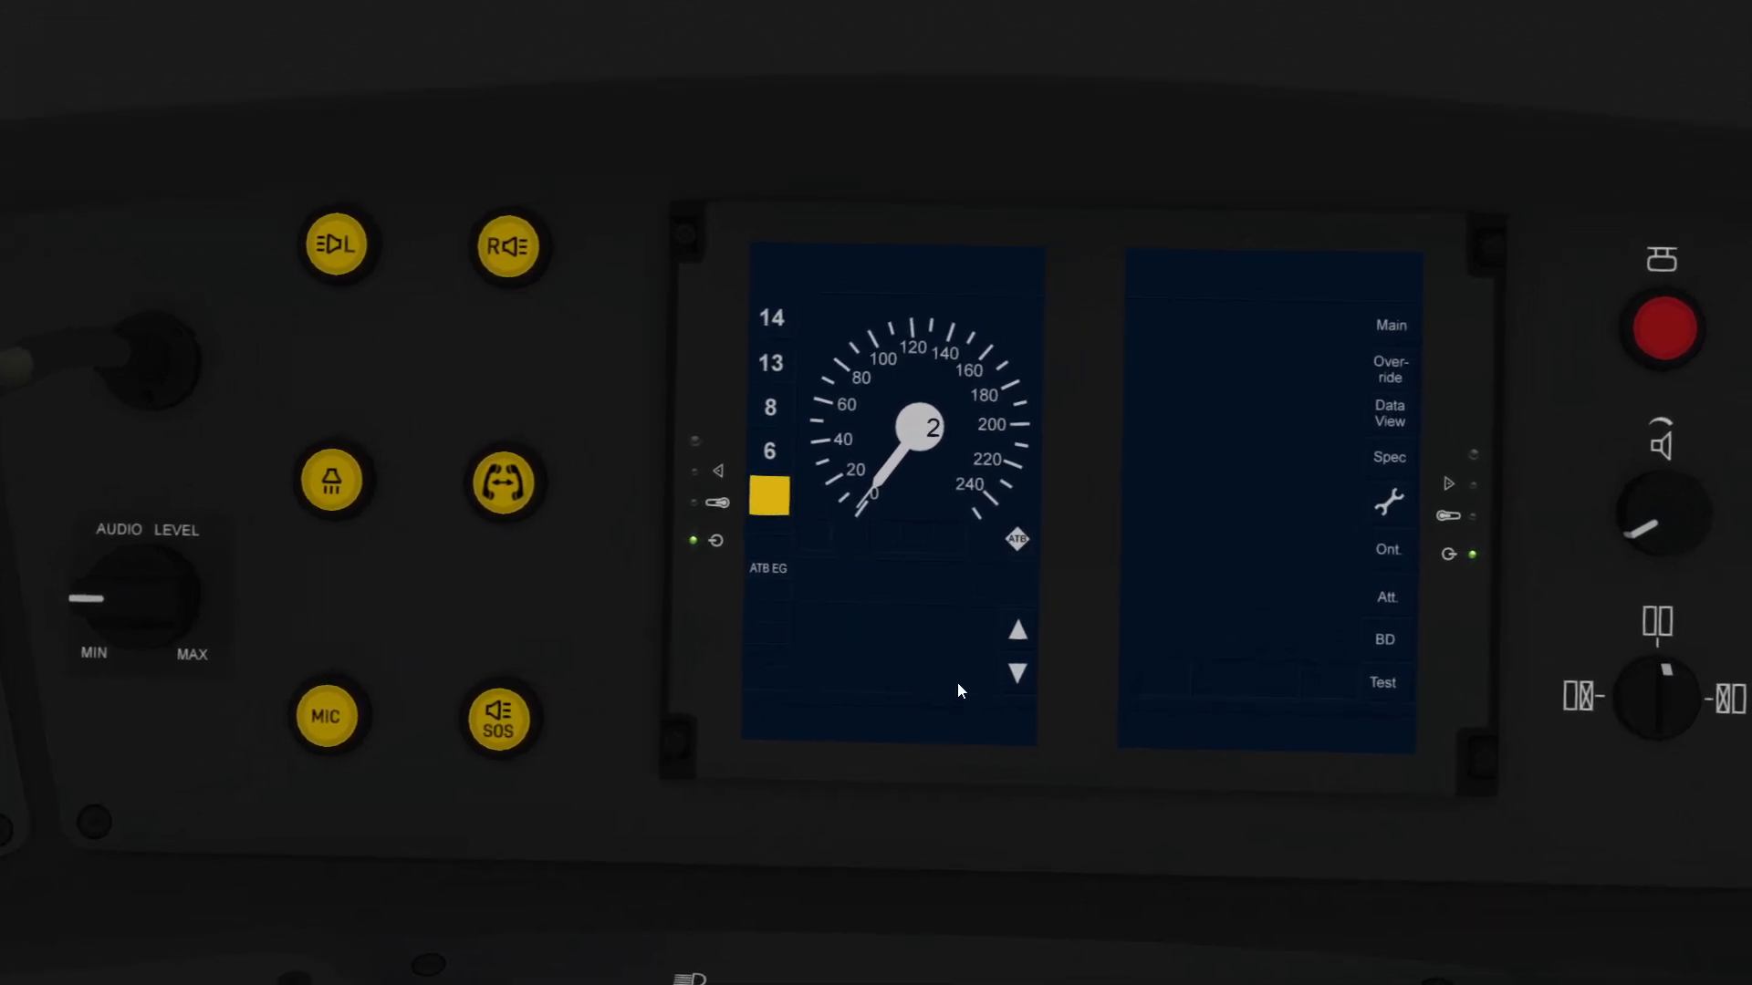
mouse_move(838, 670)
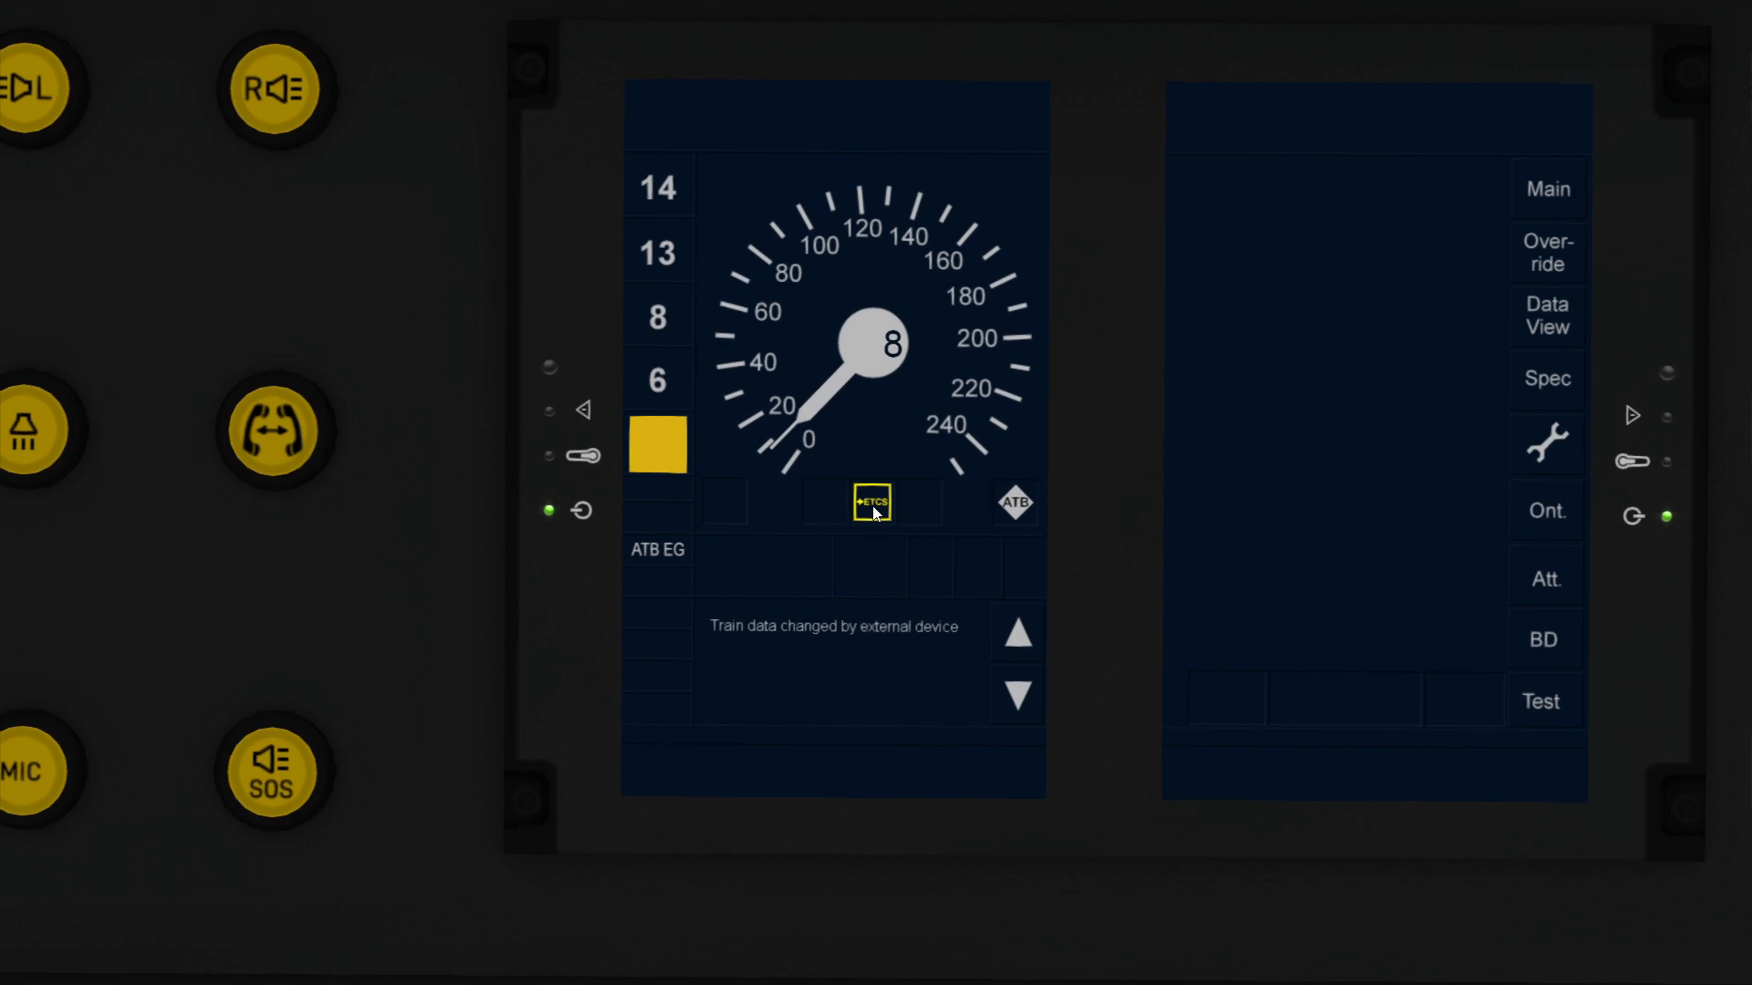
left_click(872, 504)
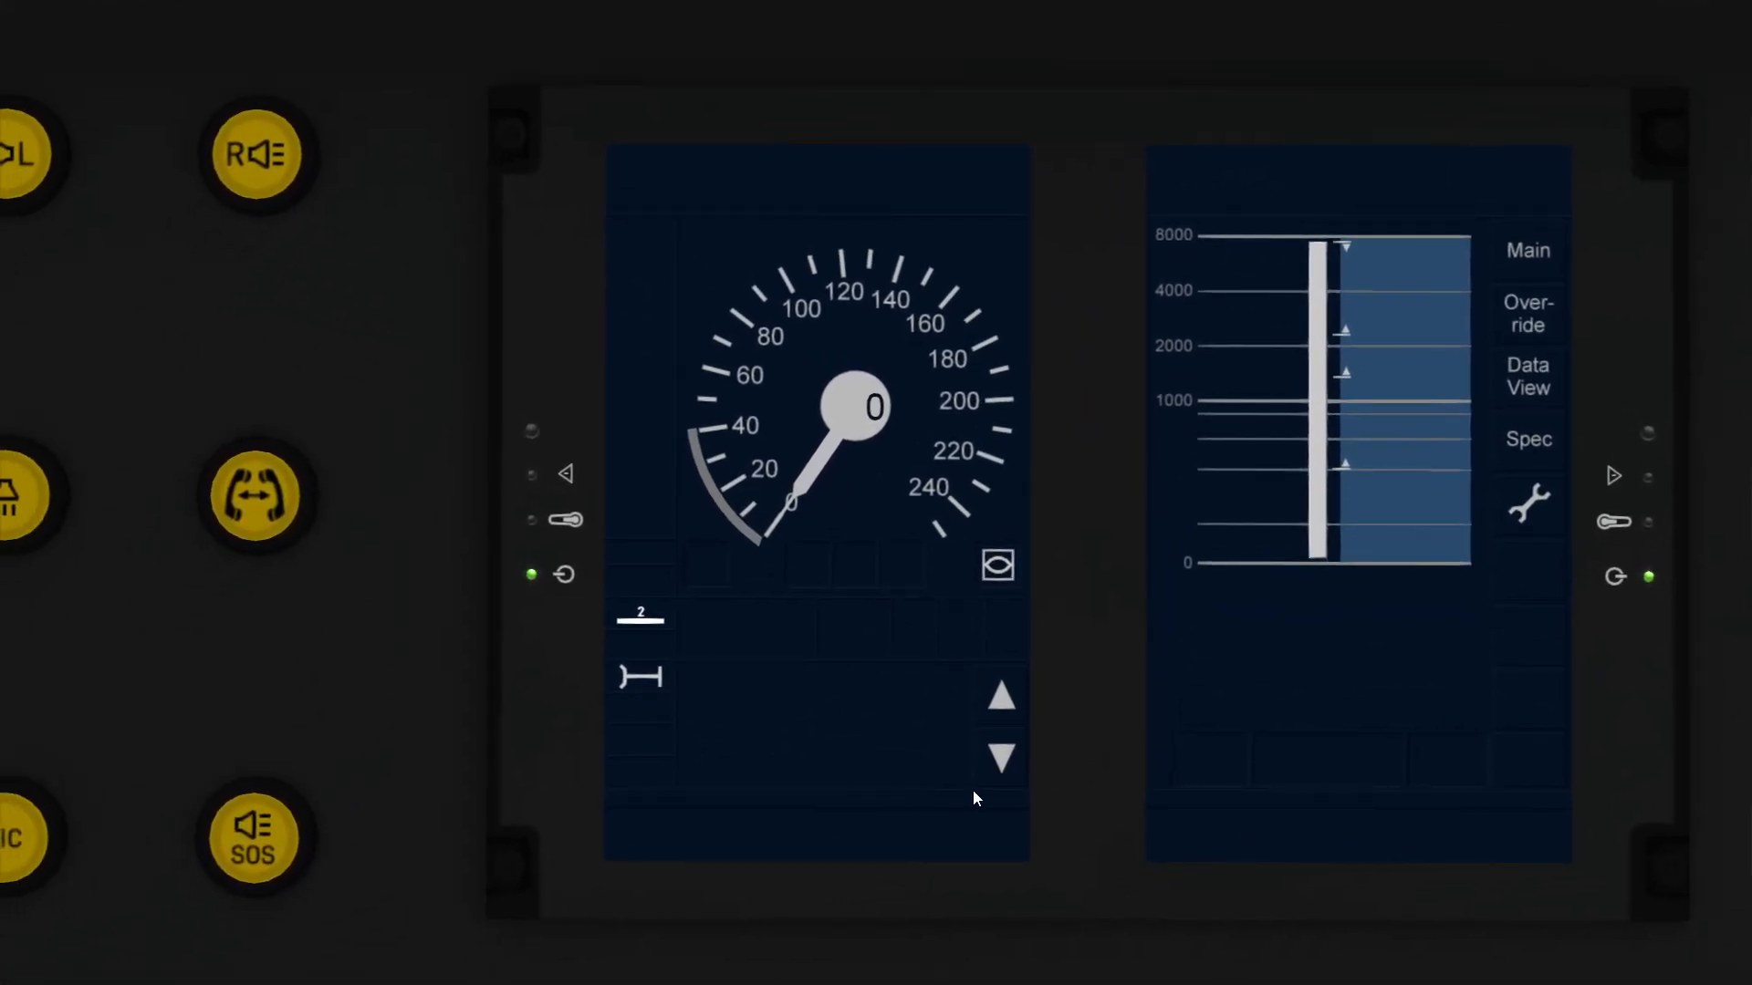
mouse_move(932, 797)
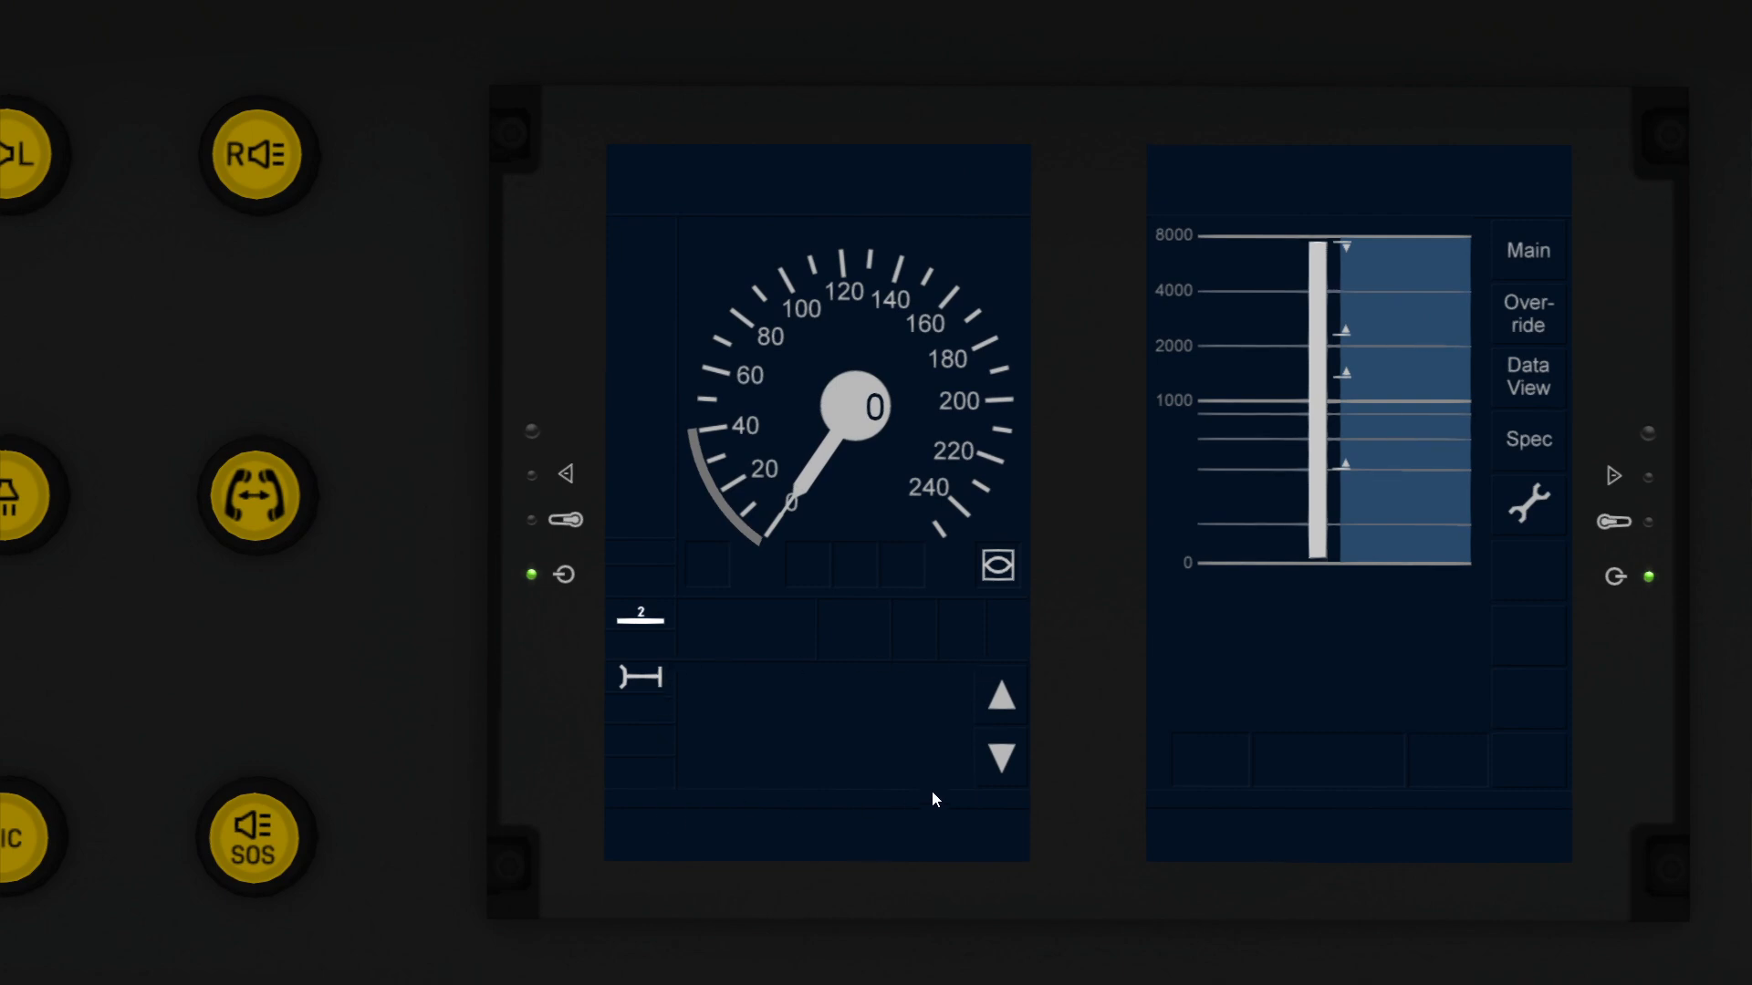
mouse_move(823, 542)
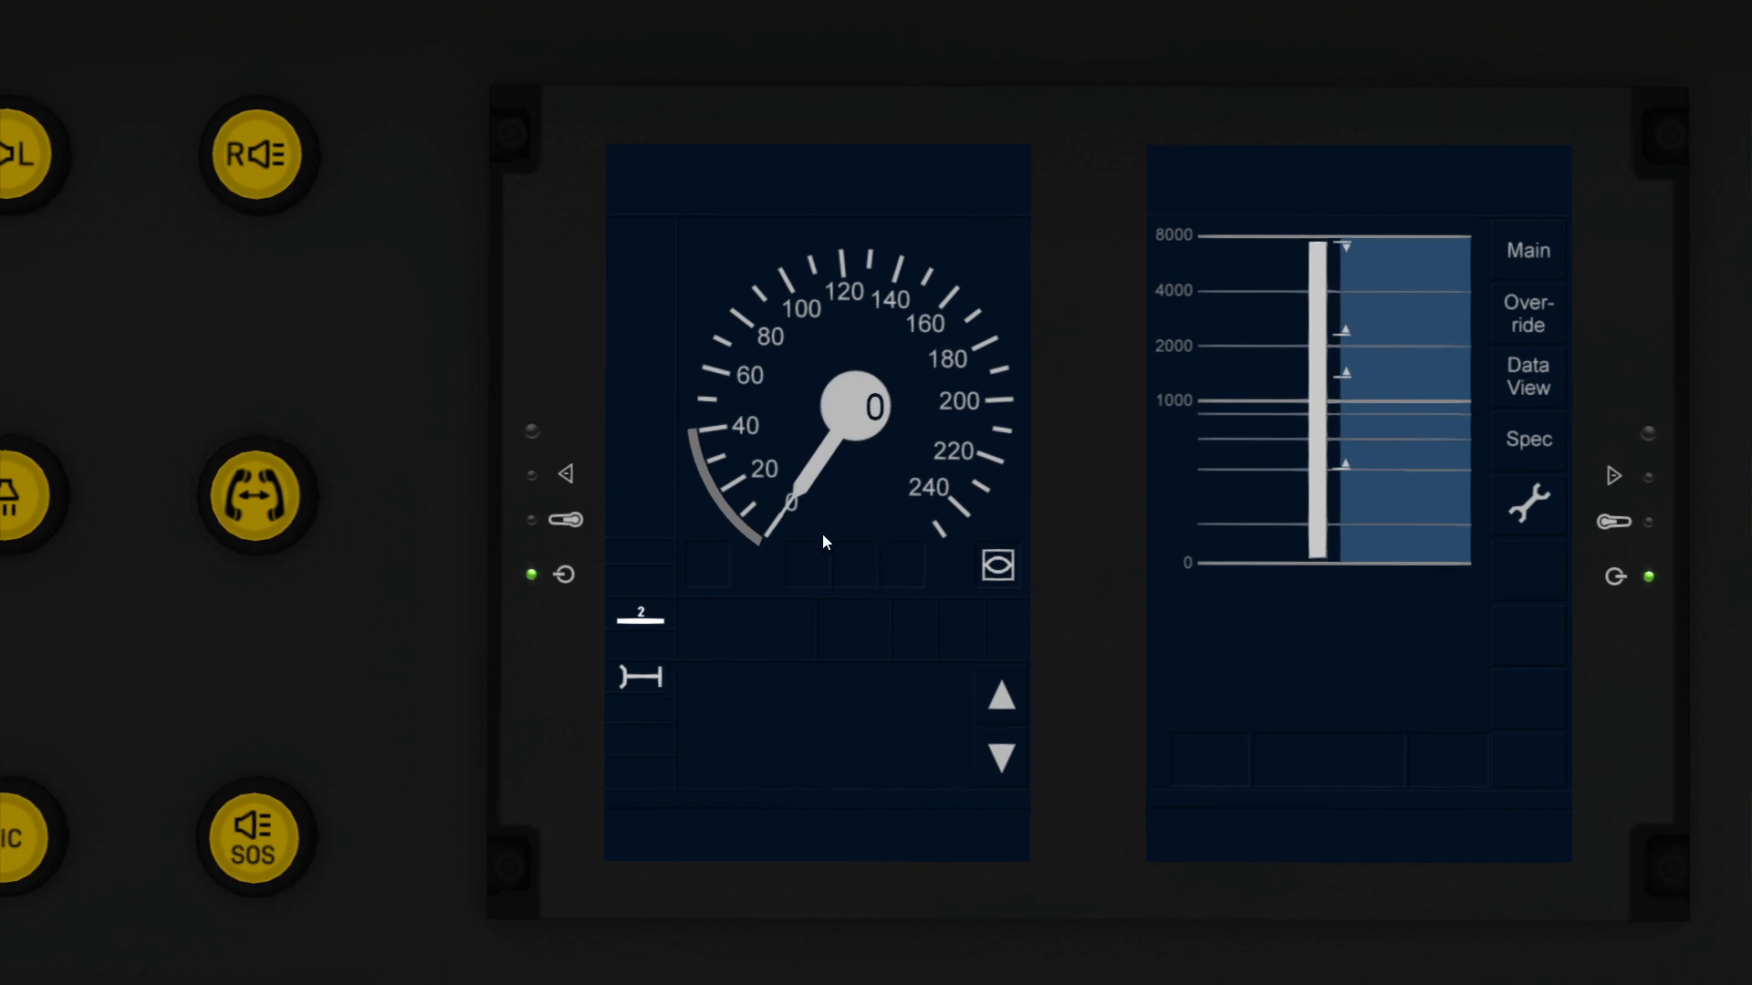
mouse_move(852, 604)
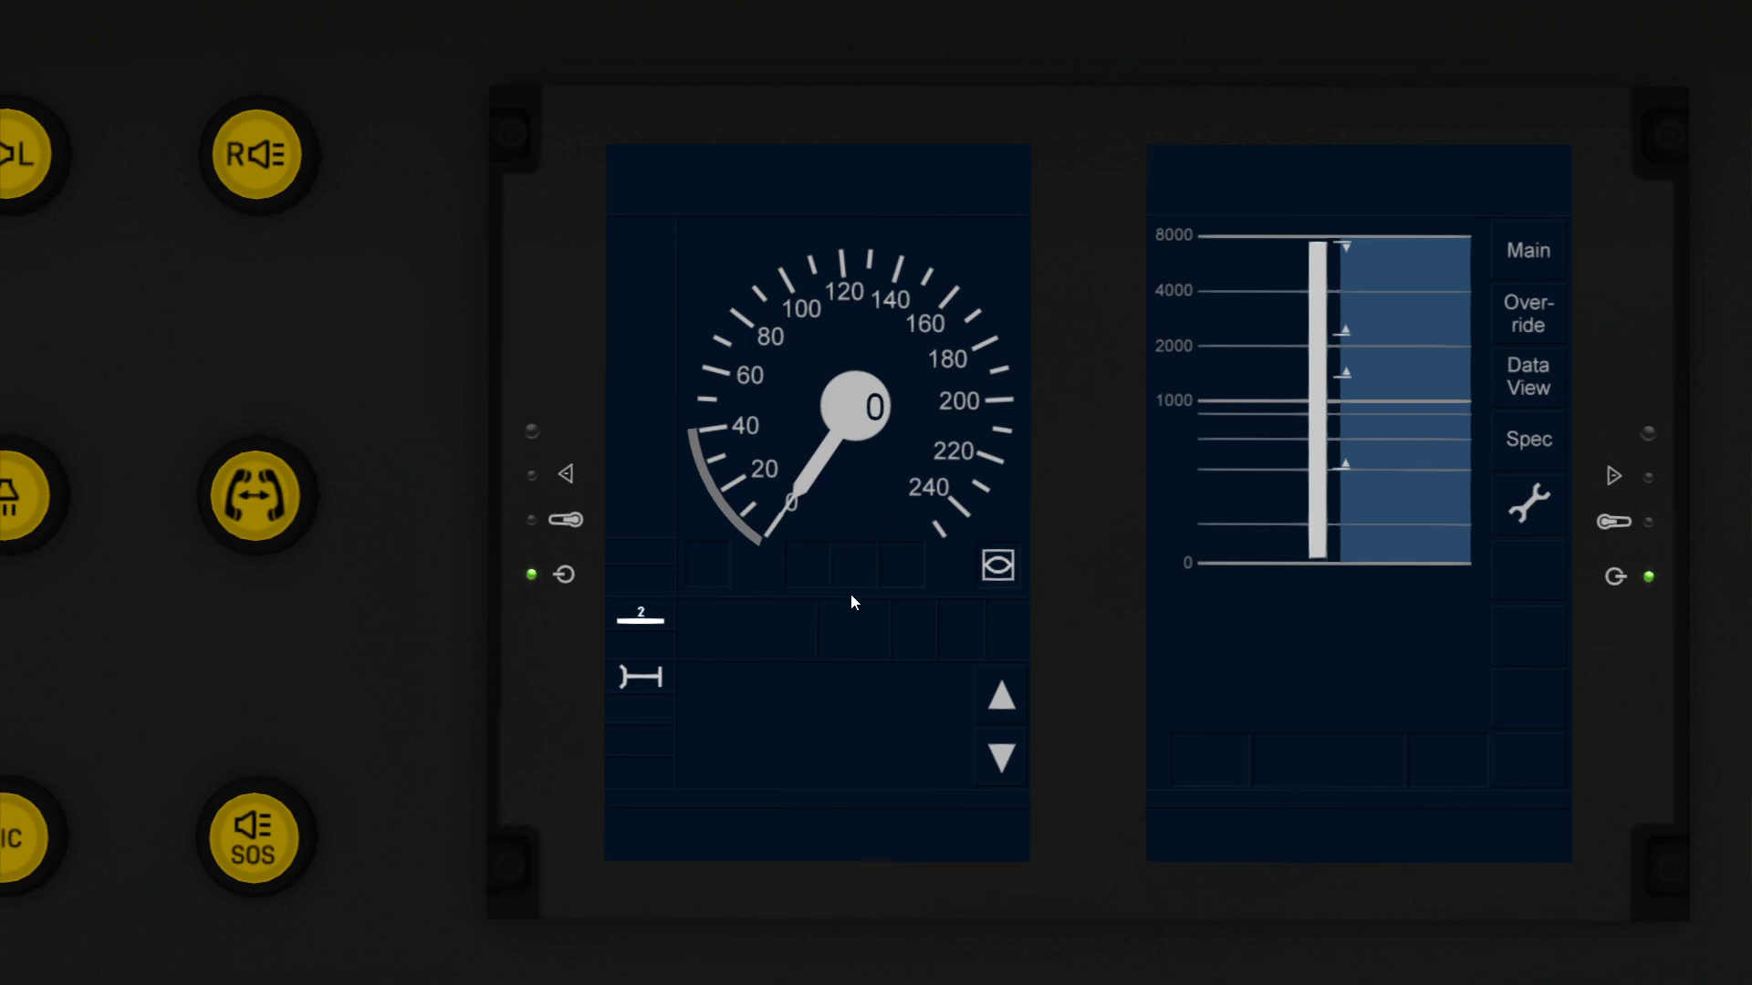
mouse_move(832, 604)
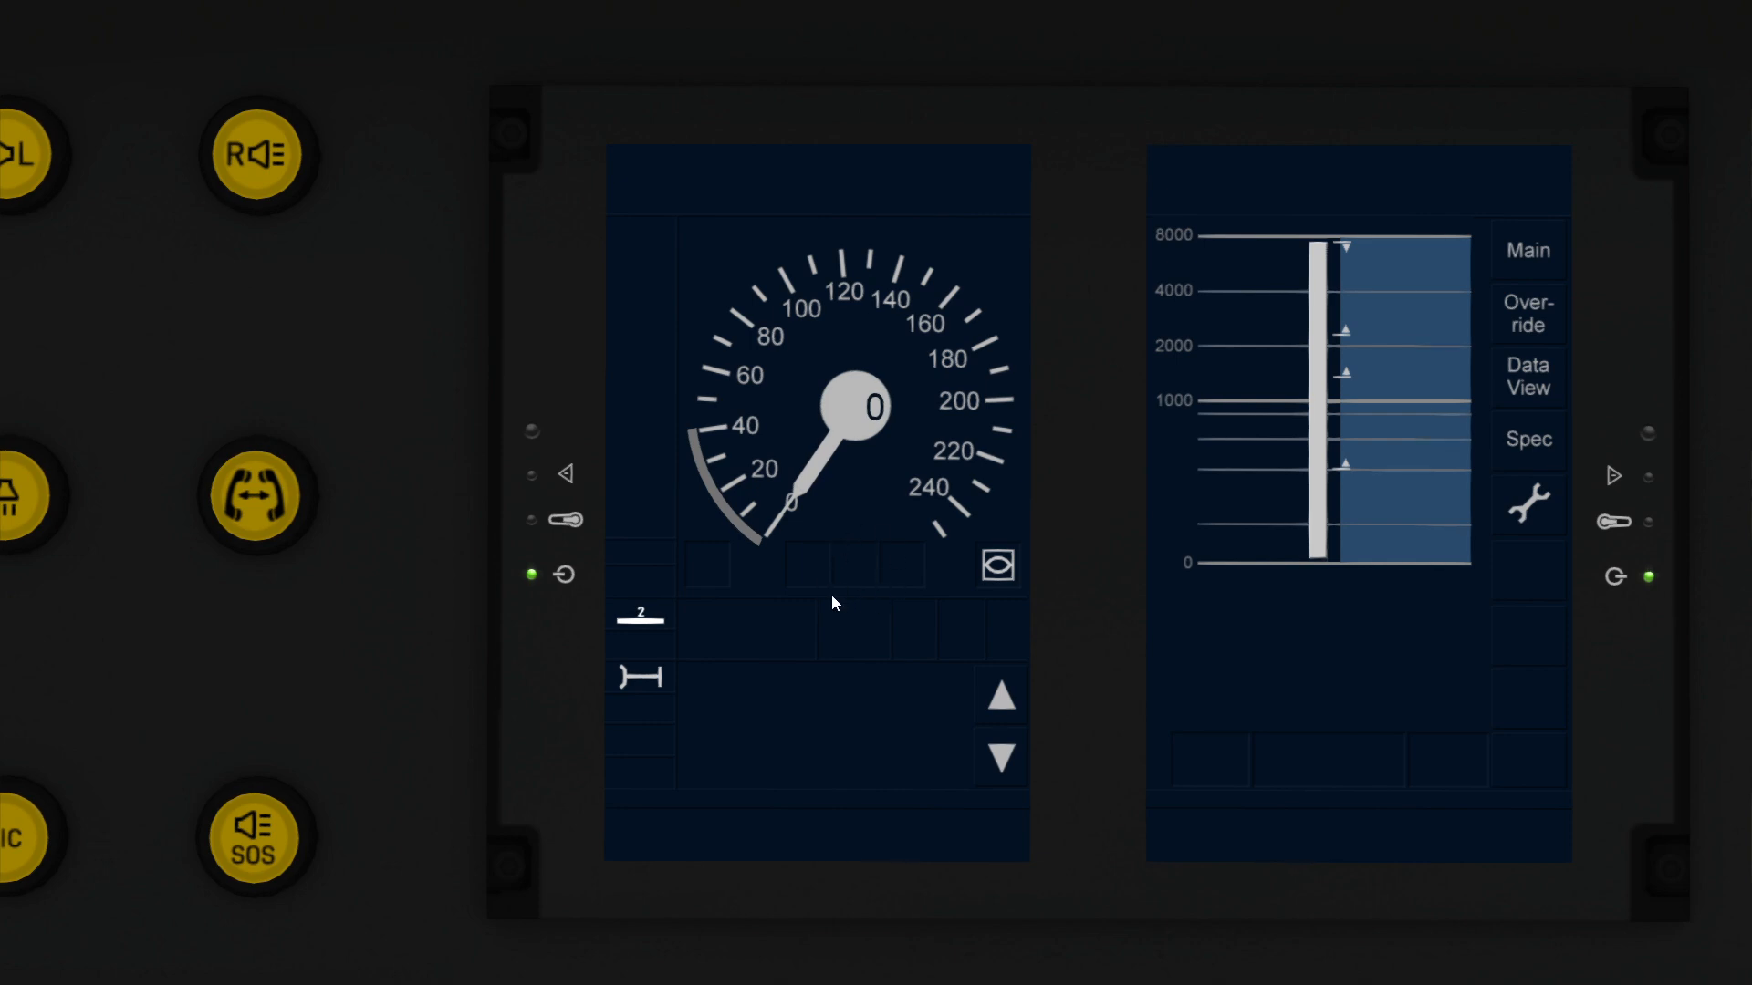
mouse_move(852, 589)
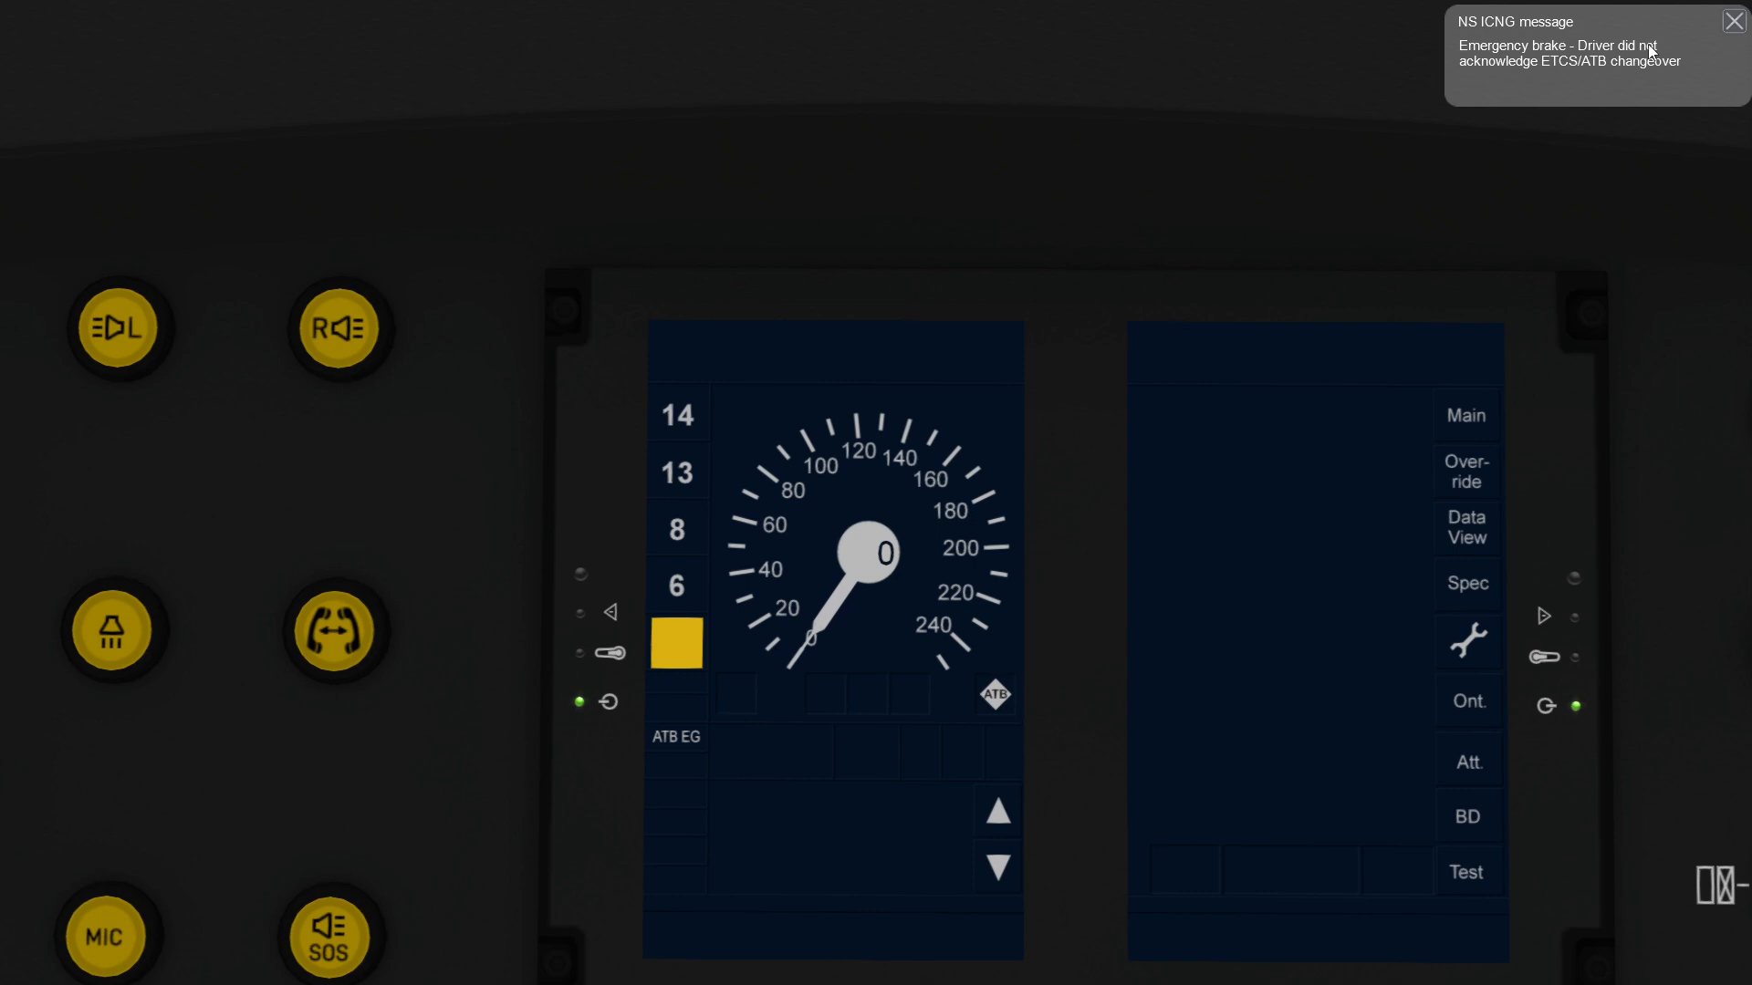
mouse_move(1578, 70)
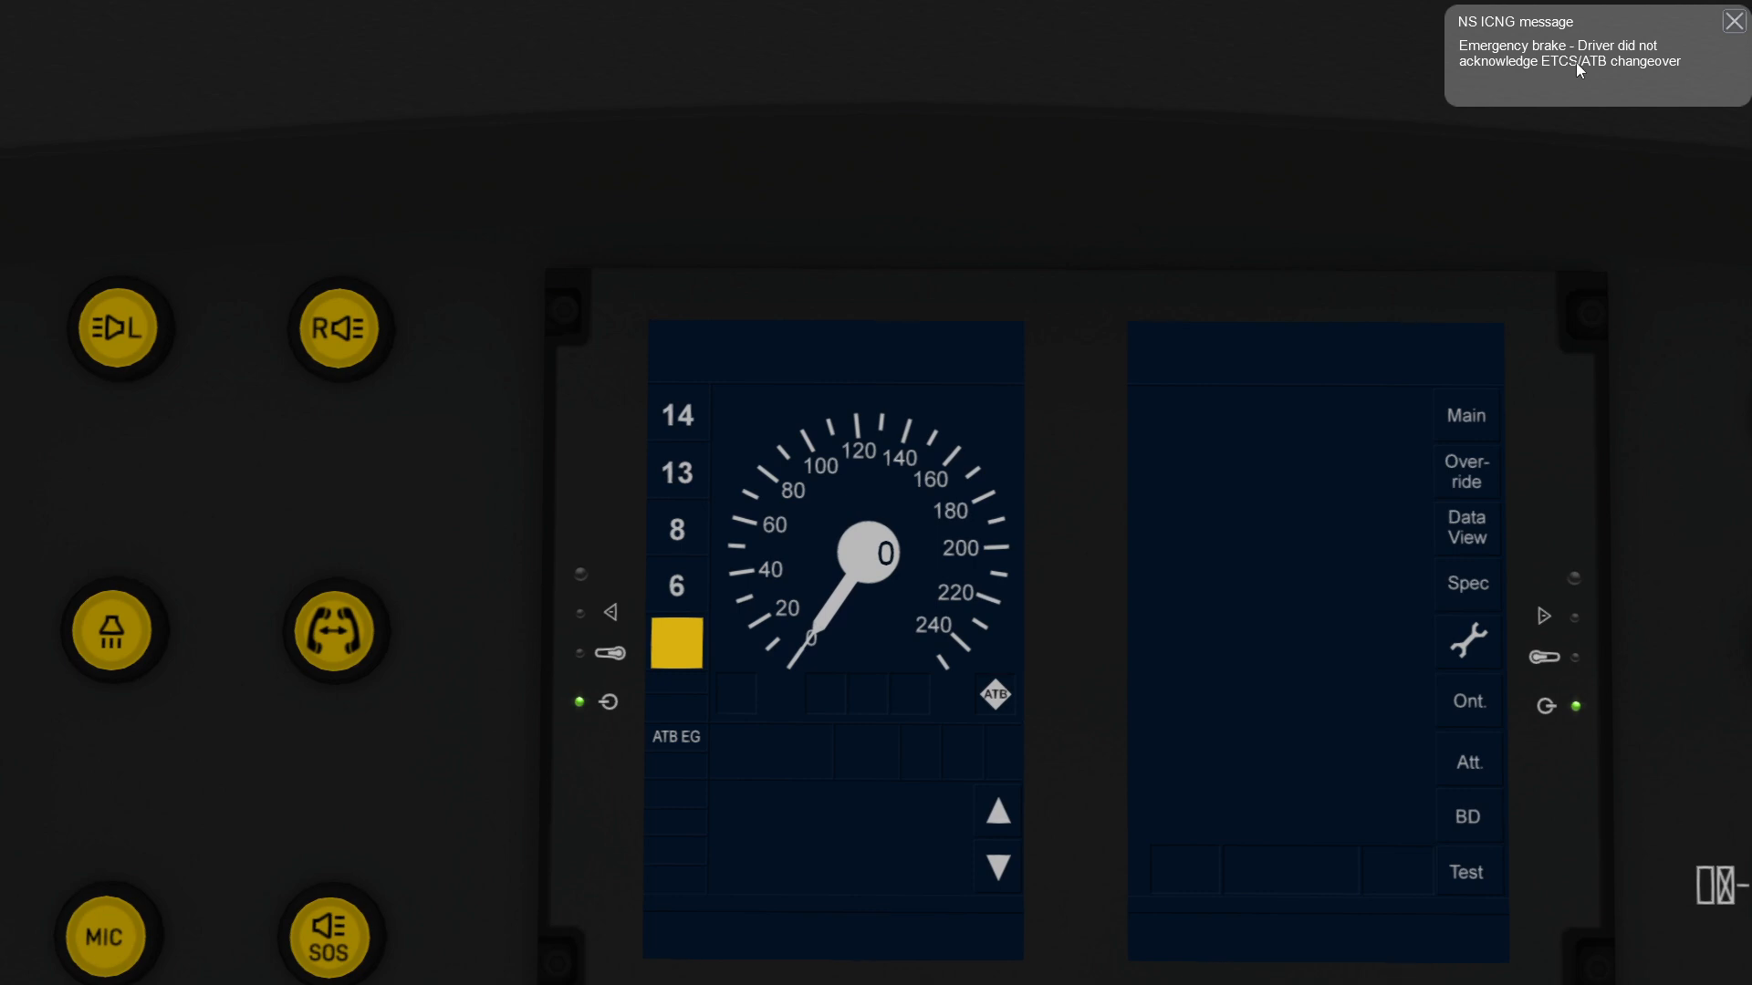
mouse_move(1664, 73)
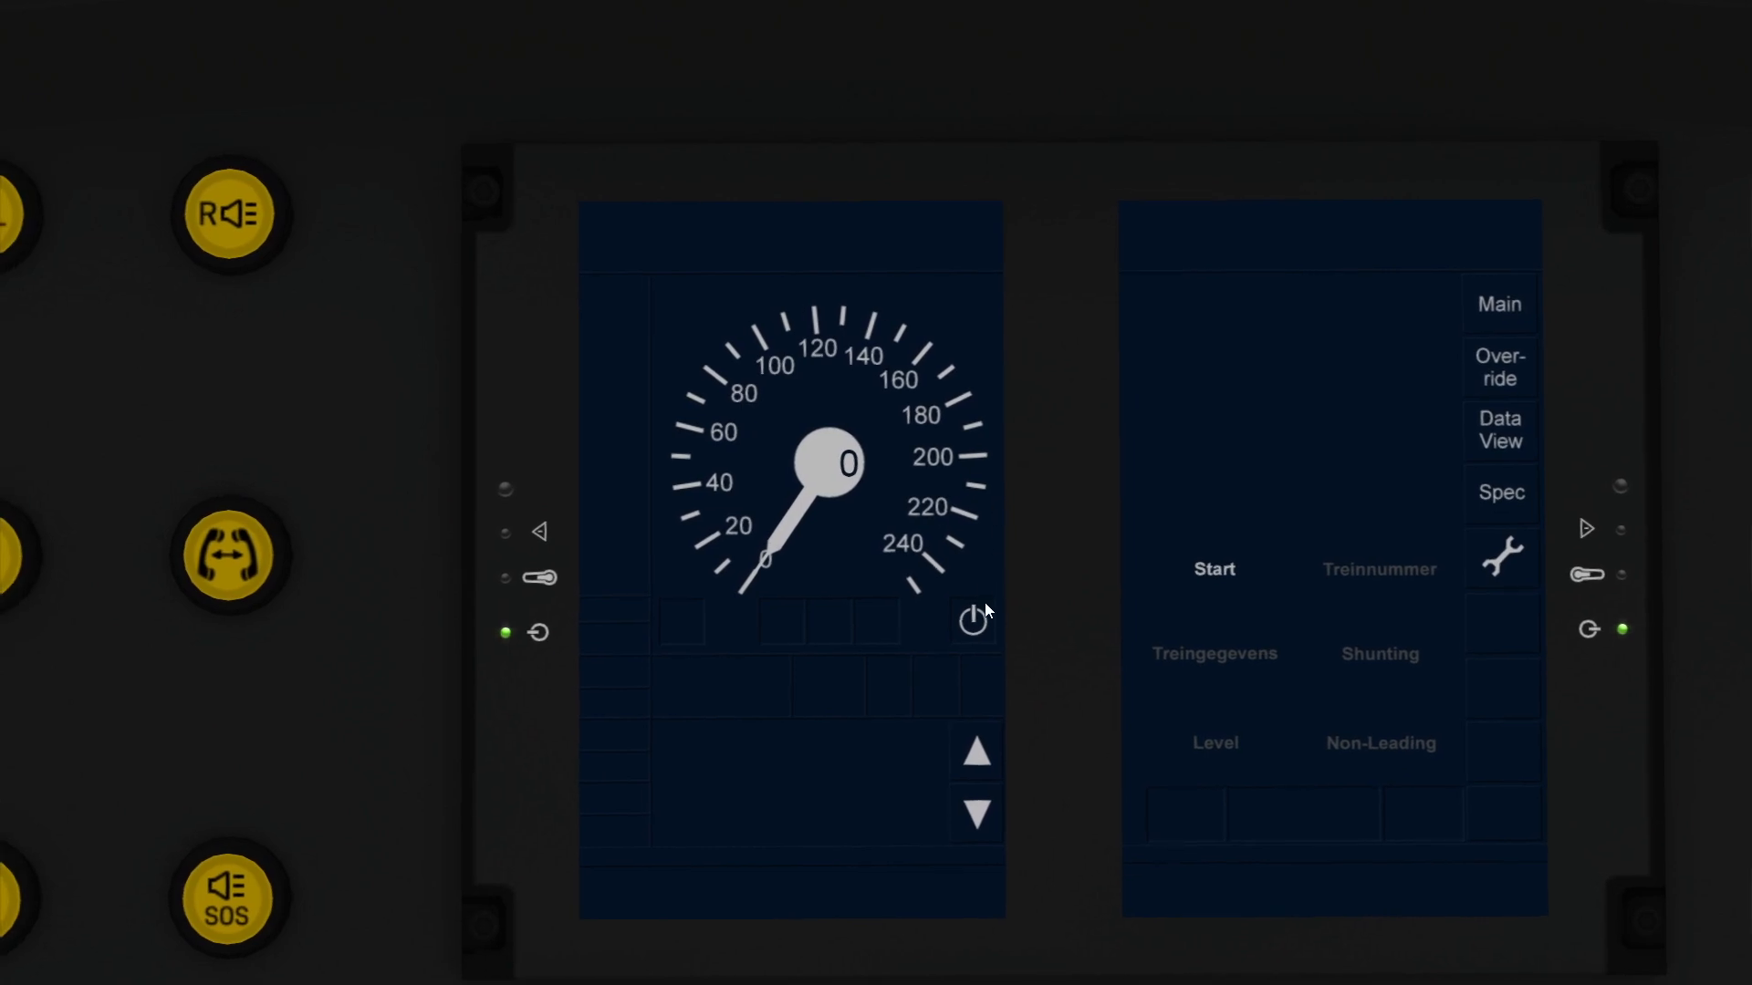
mouse_move(967, 652)
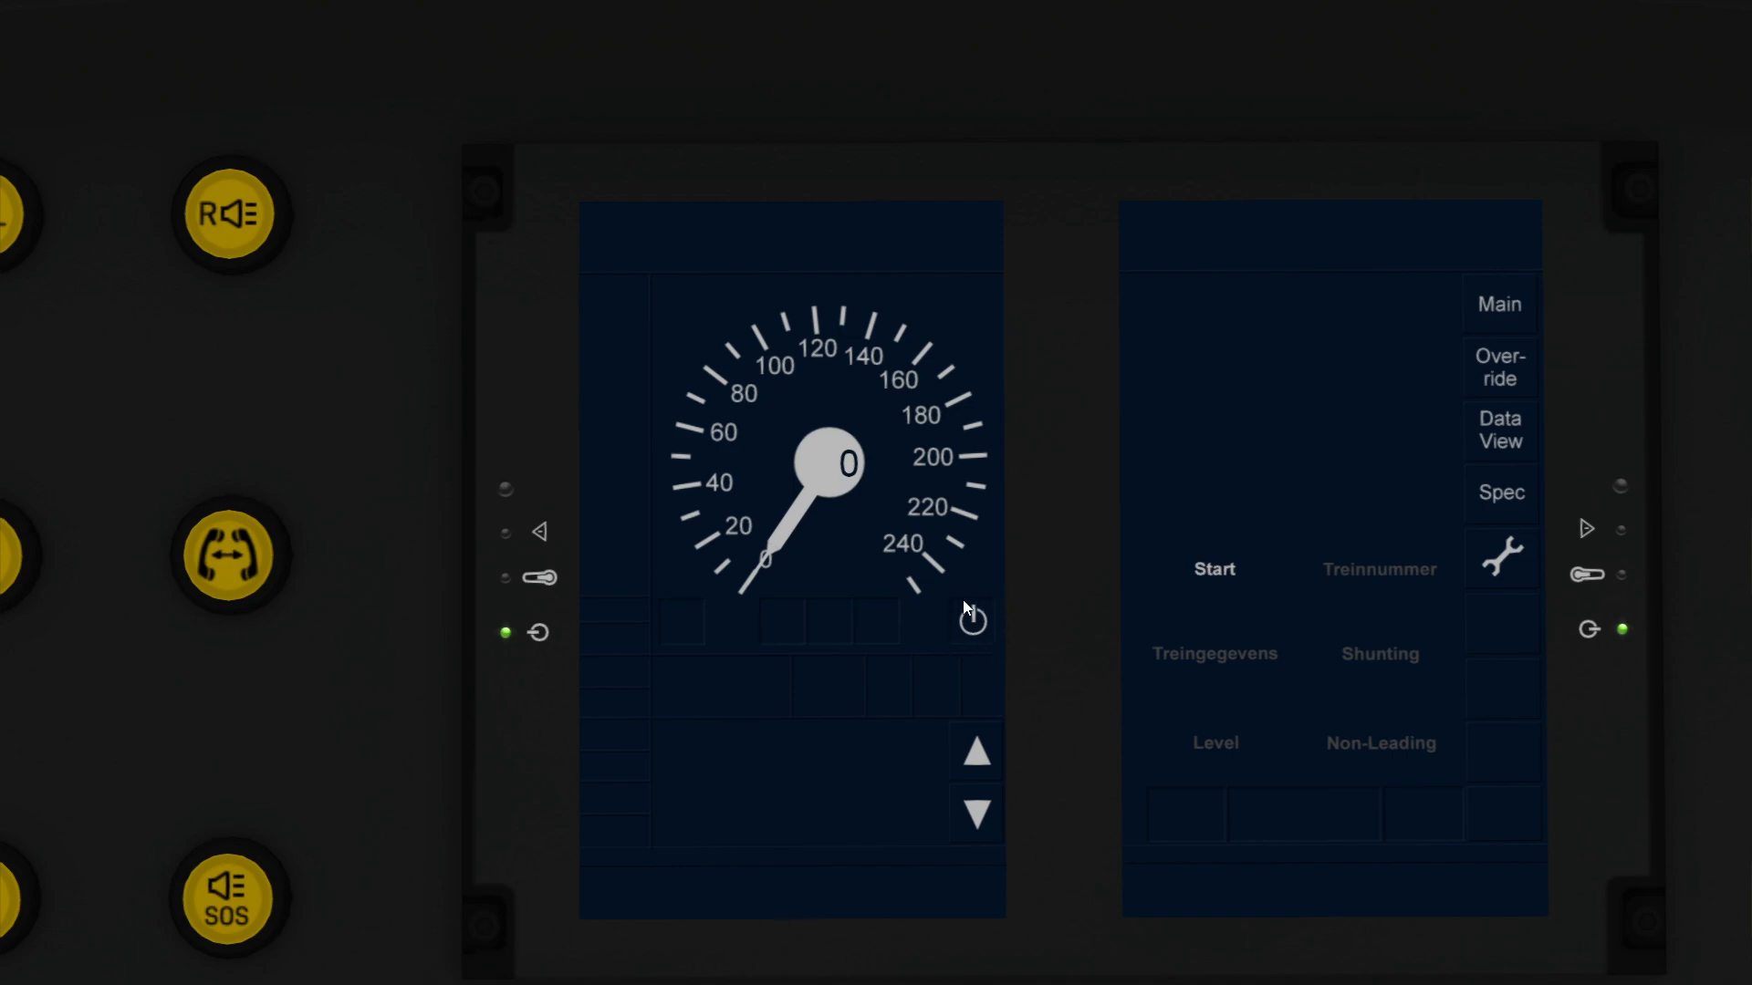
mouse_move(1281, 581)
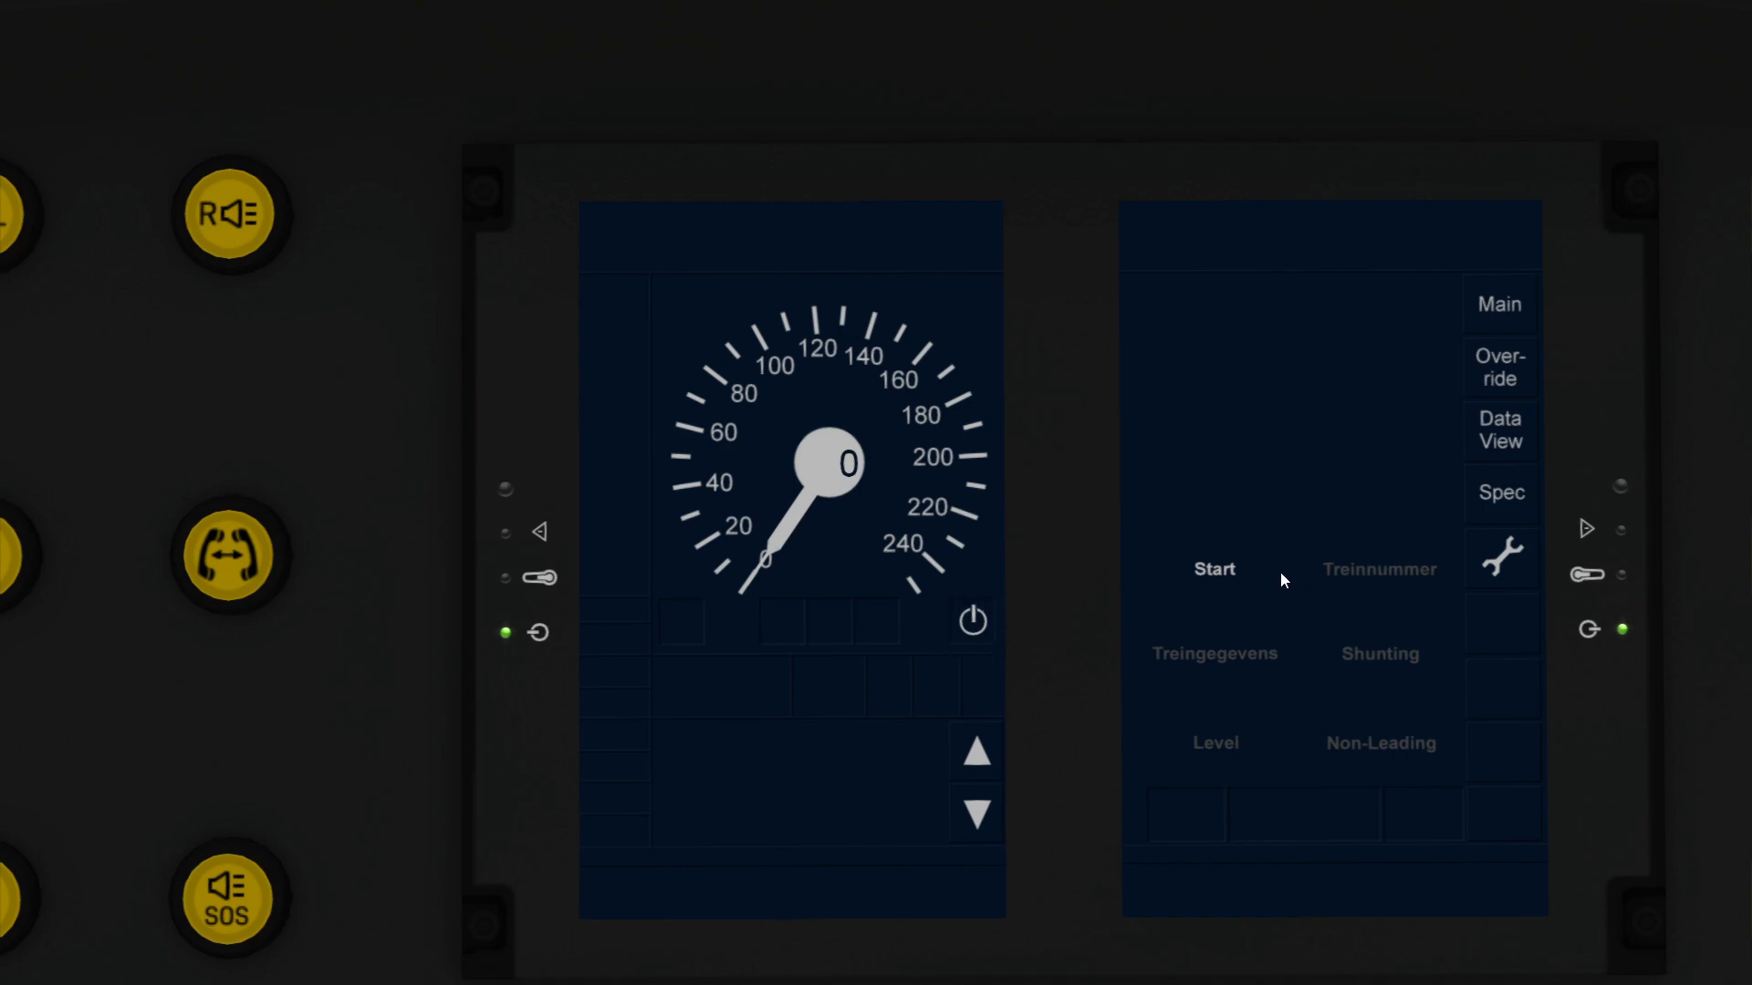
mouse_move(1139, 564)
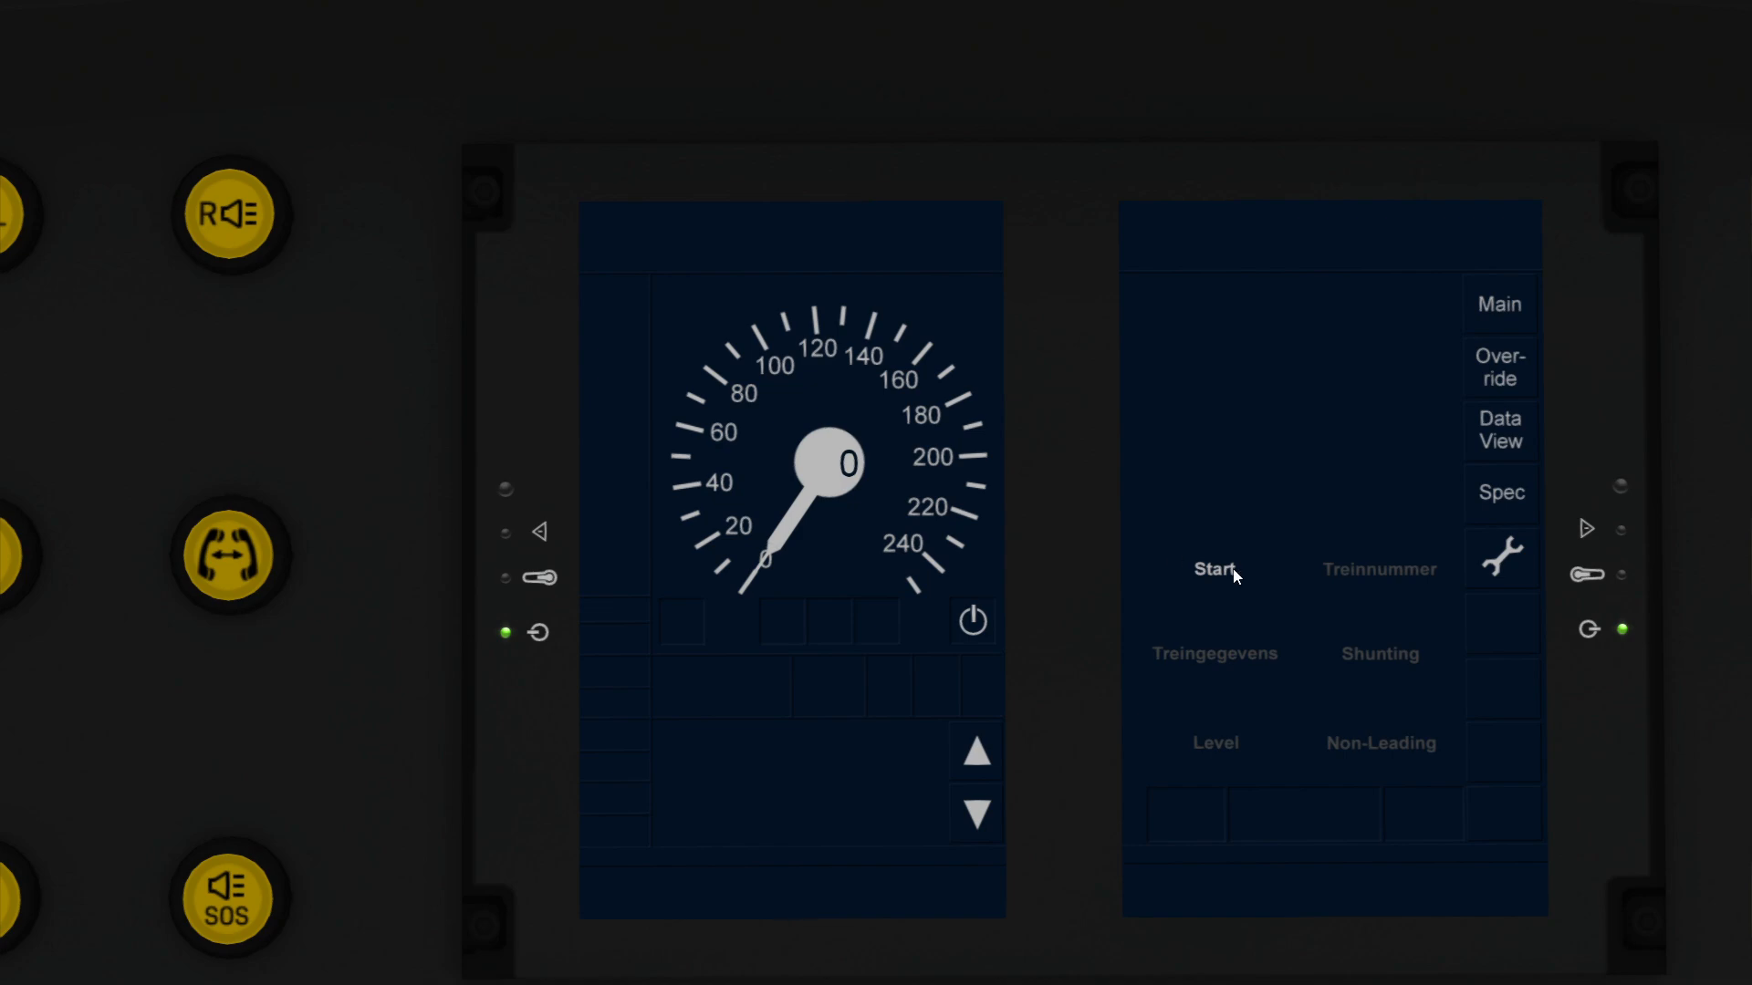
Step: Start the ETCS mission and acknowledge the new mode on the DMI
left_click(1213, 569)
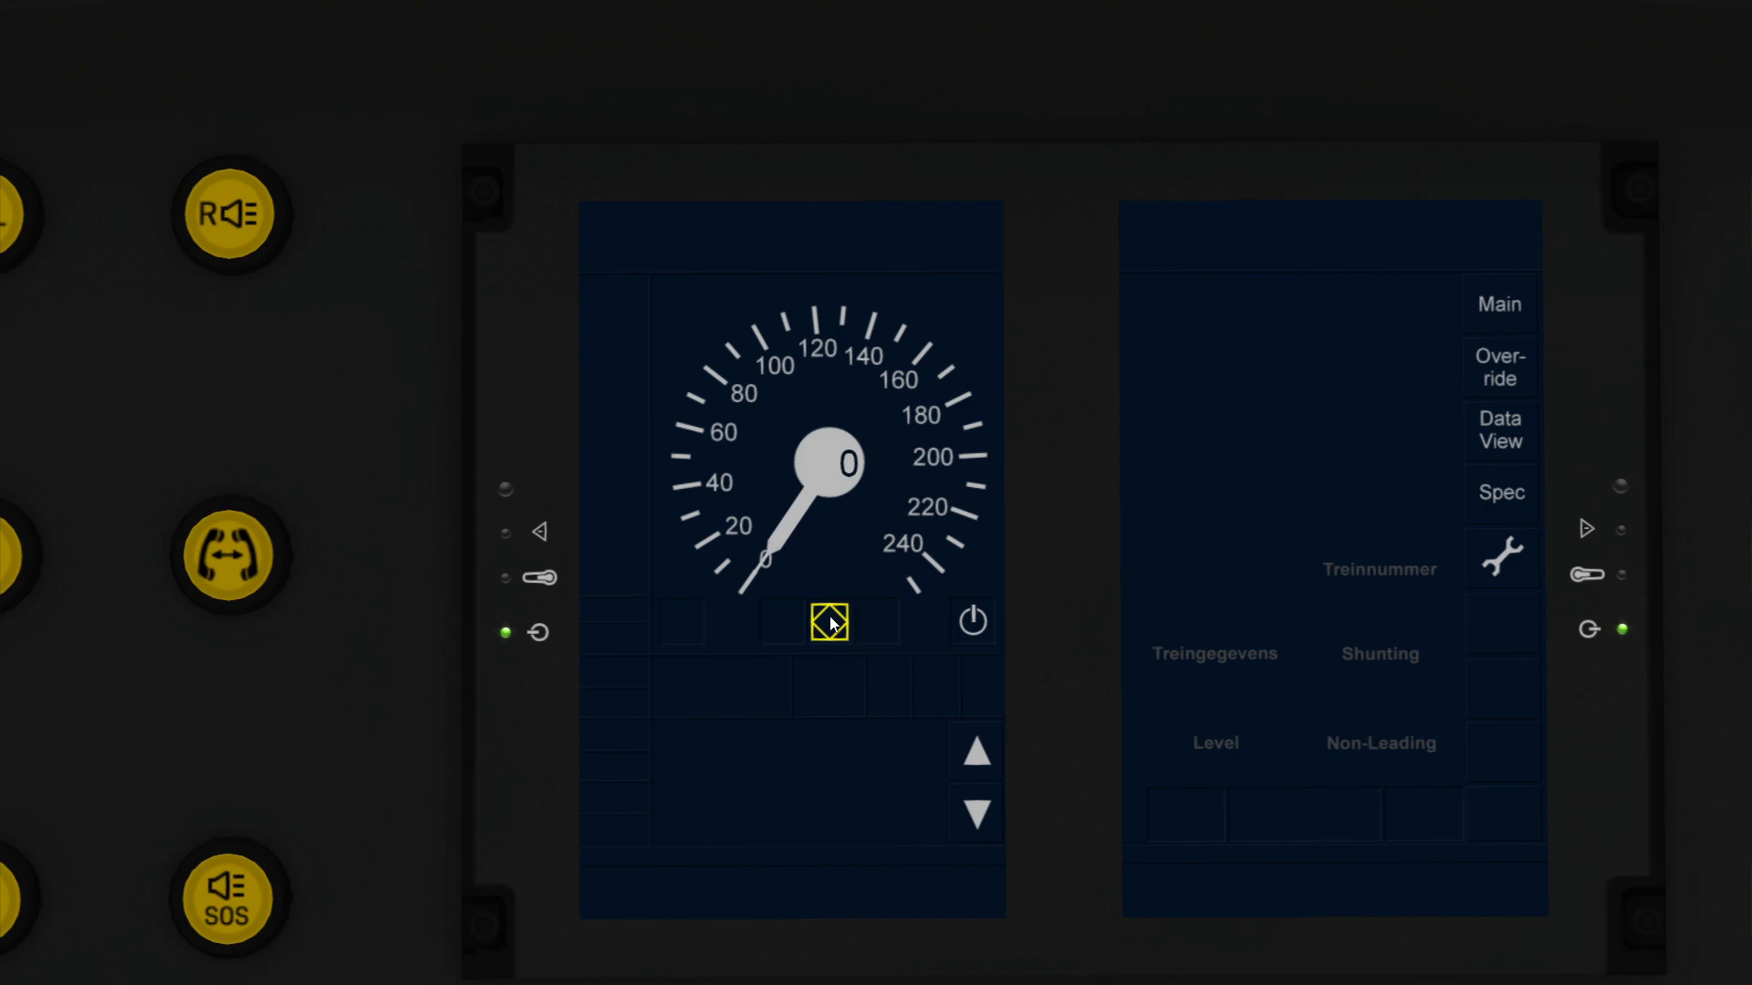
left_click(826, 622)
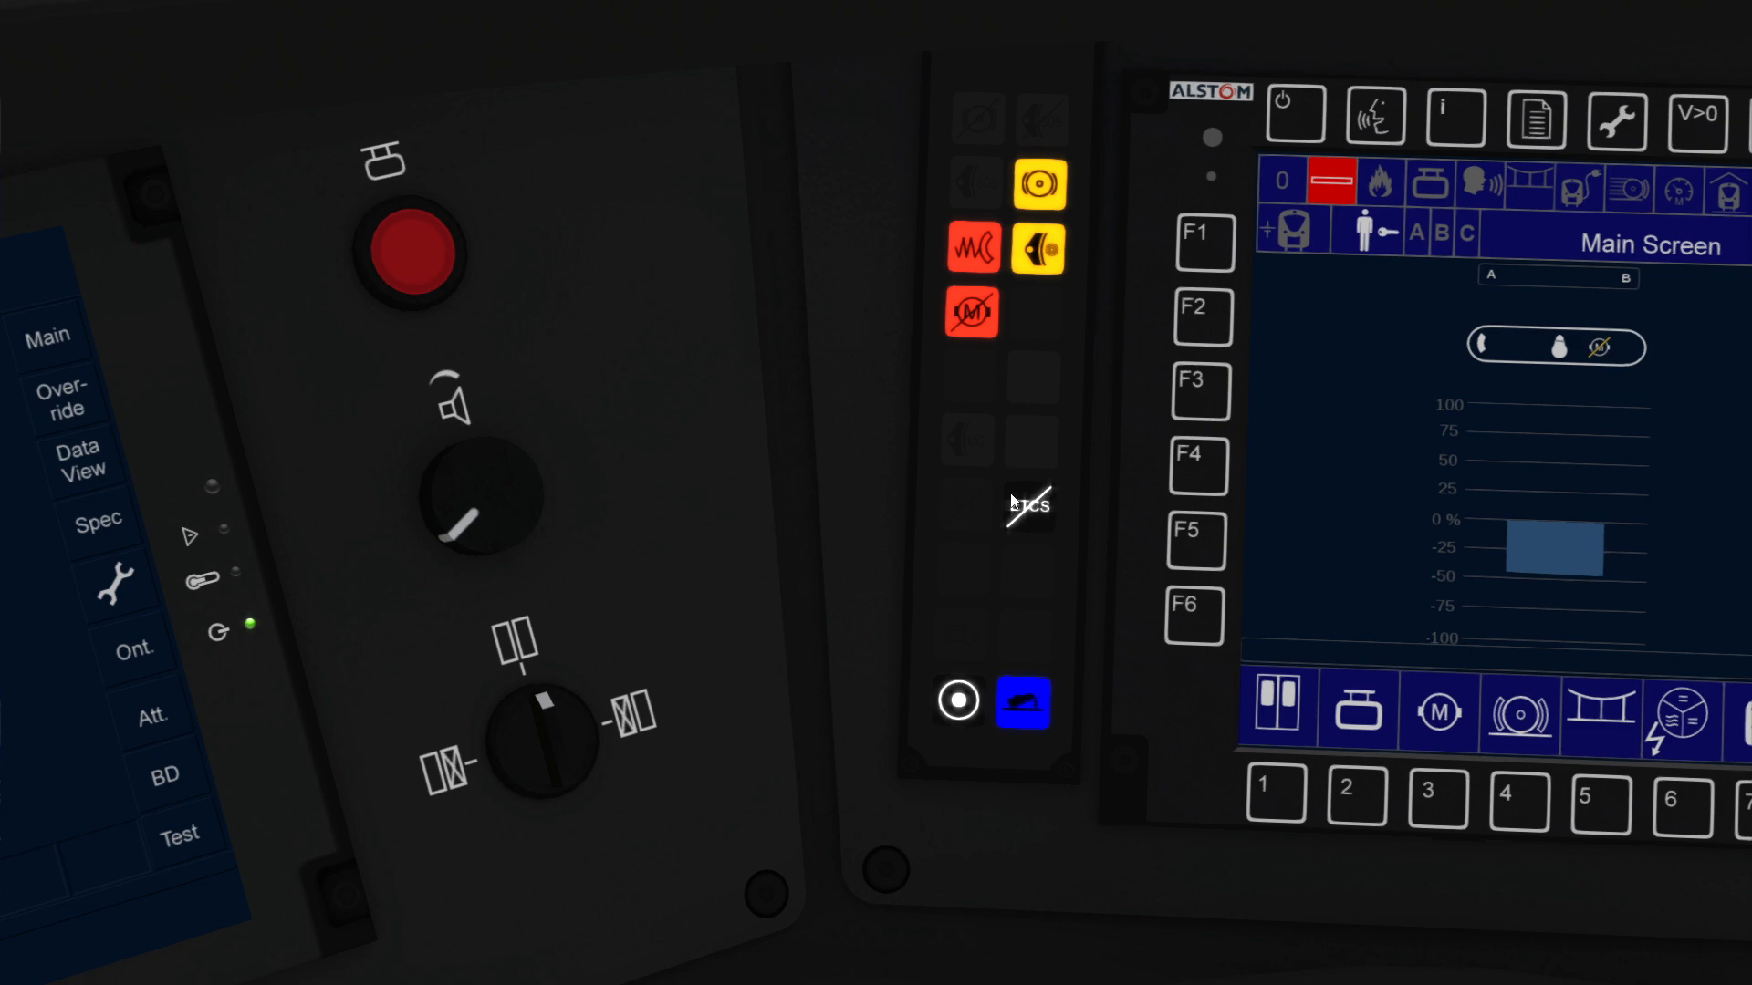
mouse_move(794, 522)
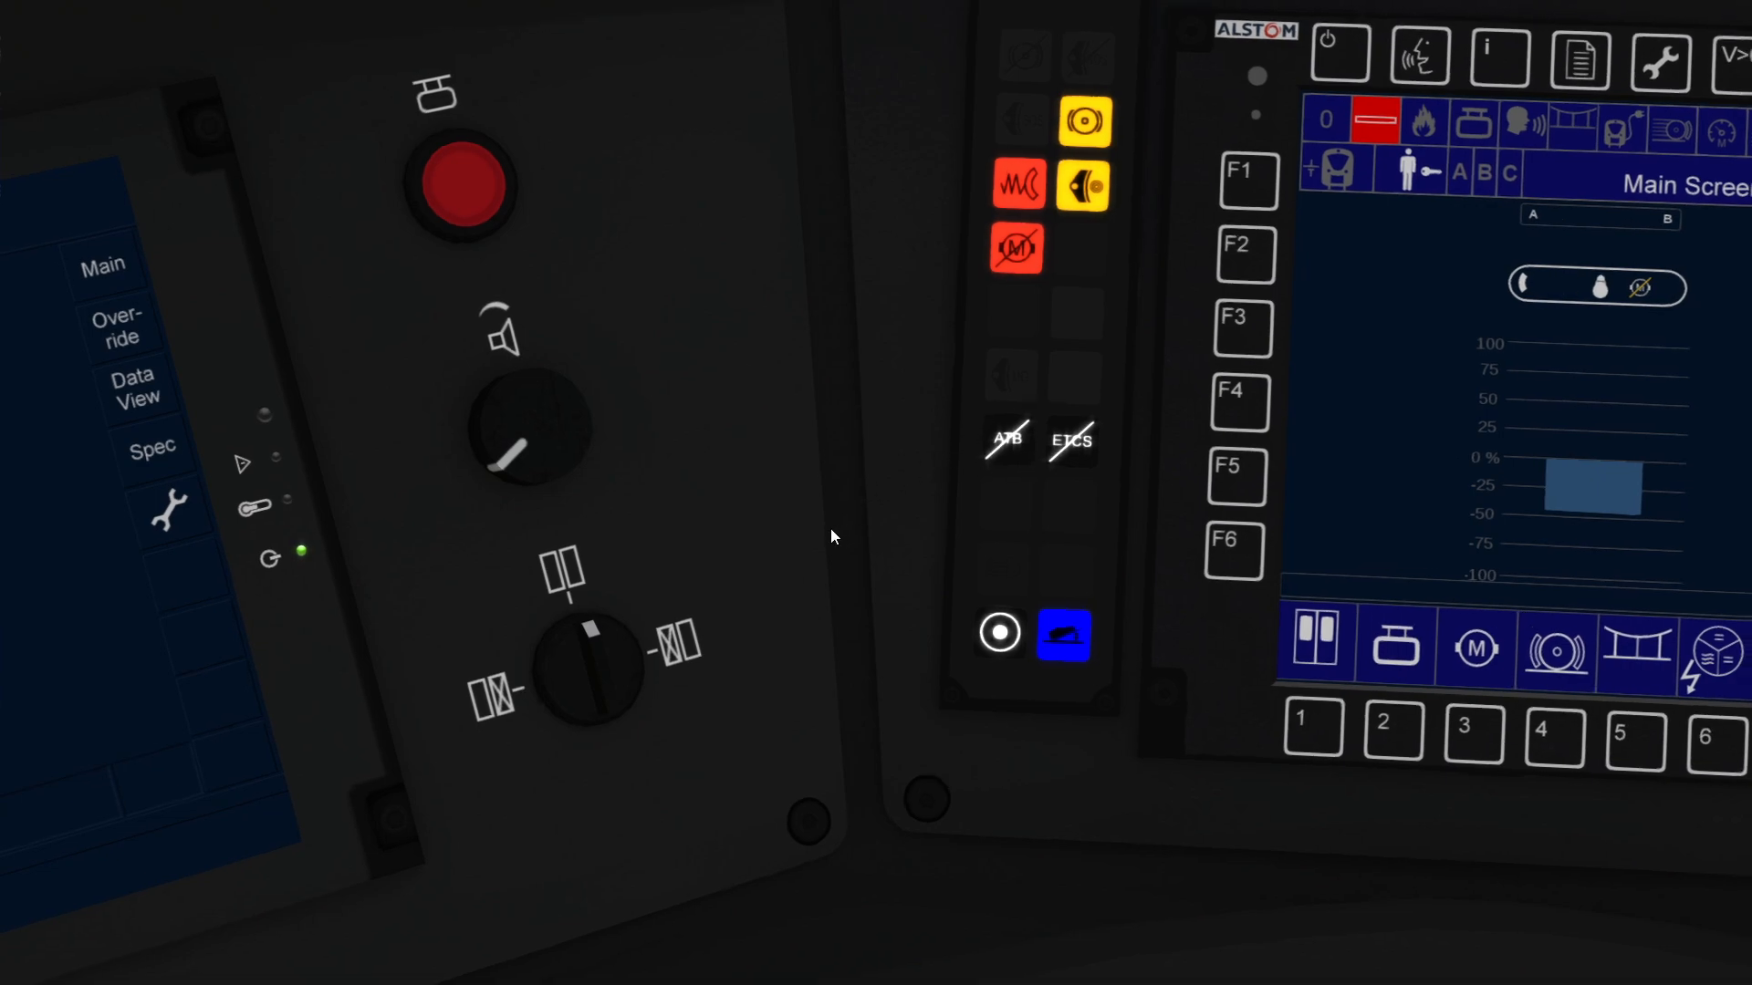
Step: Zoom the camera out from the safety panel to the default cab view
scroll("down", 3)
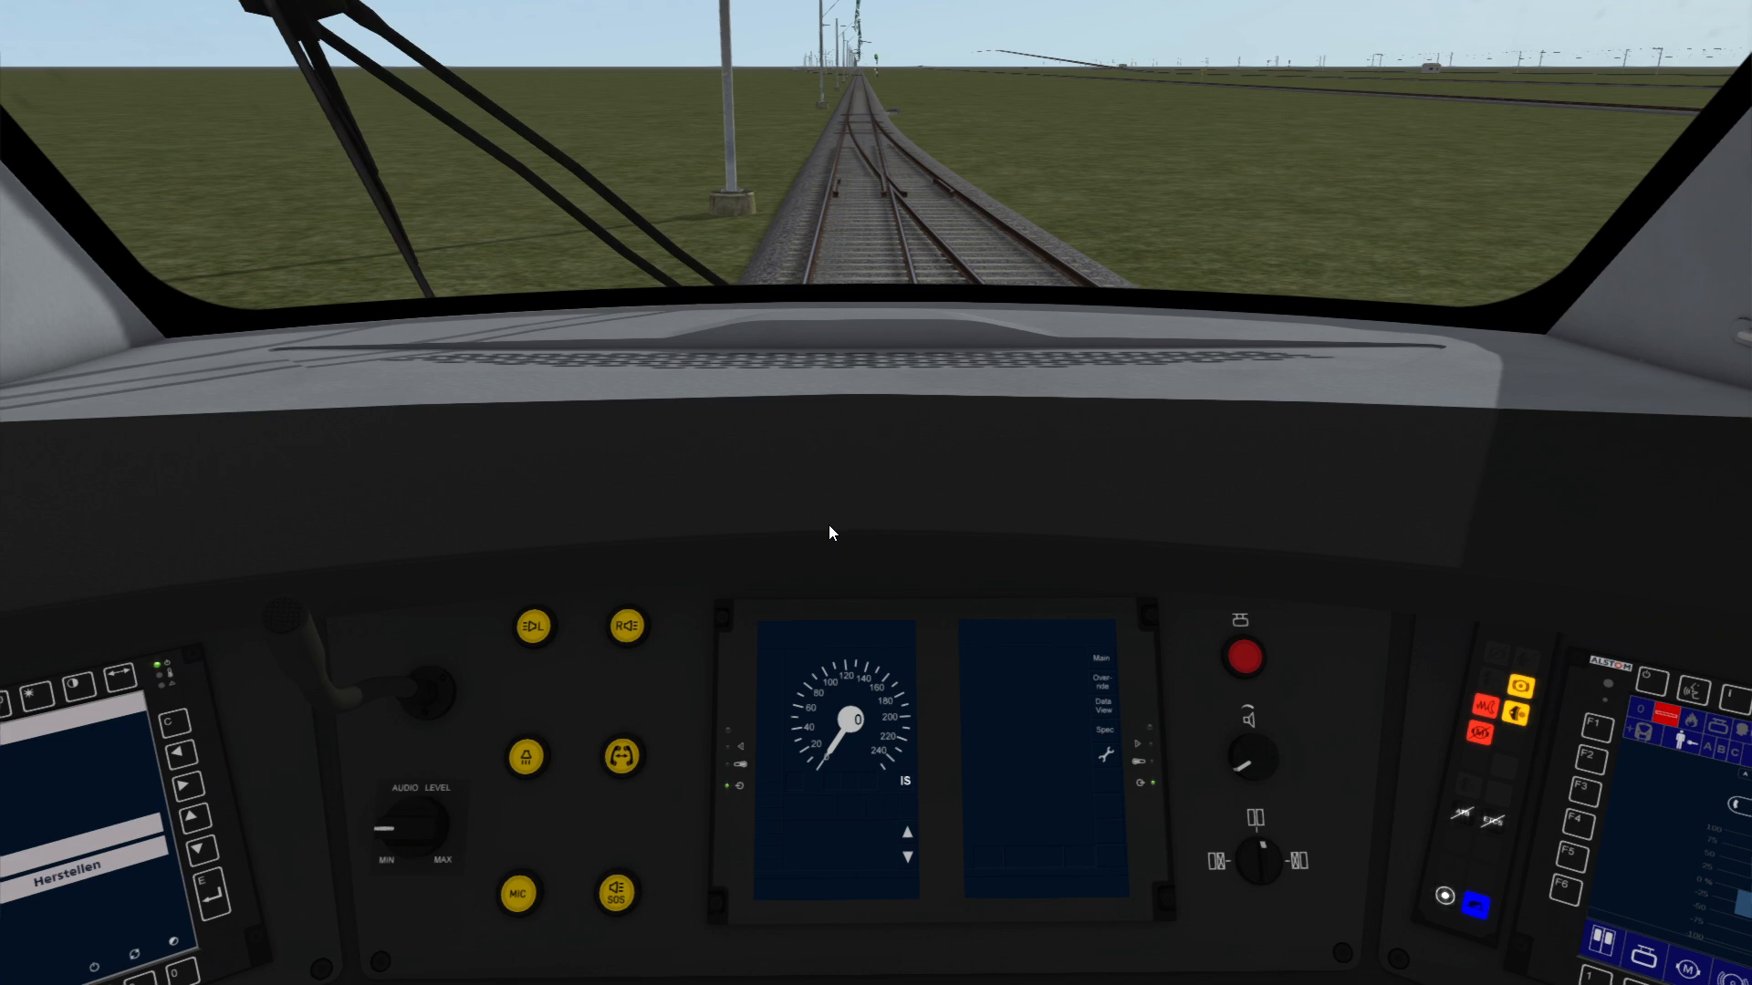
Step: Switch to Chrome and load the English ChrisTrains home page
key("alt+tab")
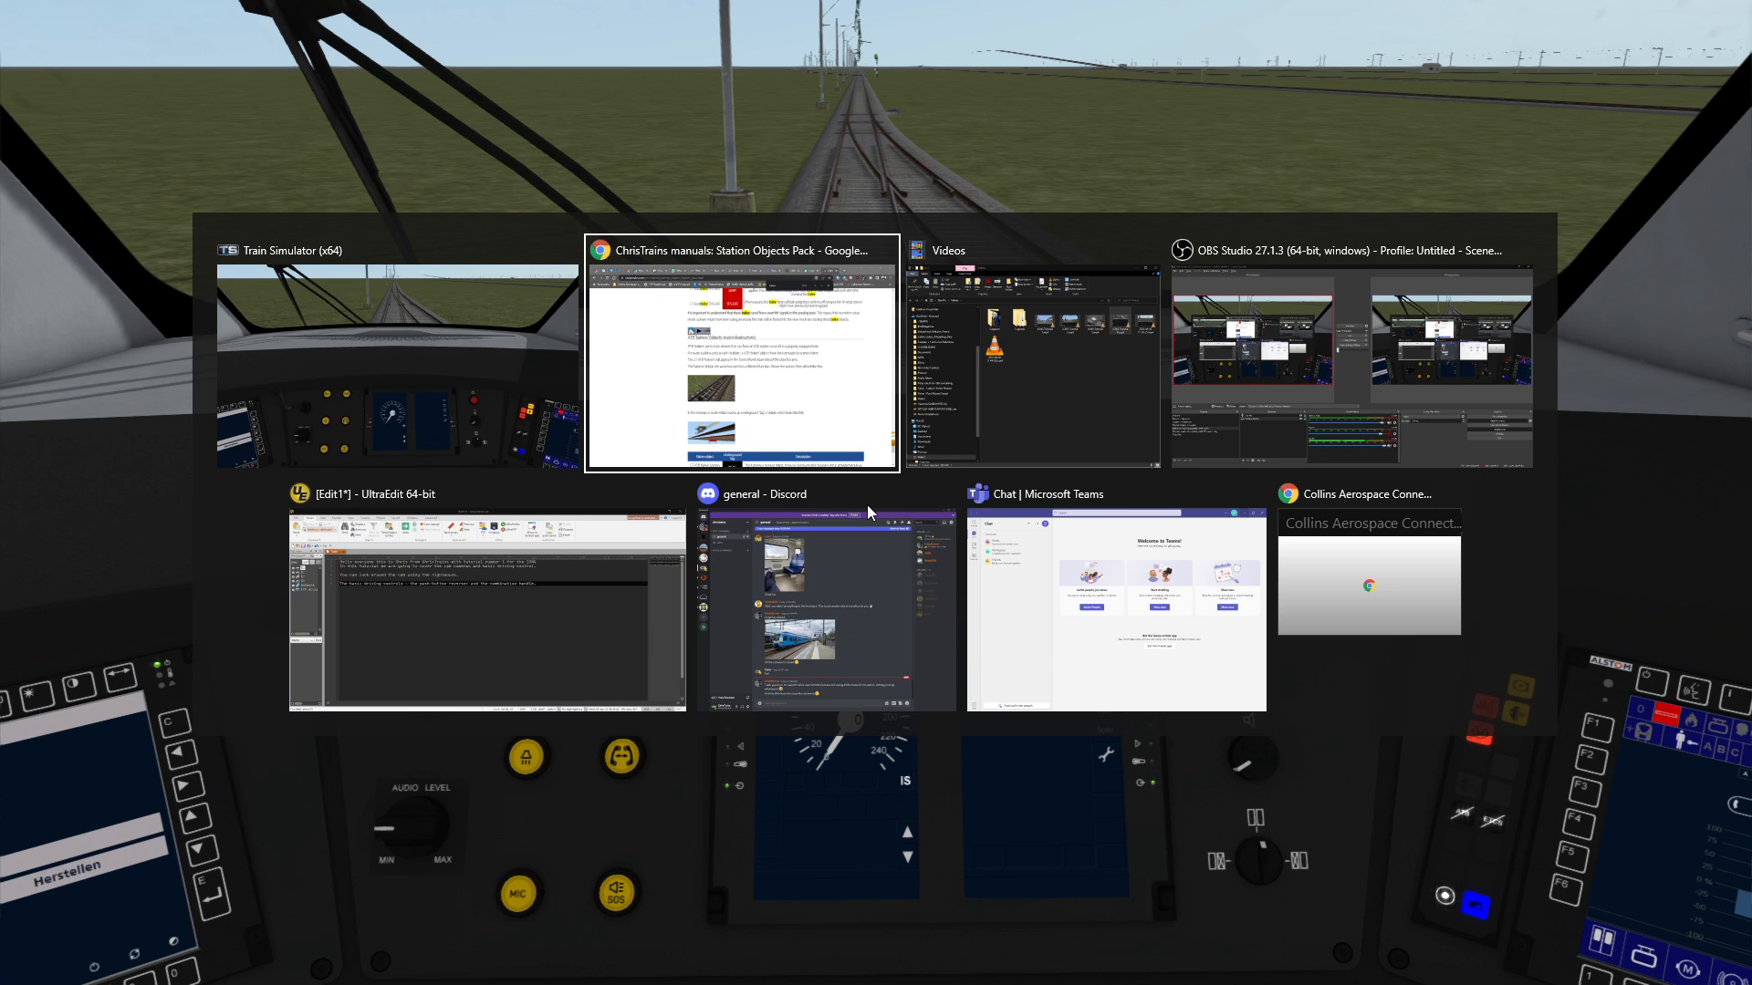
left_click(741, 360)
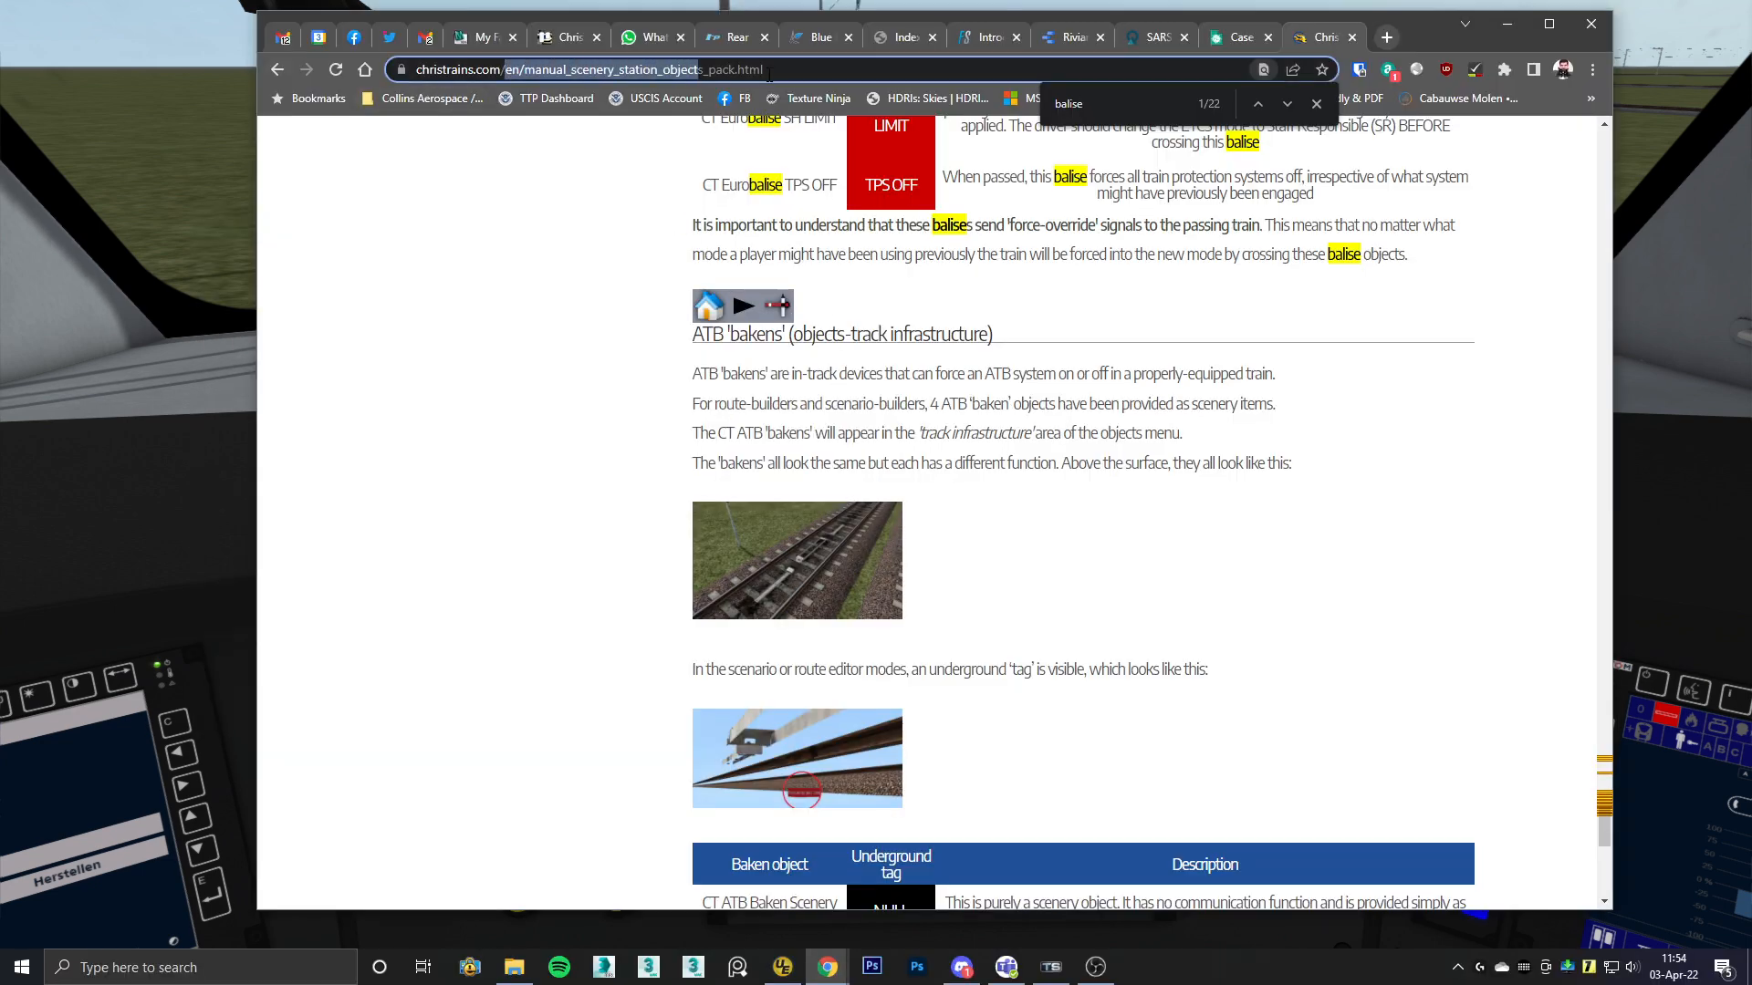
left_click(363, 69)
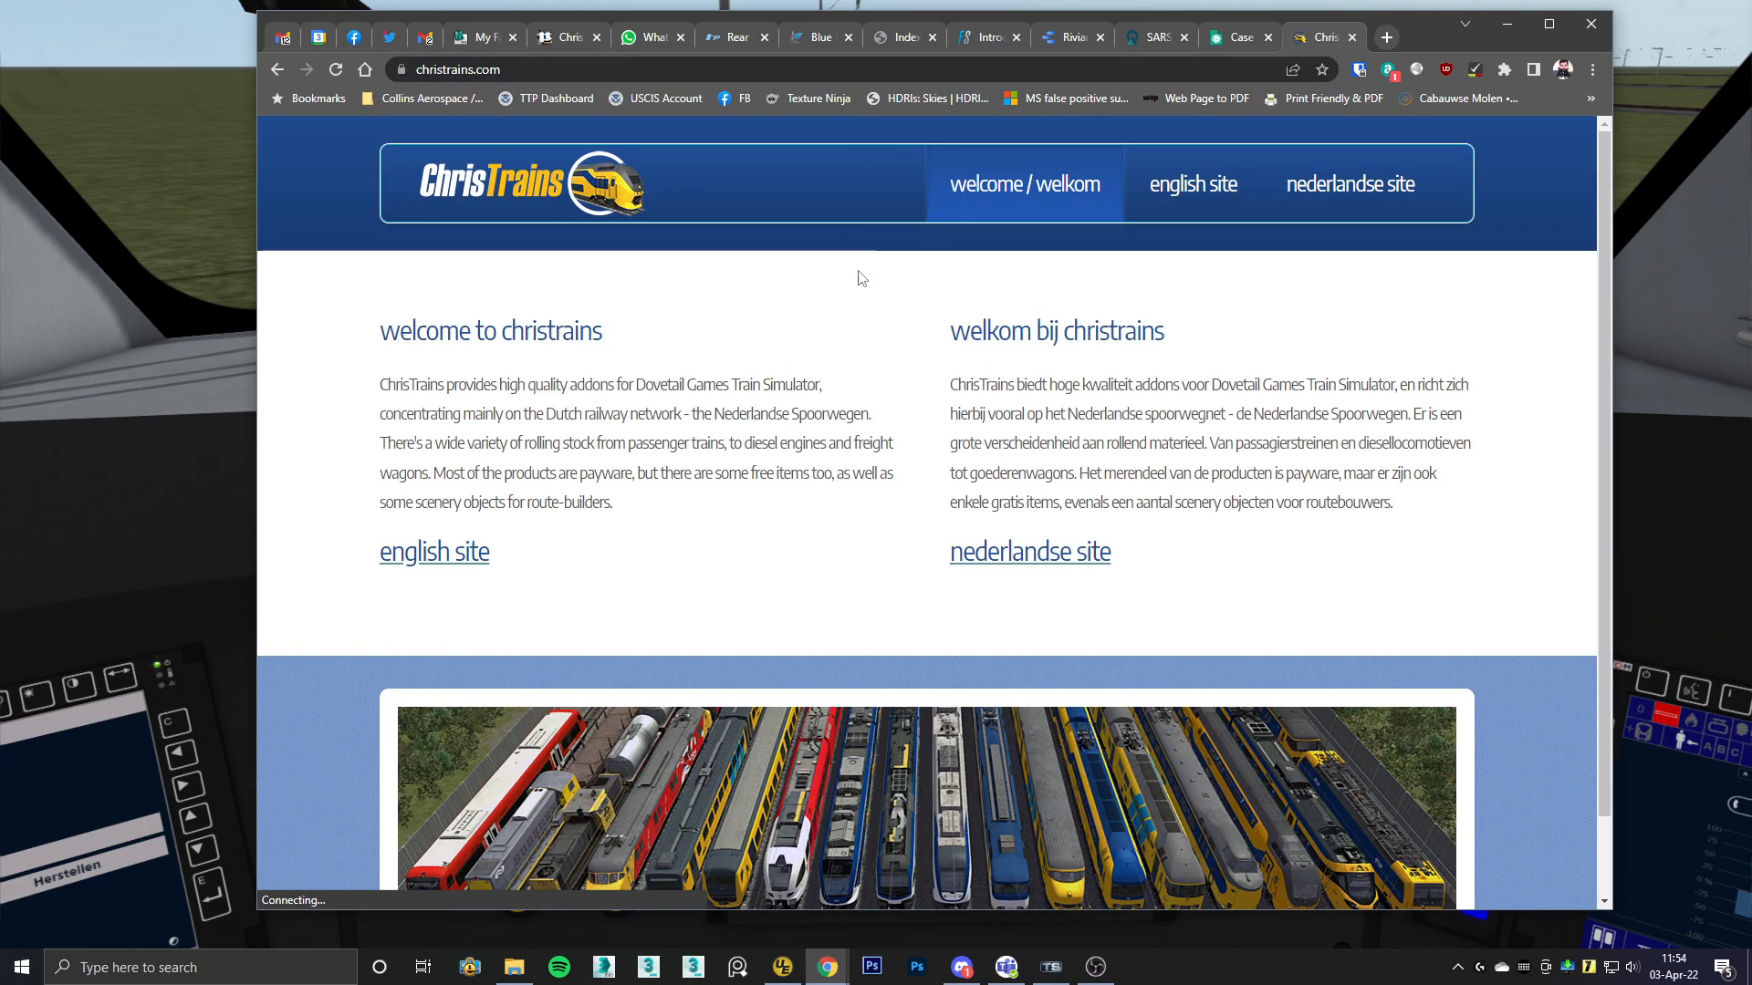
left_click(435, 551)
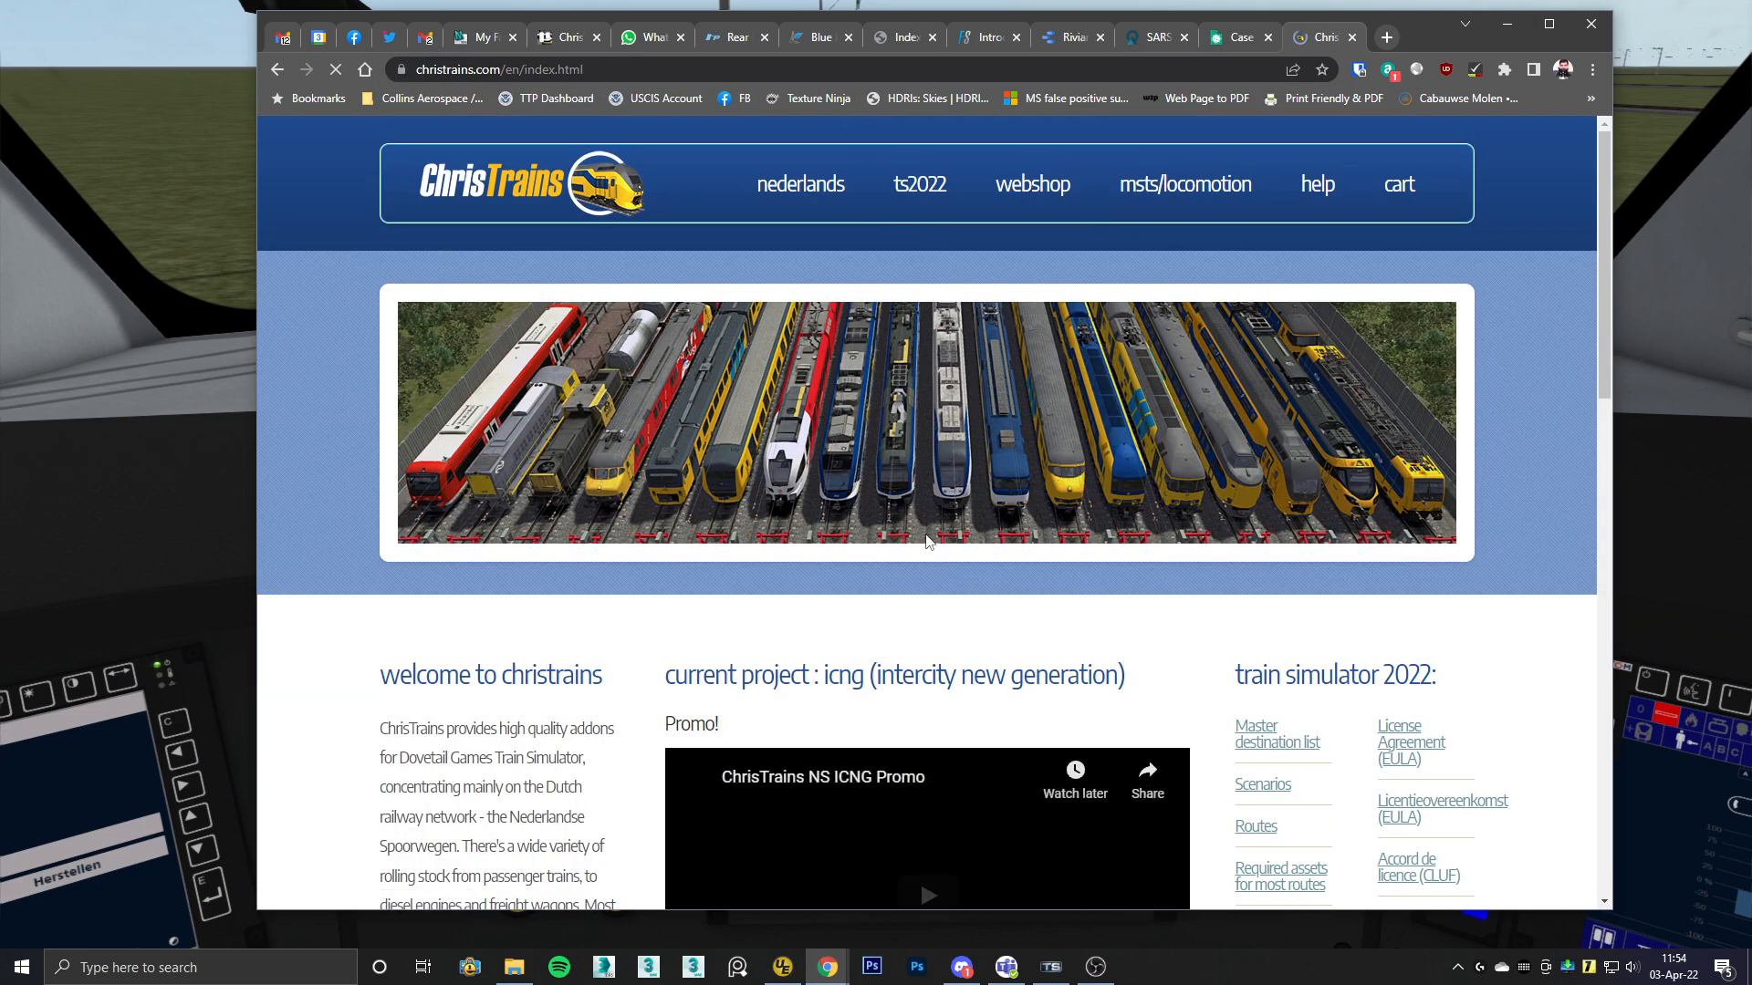
Step: Navigate to the free ChrisTrains scenery page listing NS Station Objects
scroll("down", 3)
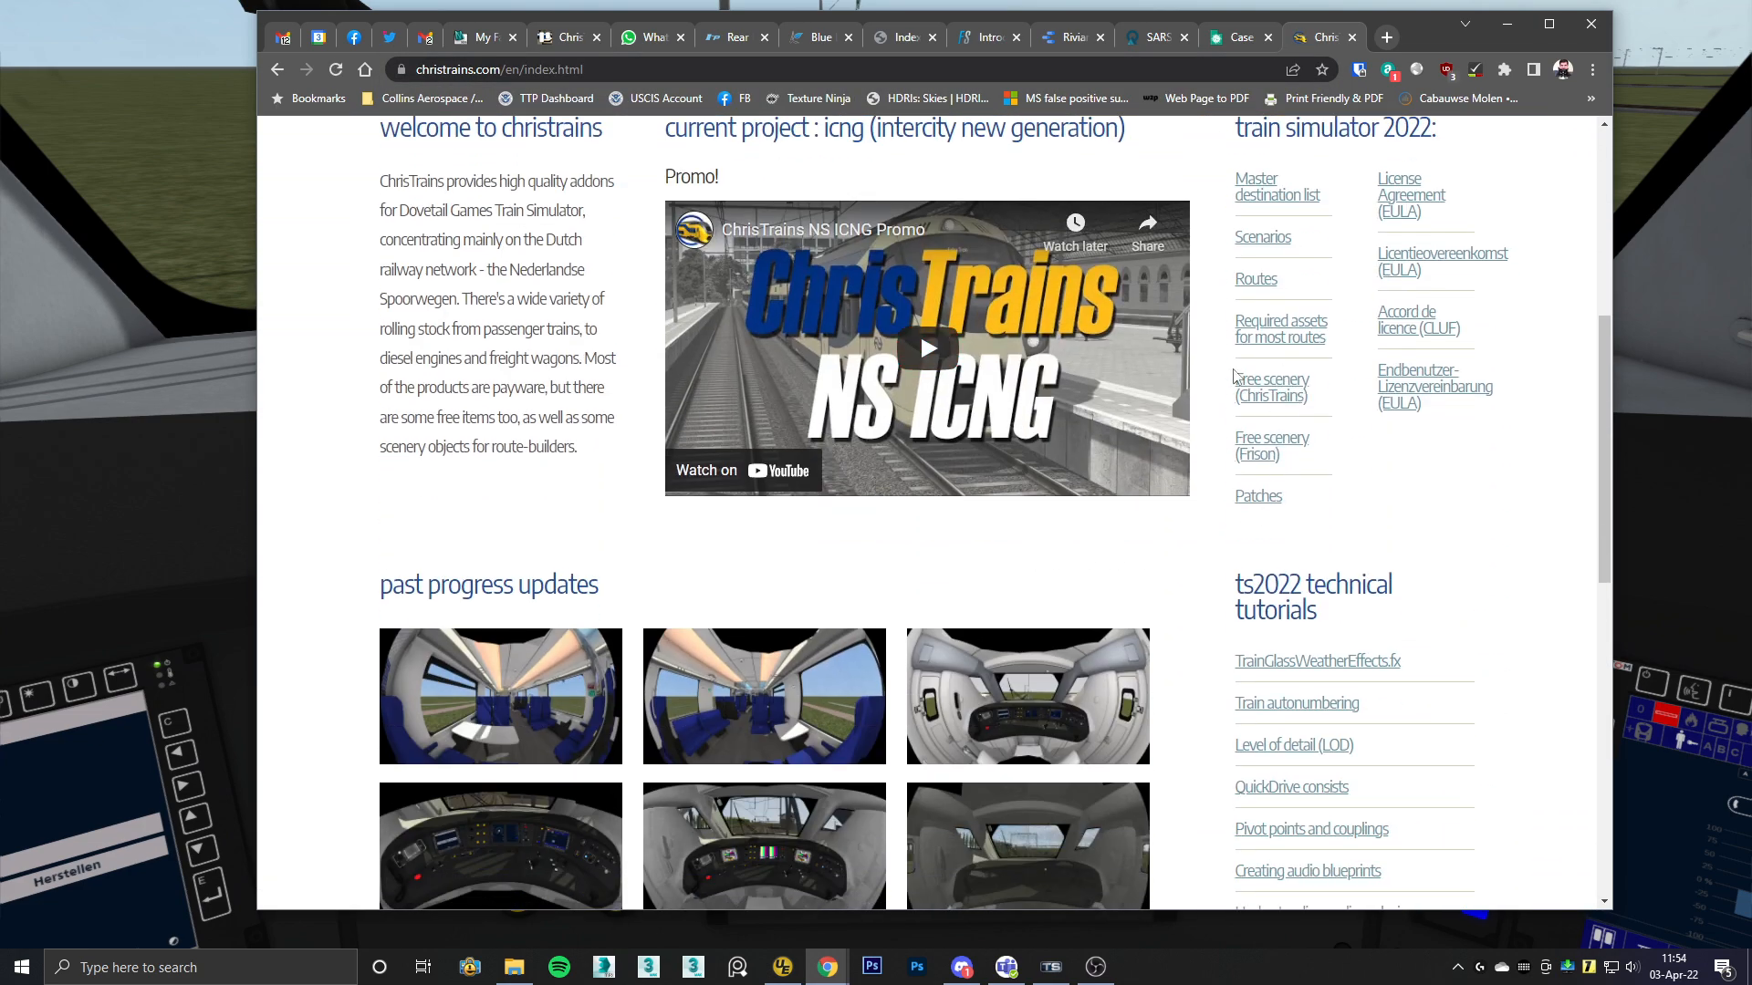
mouse_move(1271, 387)
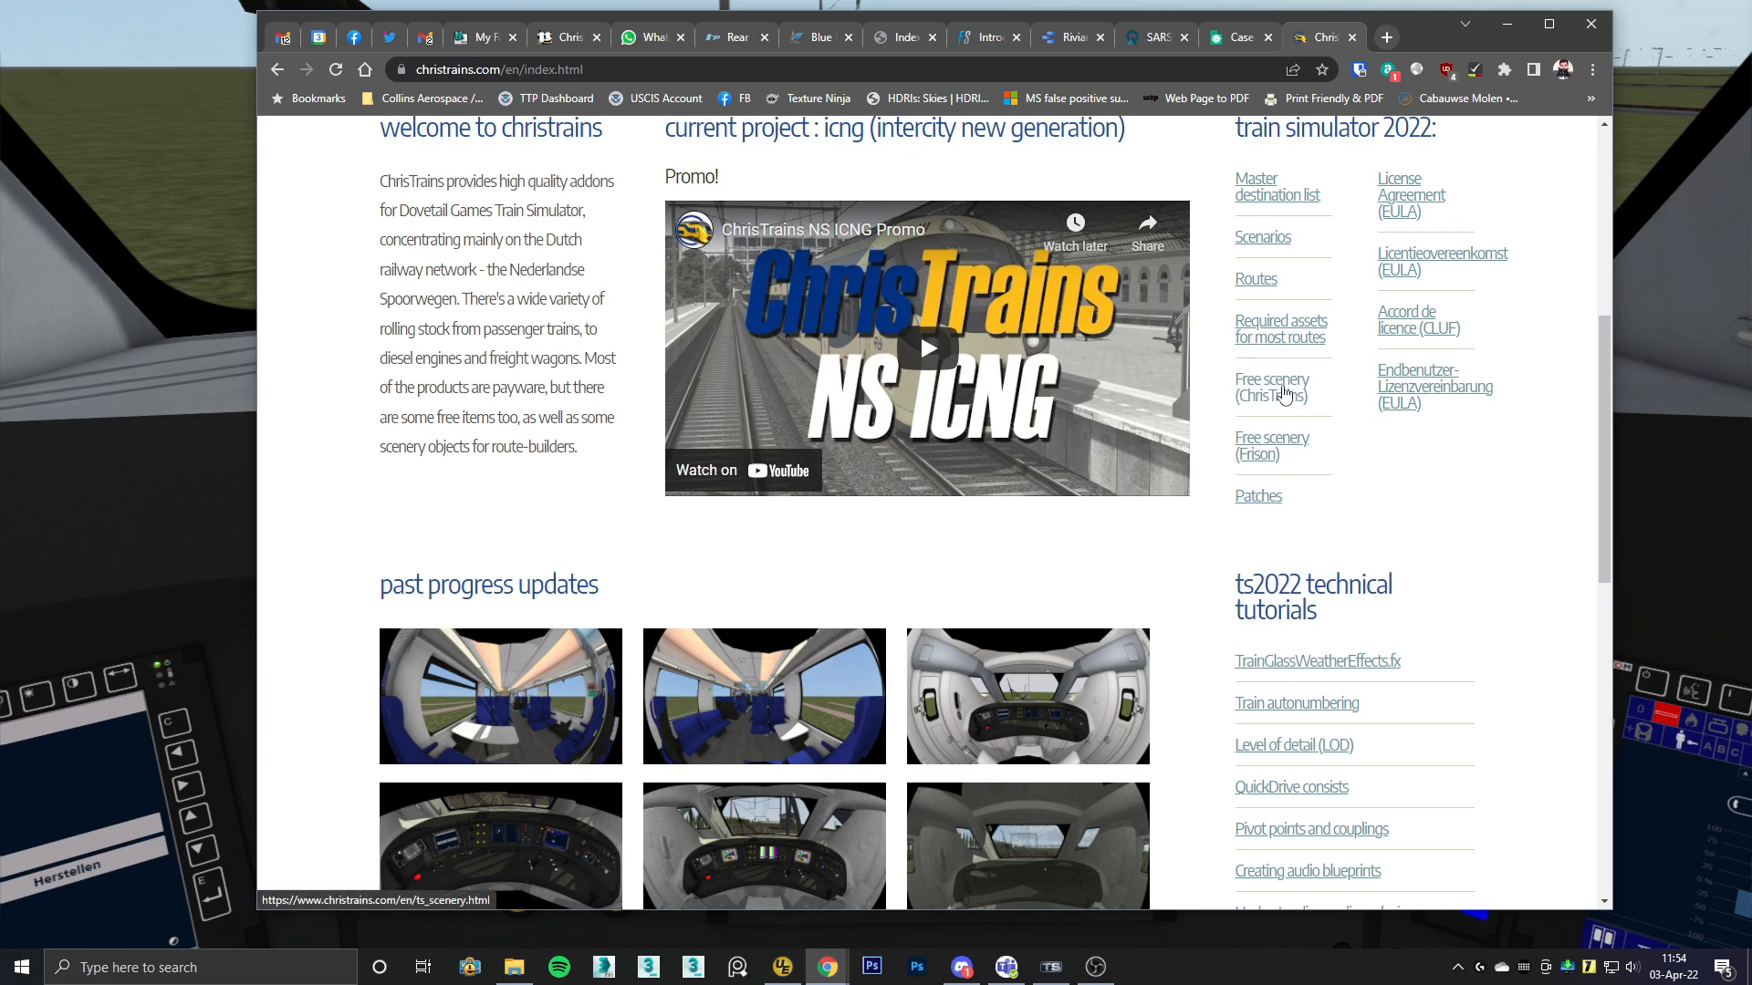
left_click(1272, 387)
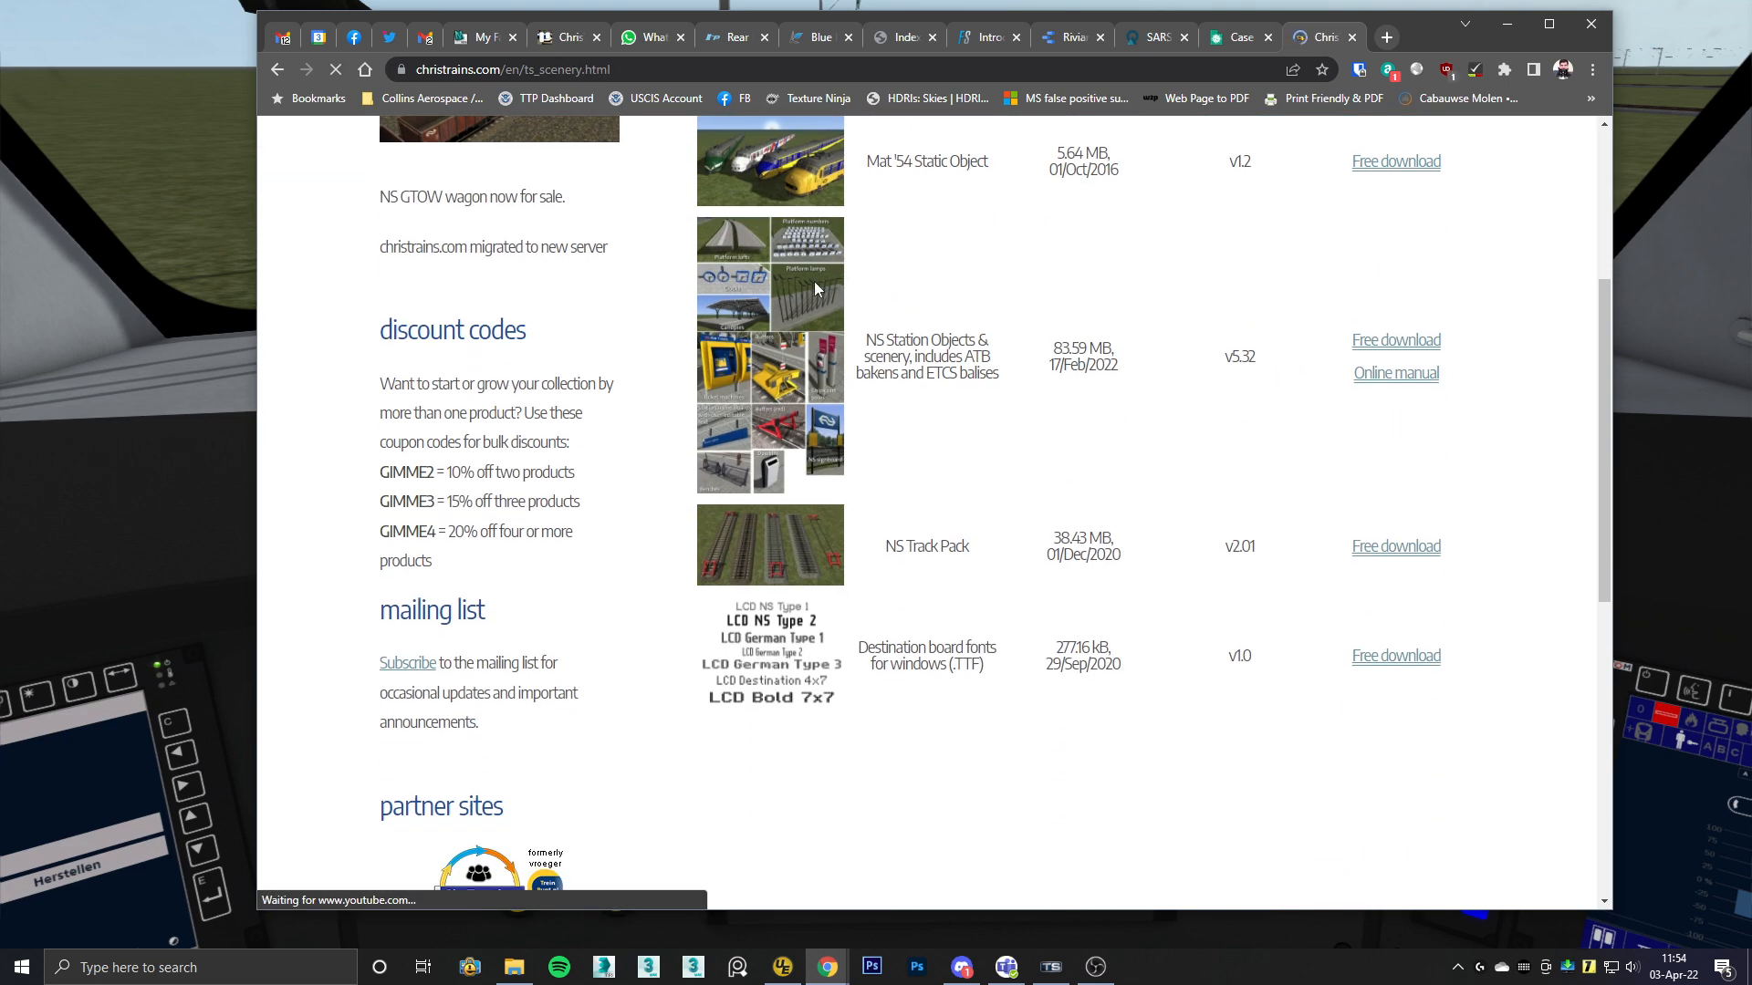
mouse_move(934, 303)
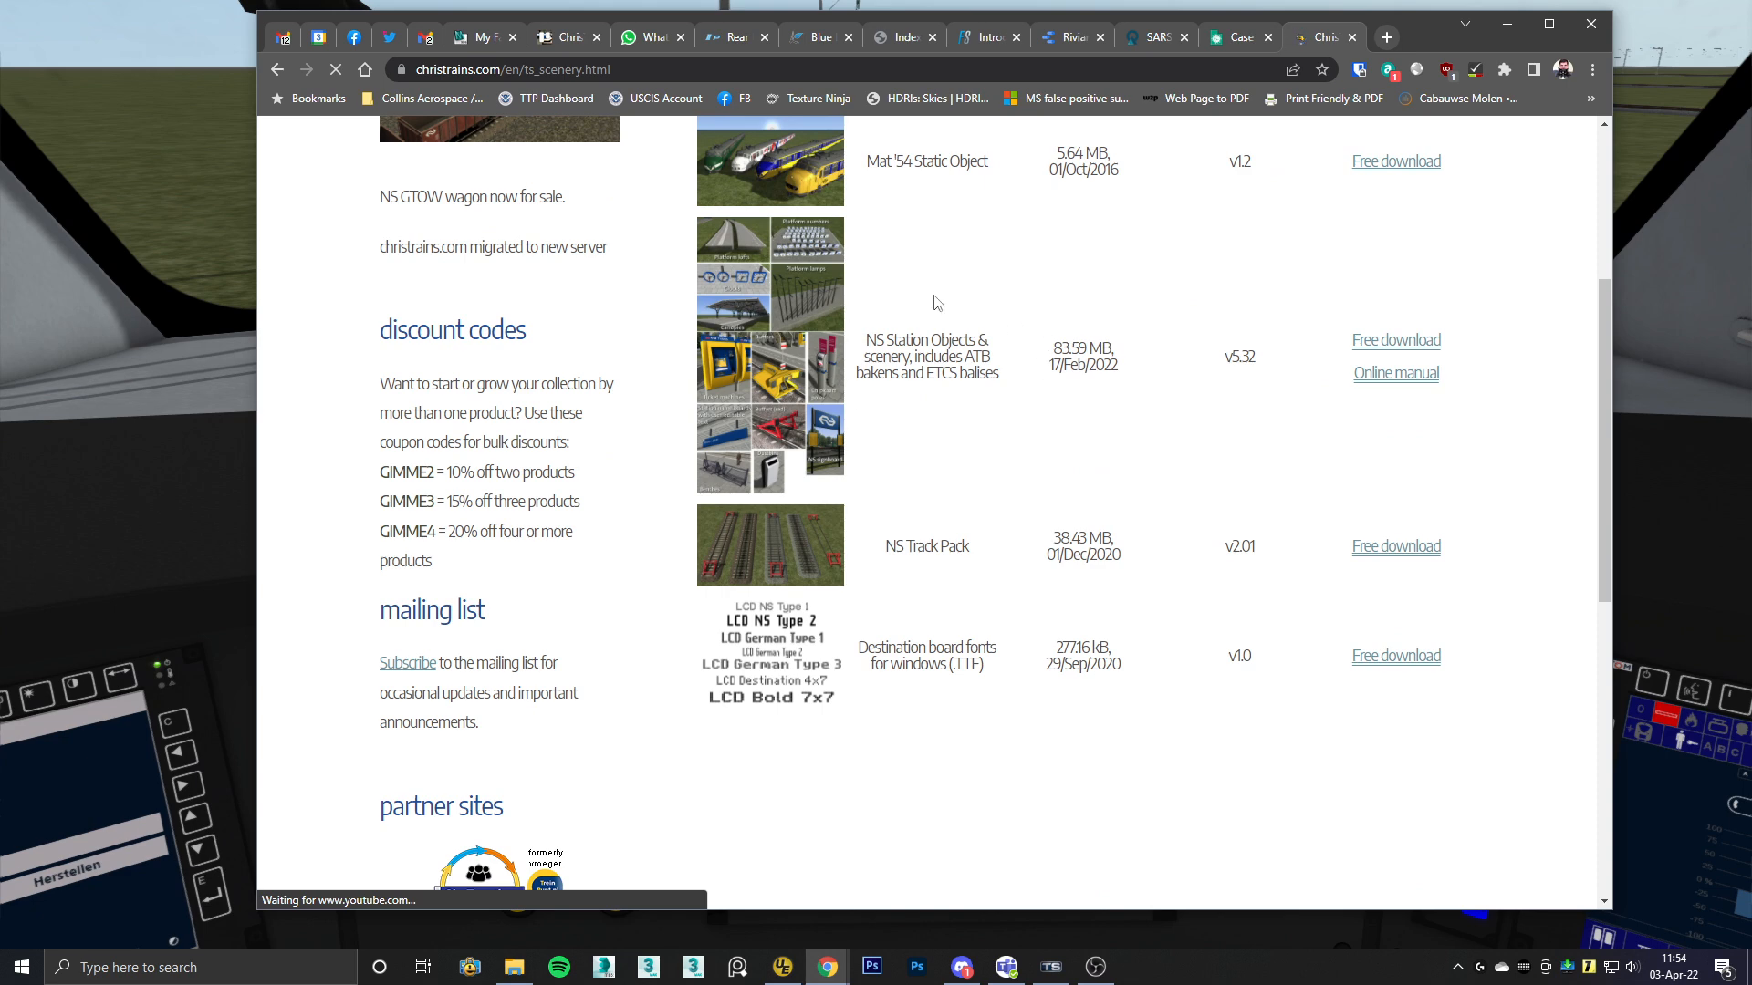
mouse_move(1396, 372)
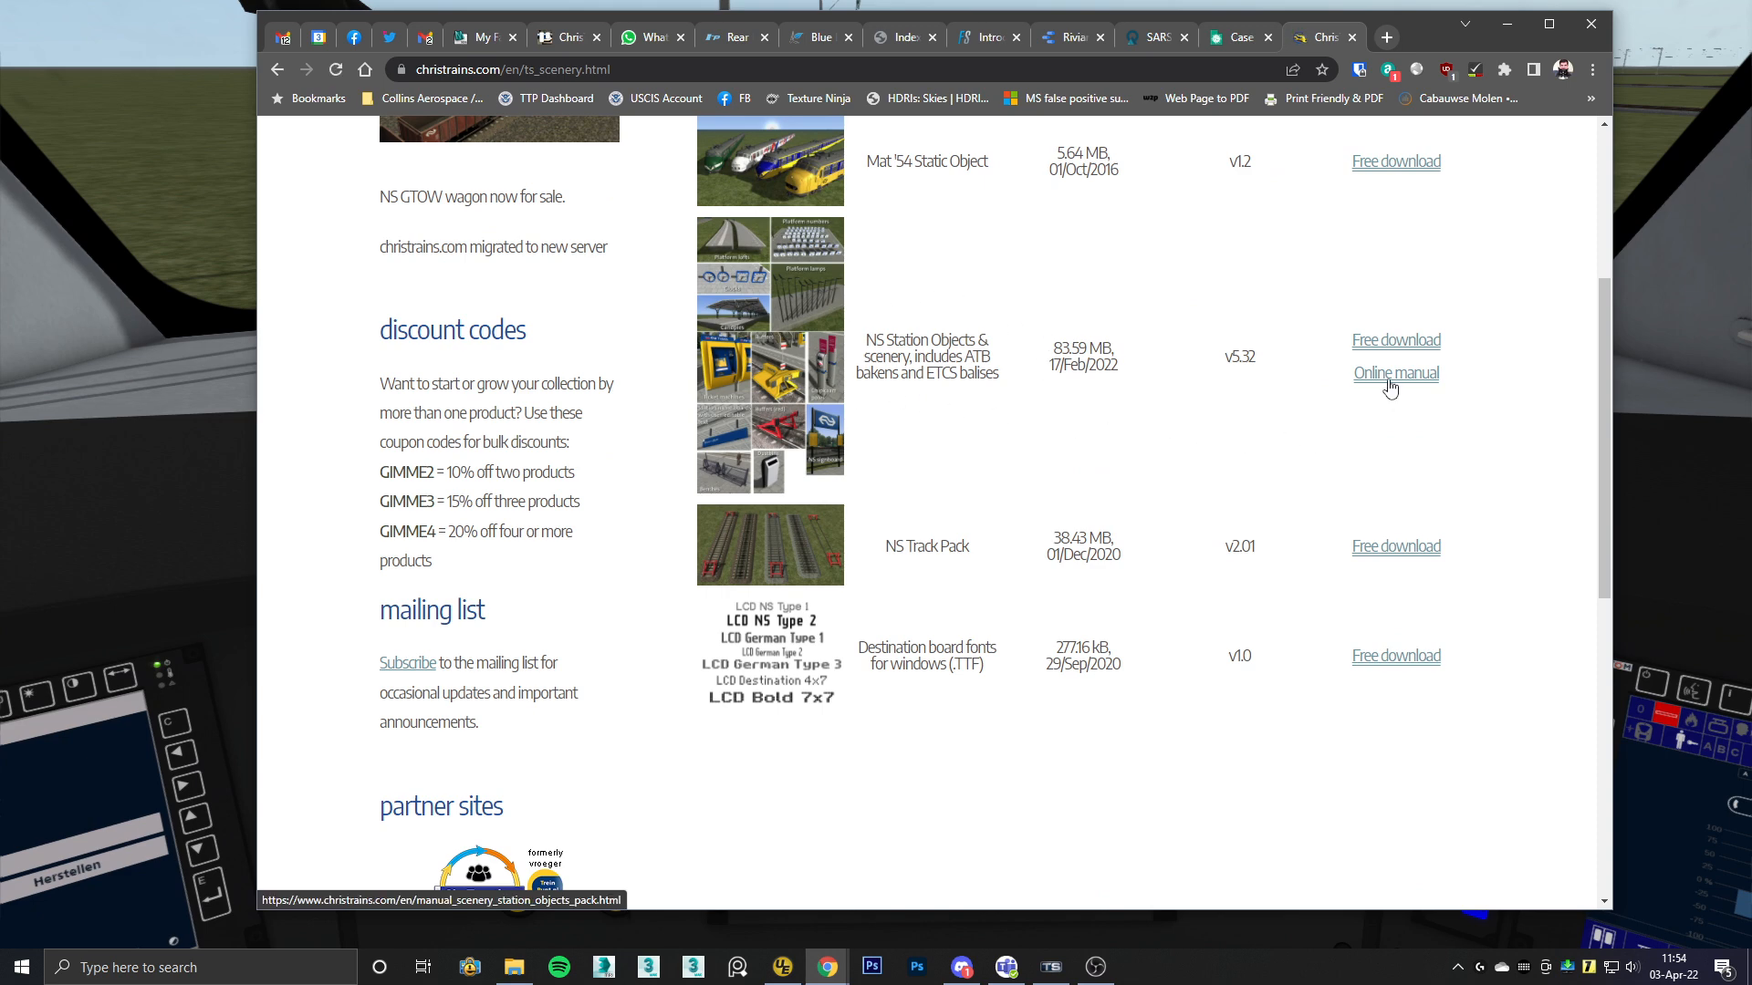
Step: Open the NS Station Objects online manual and scroll to the ATB bakens table
left_click(1394, 372)
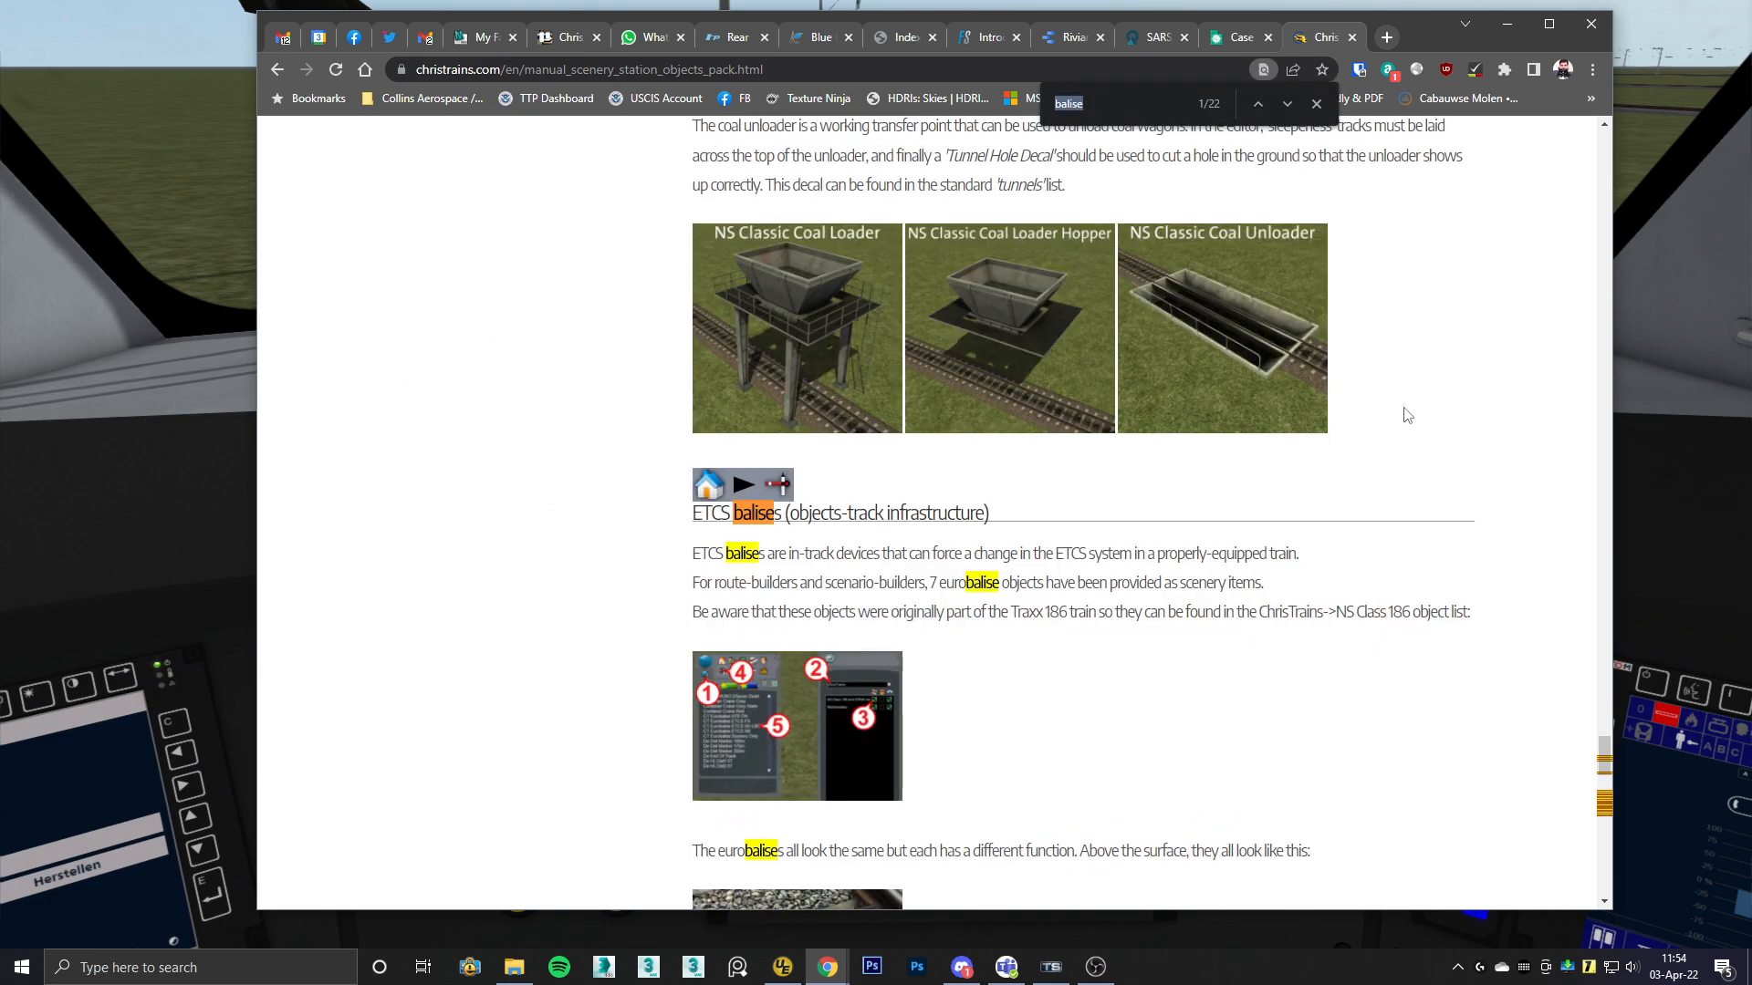
scroll("down", 3)
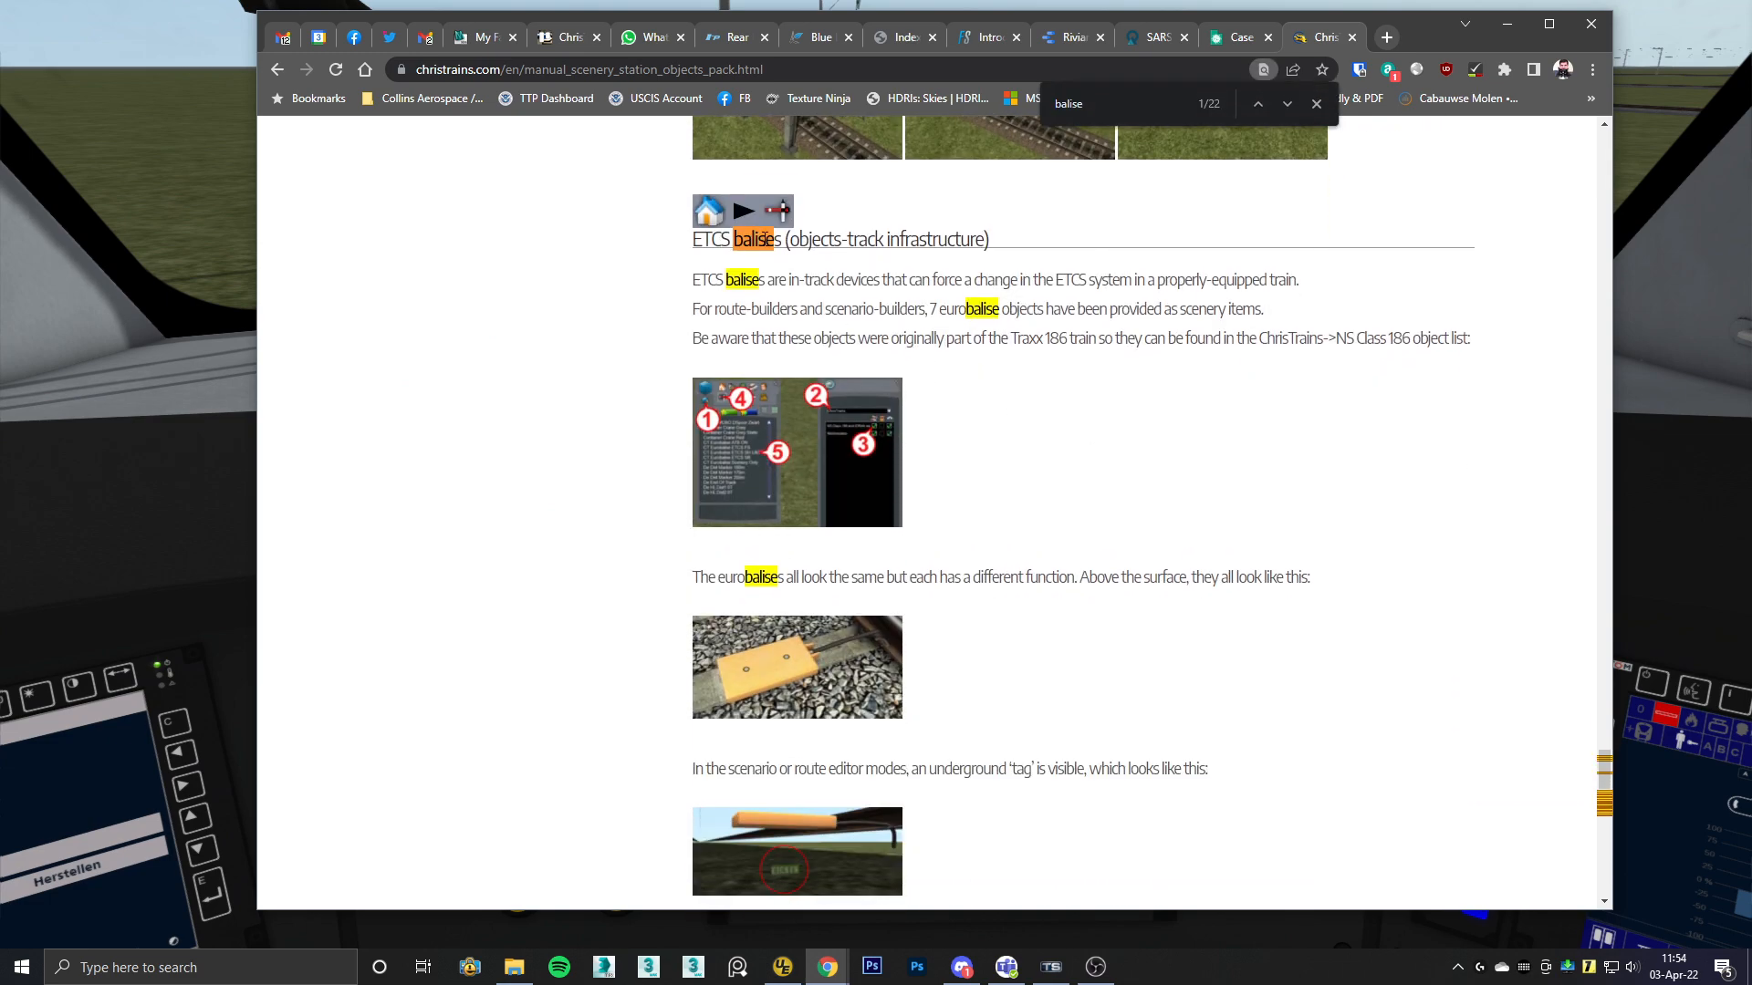
scroll("down", 3)
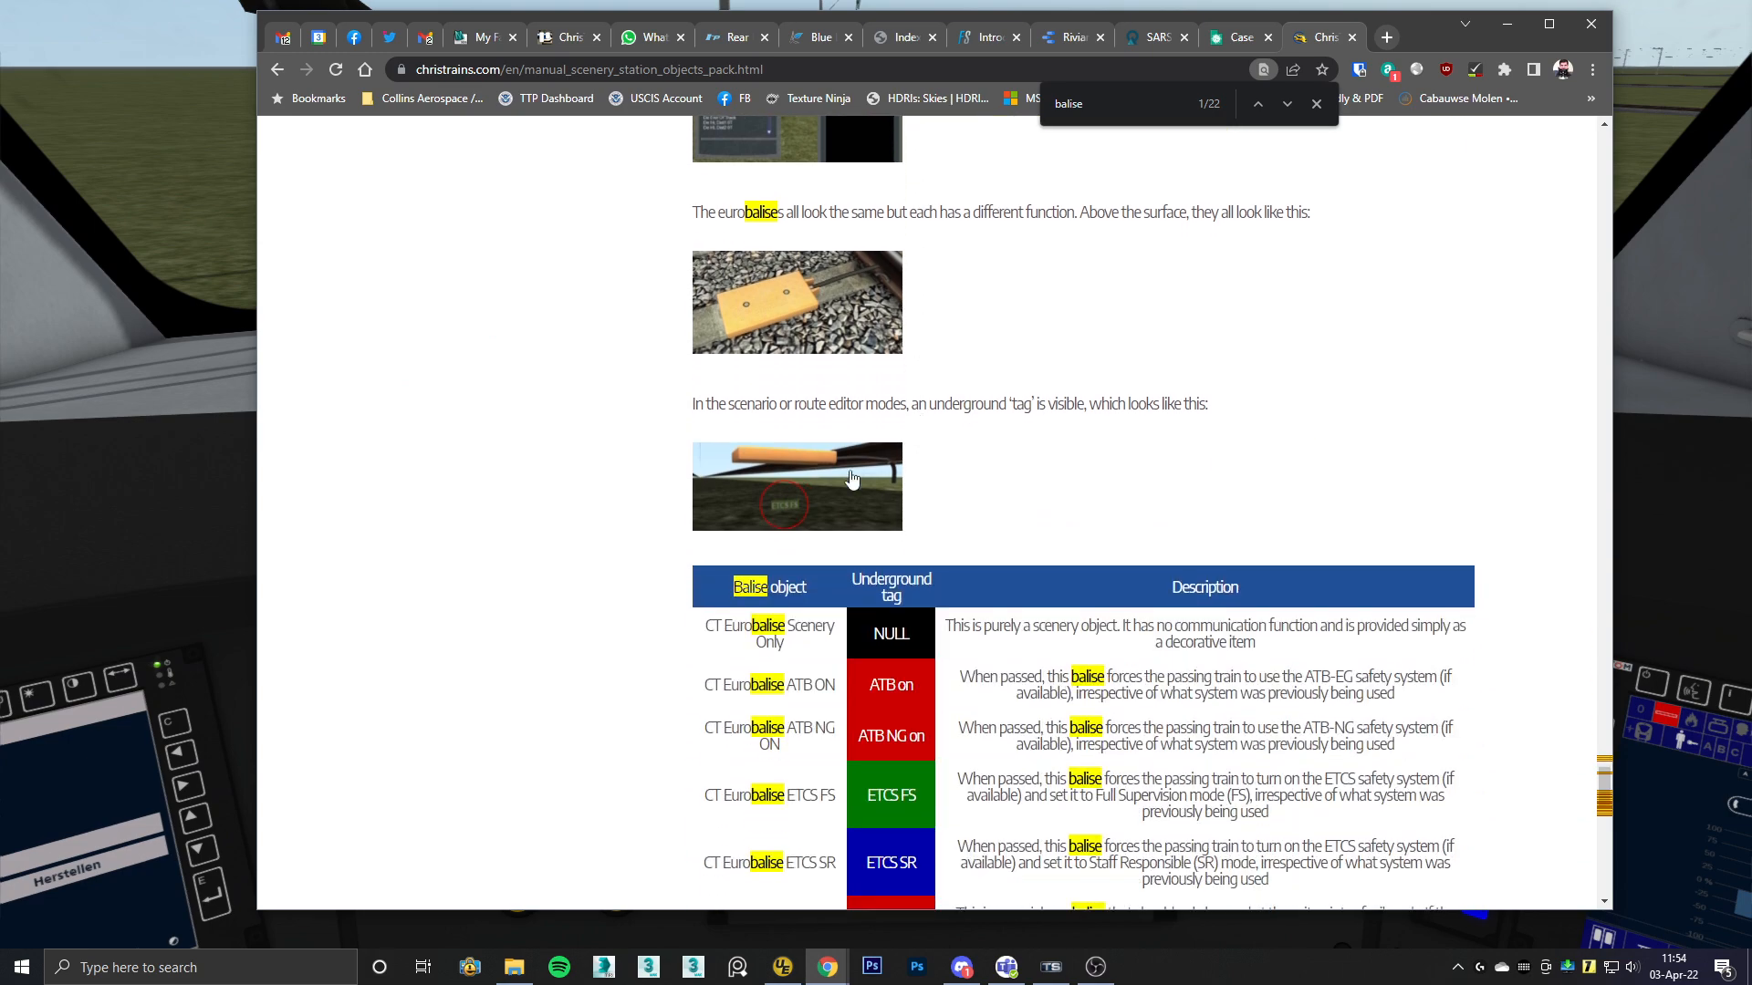
scroll("down", 3)
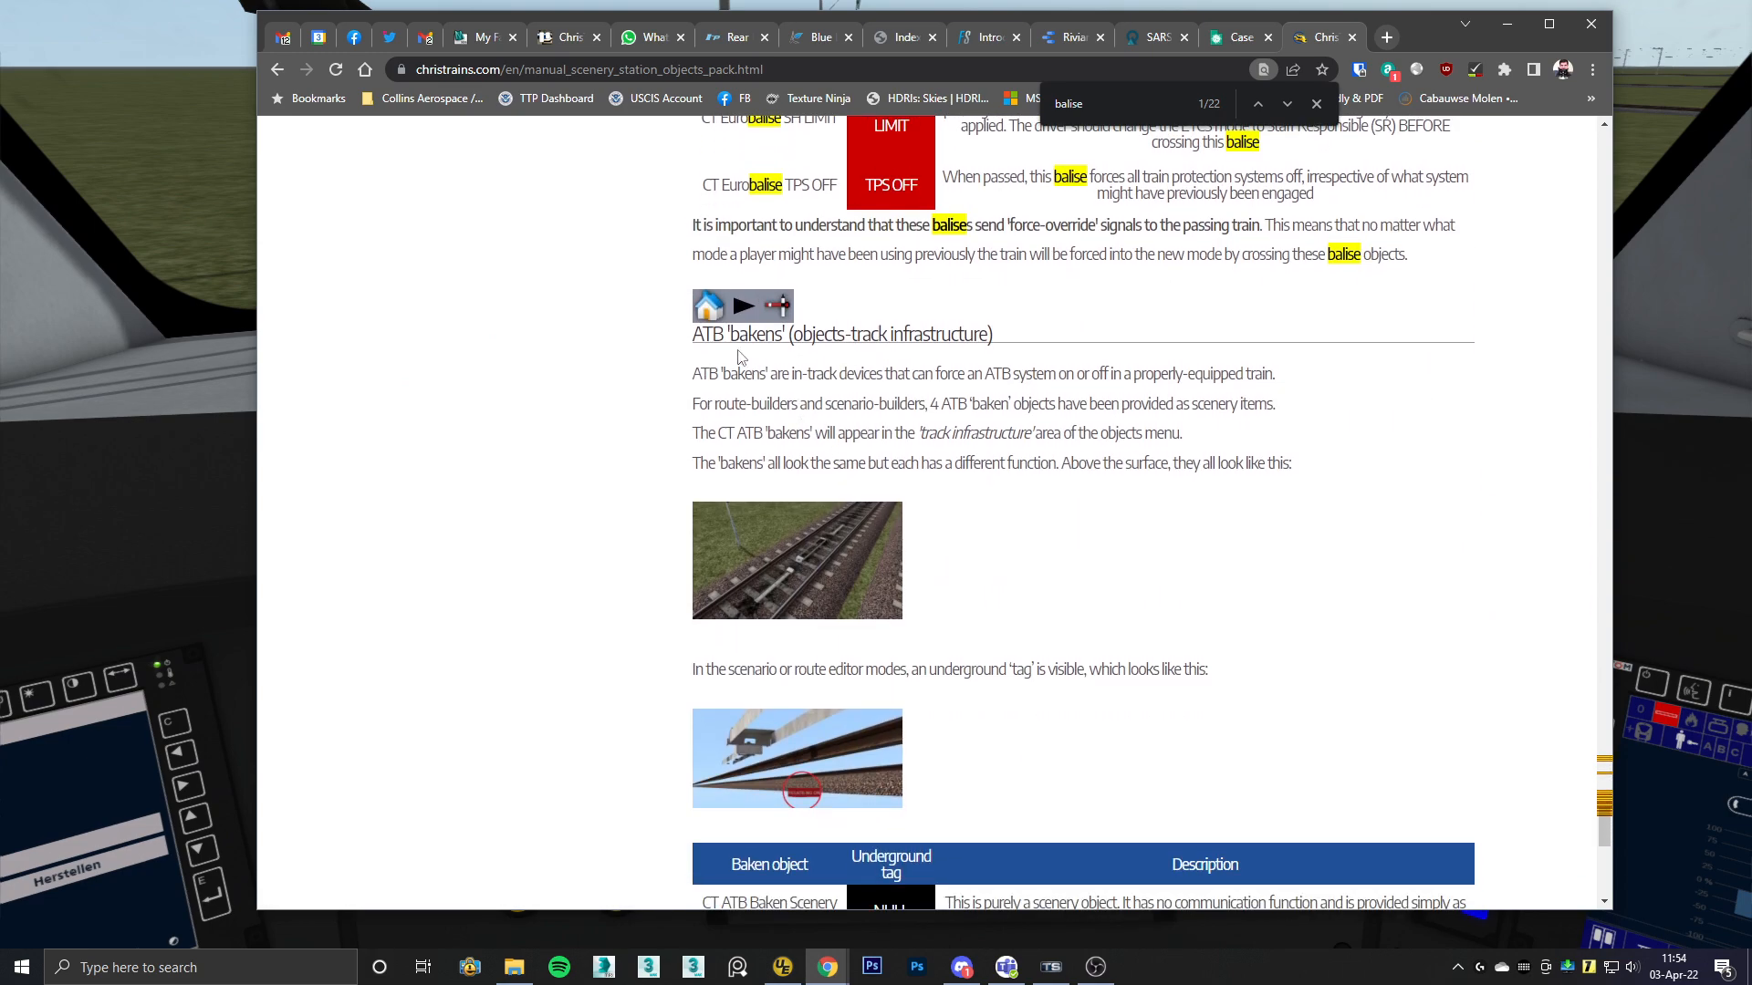
scroll("down", 3)
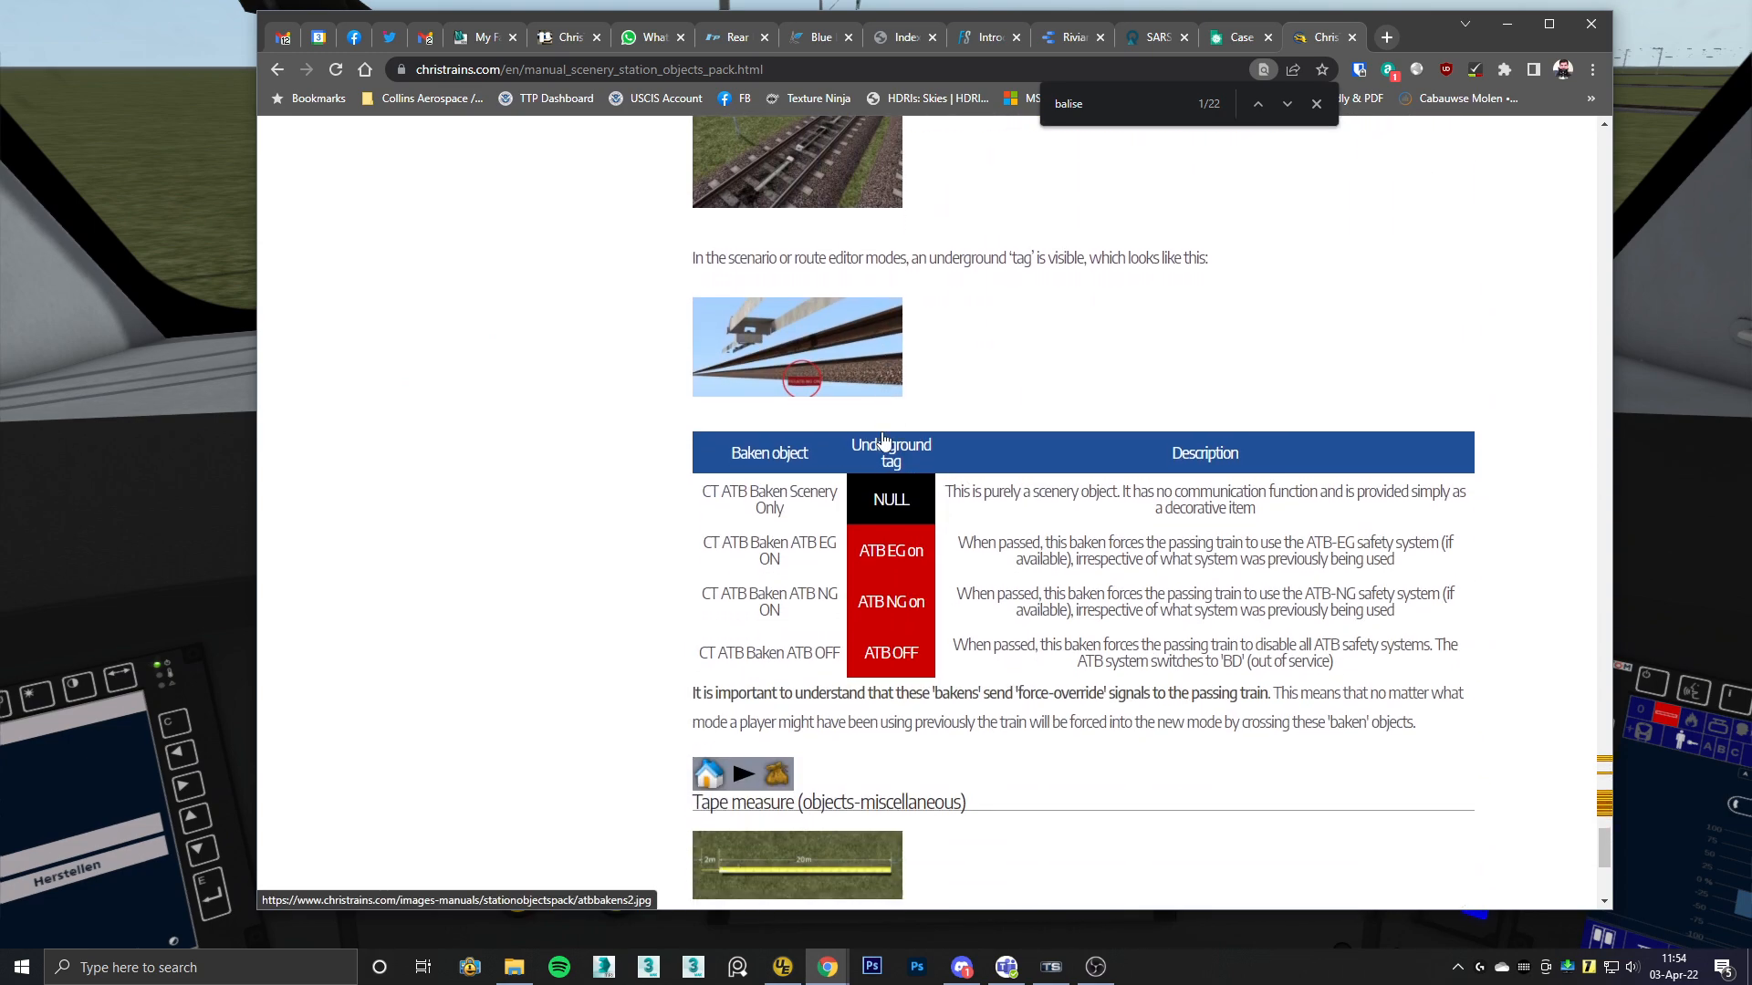
scroll("down", 3)
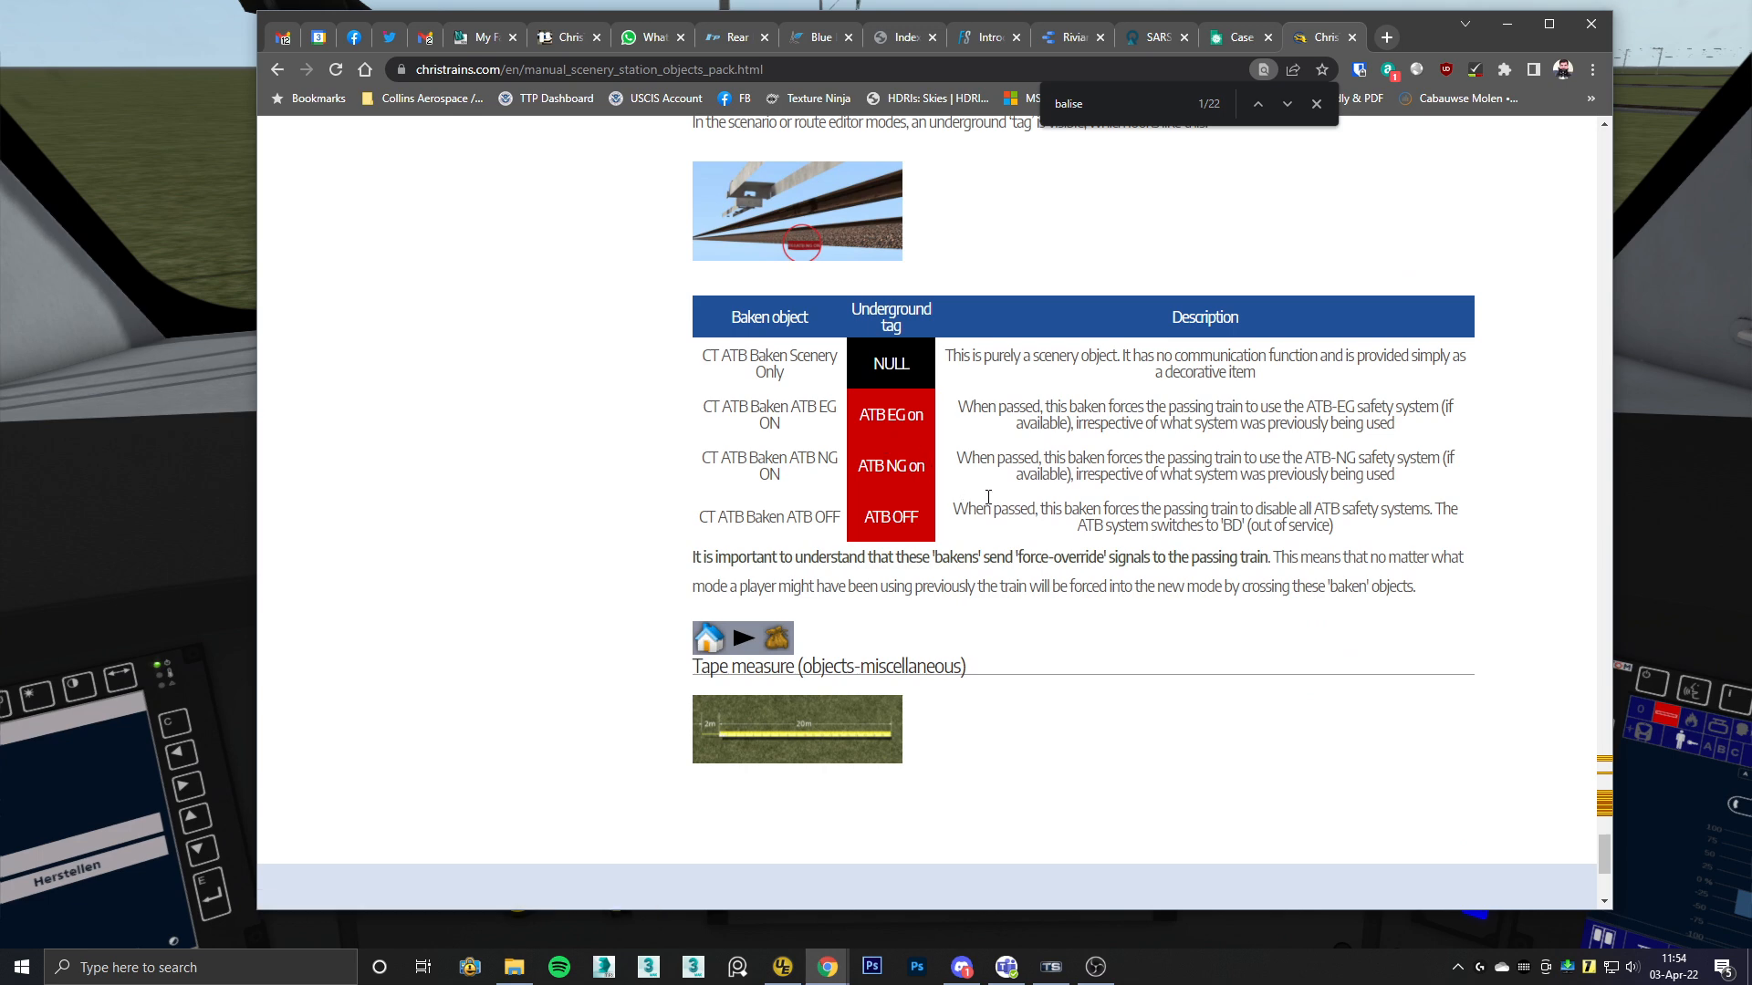
mouse_move(217, 194)
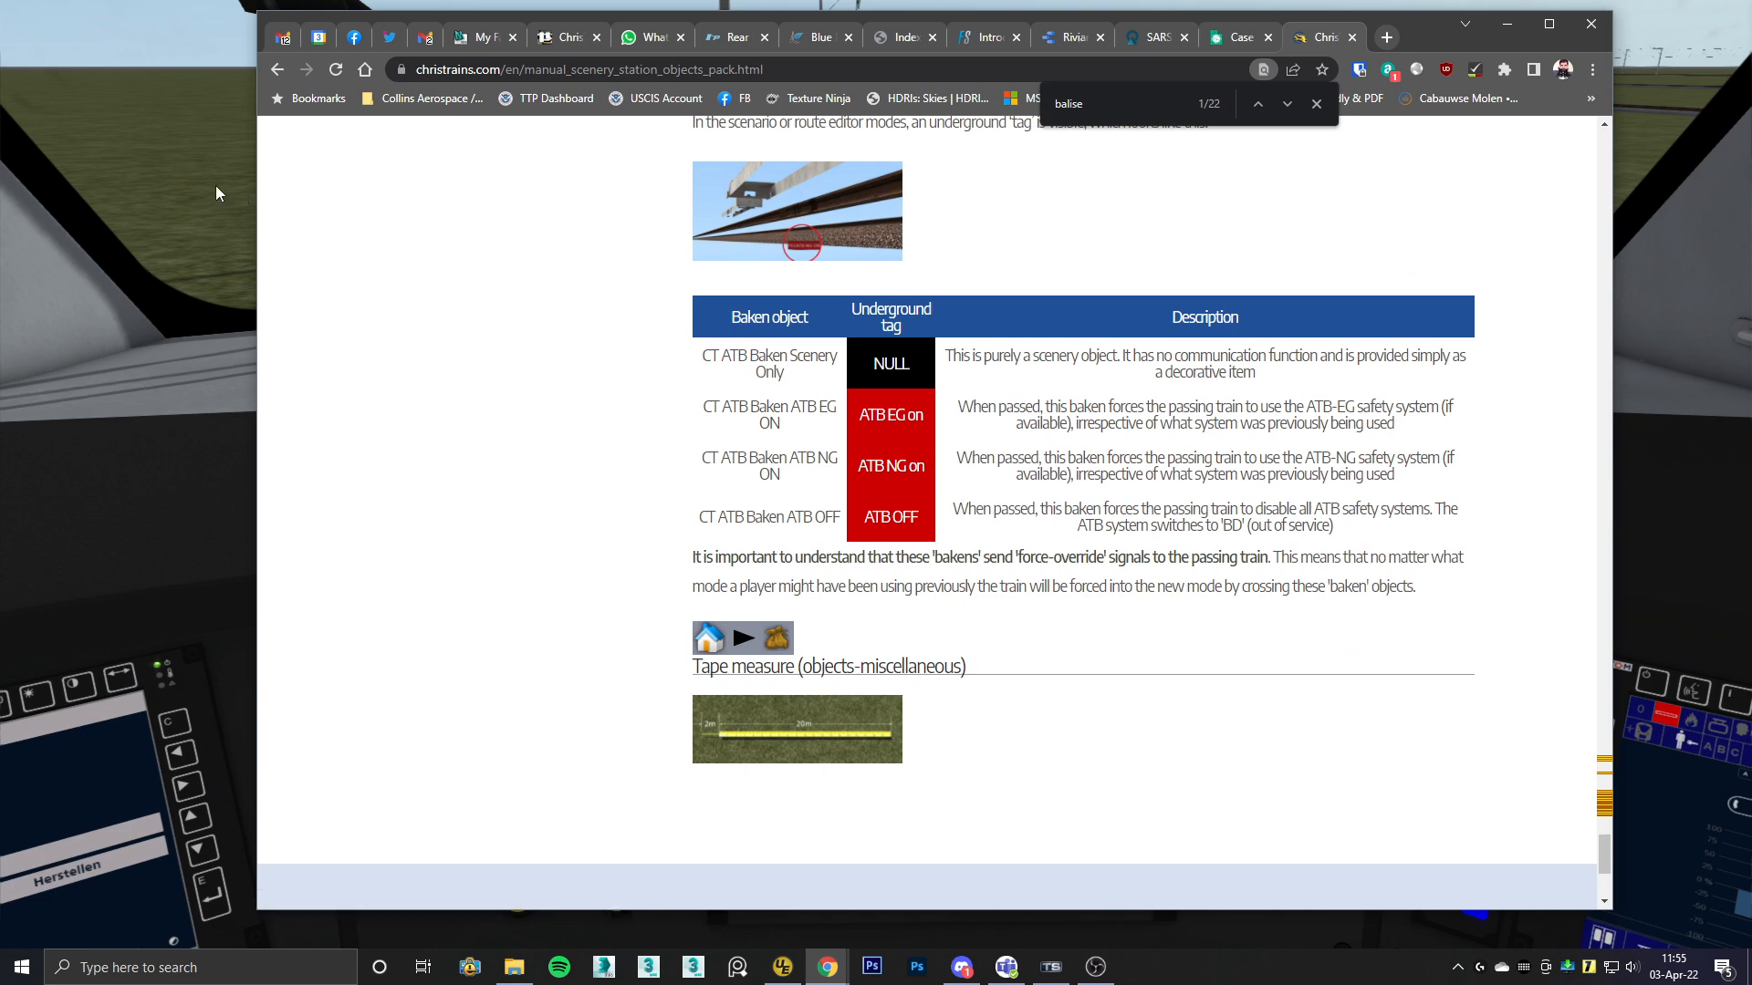